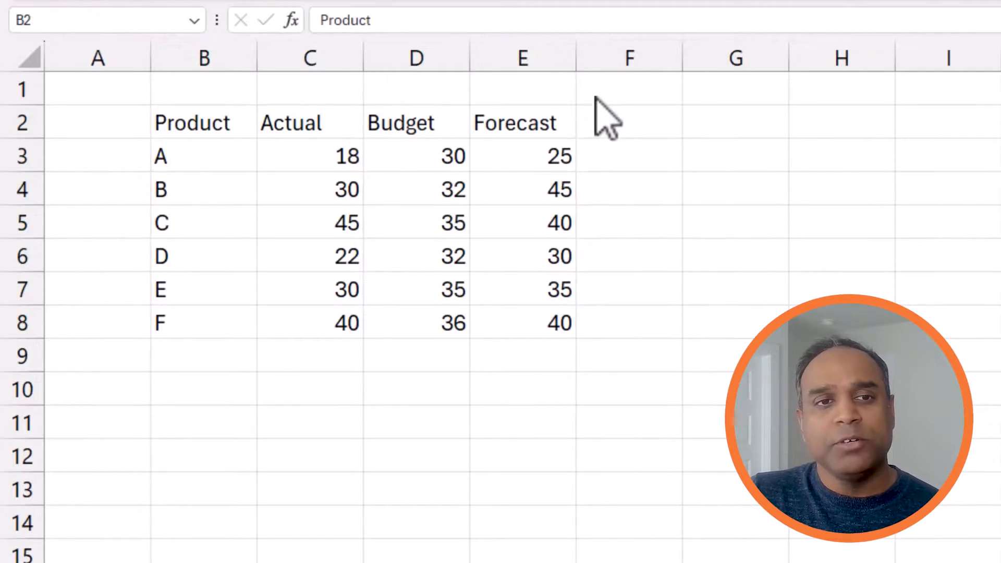
pyautogui.moveTo(313, 246)
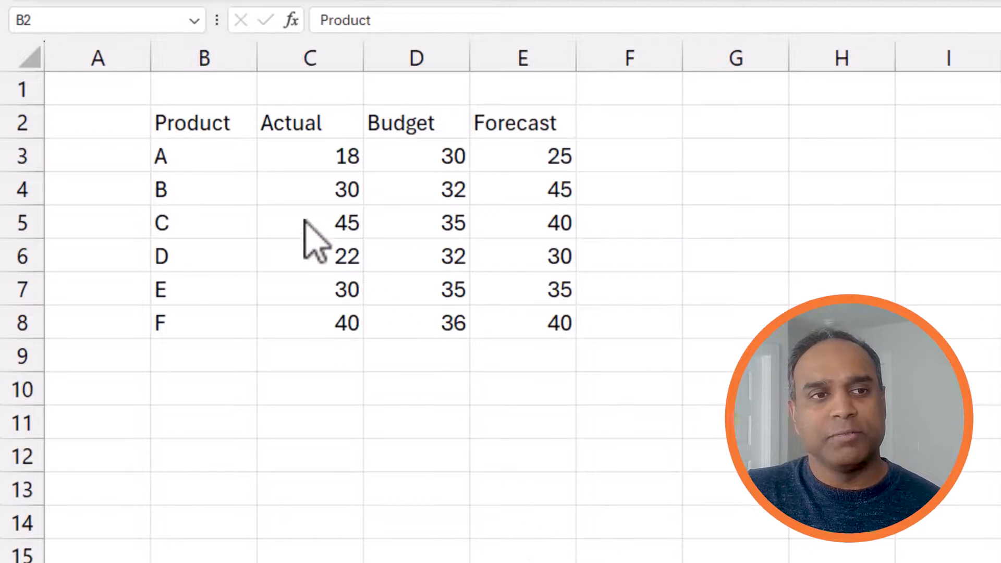
pyautogui.moveTo(281, 204)
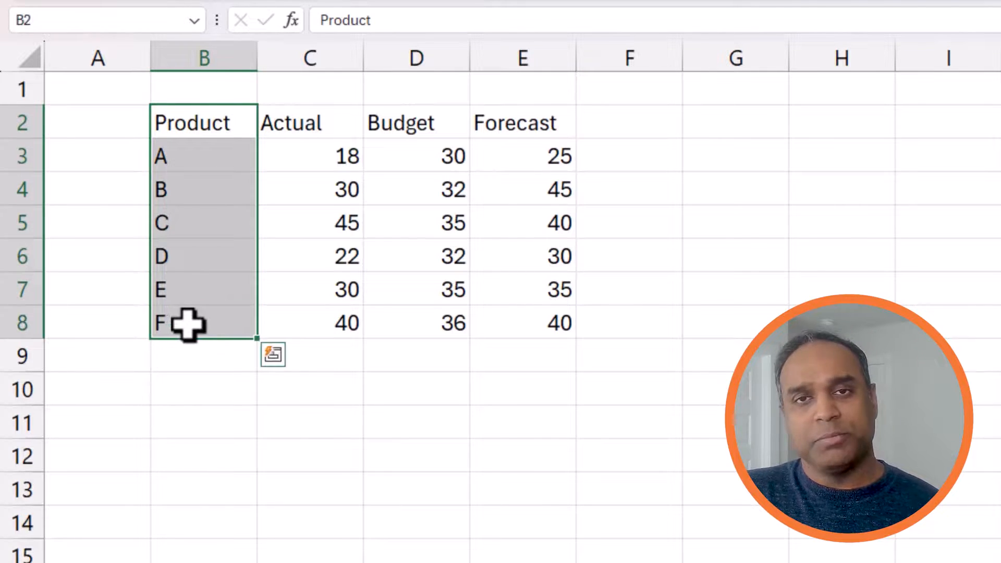
pyautogui.moveTo(187, 232)
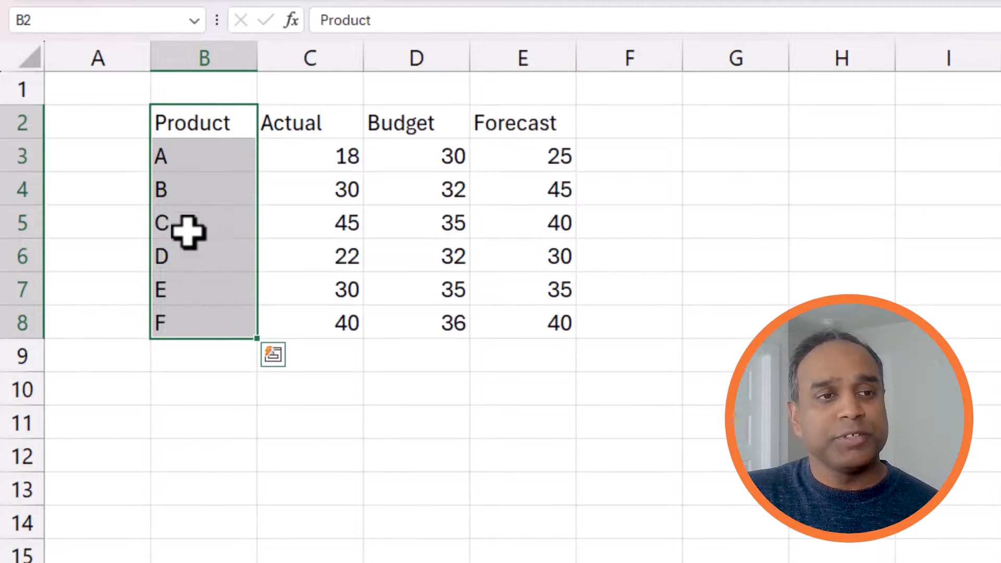
pyautogui.moveTo(179, 163)
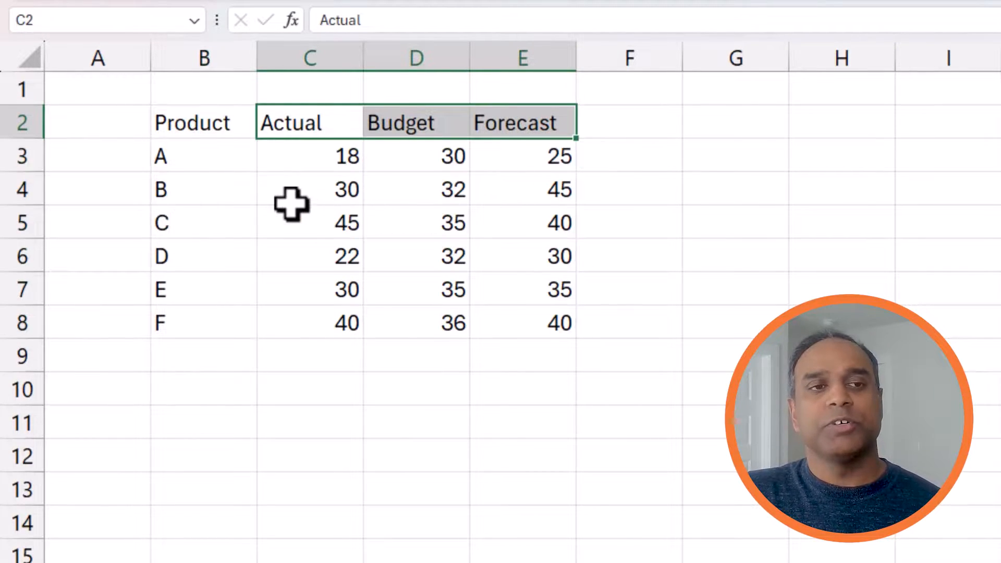
# Insert a 2-D clustered column chart of B2:E8 comparing Actual, Budget and Forecast.
pyautogui.moveTo(191, 122); pyautogui.dragTo(415, 190)
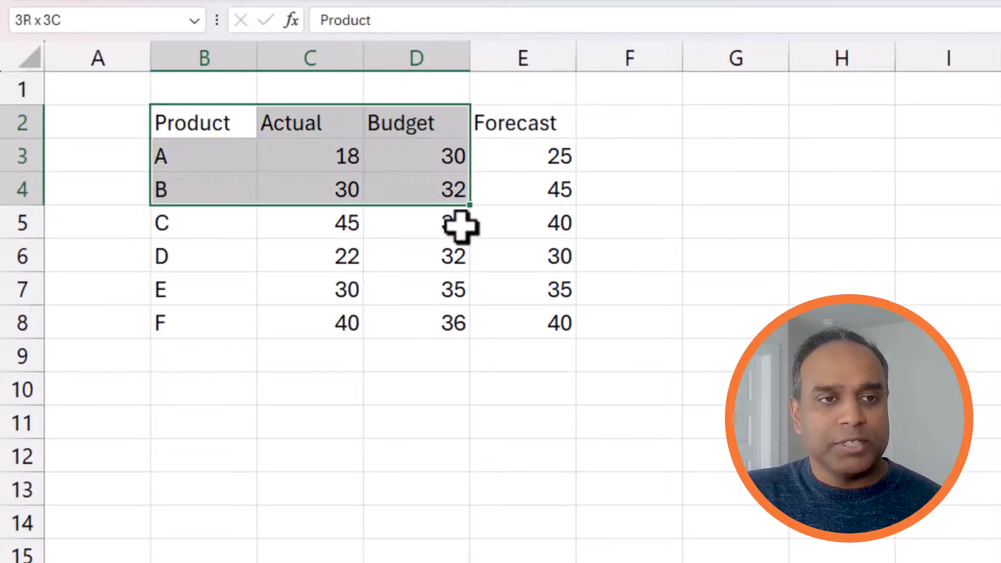
pyautogui.click(145, 13)
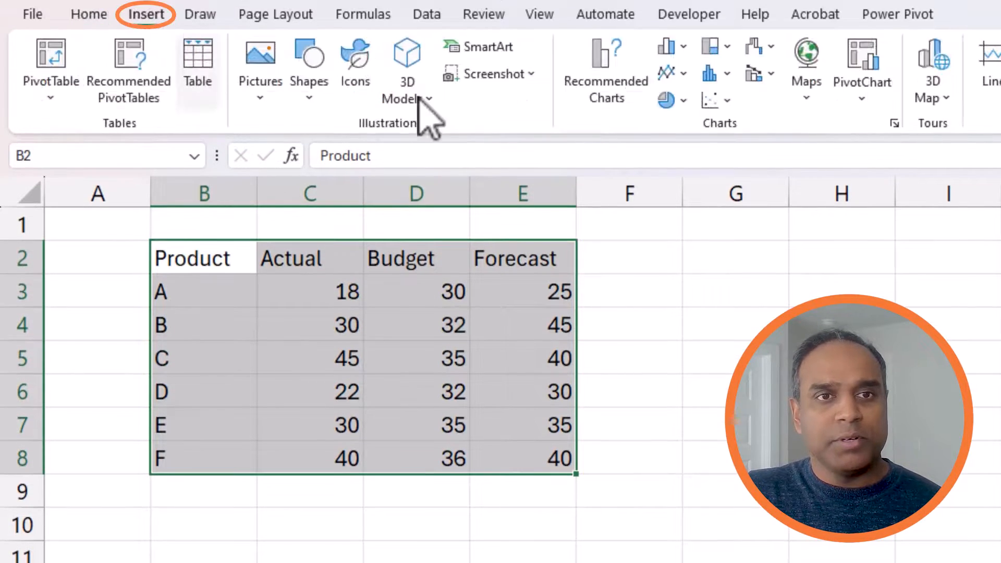
pyautogui.click(668, 46)
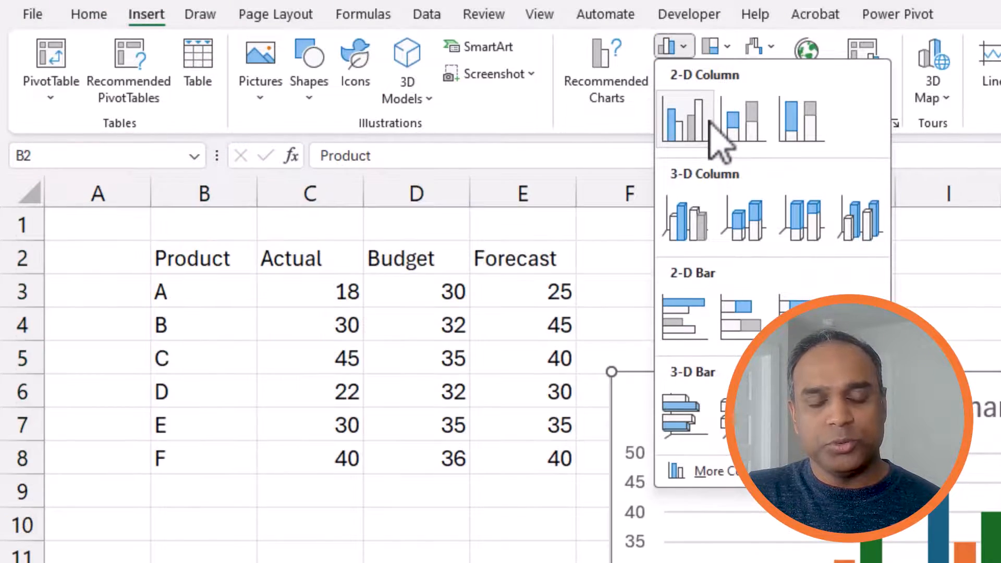
pyautogui.click(684, 118)
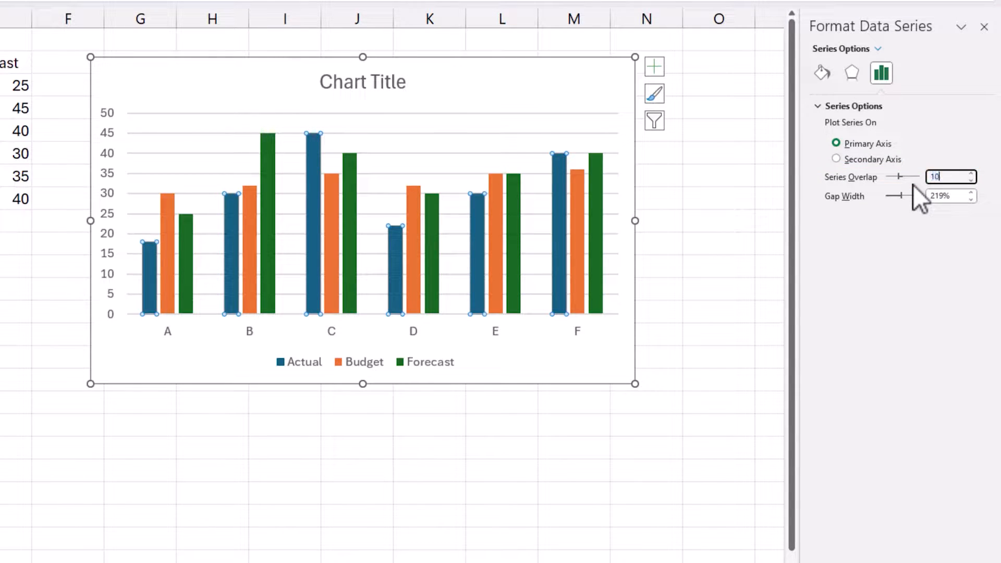
# Set series overlap to 100% and select the Actual series in the chart.
pyautogui.write('100%')
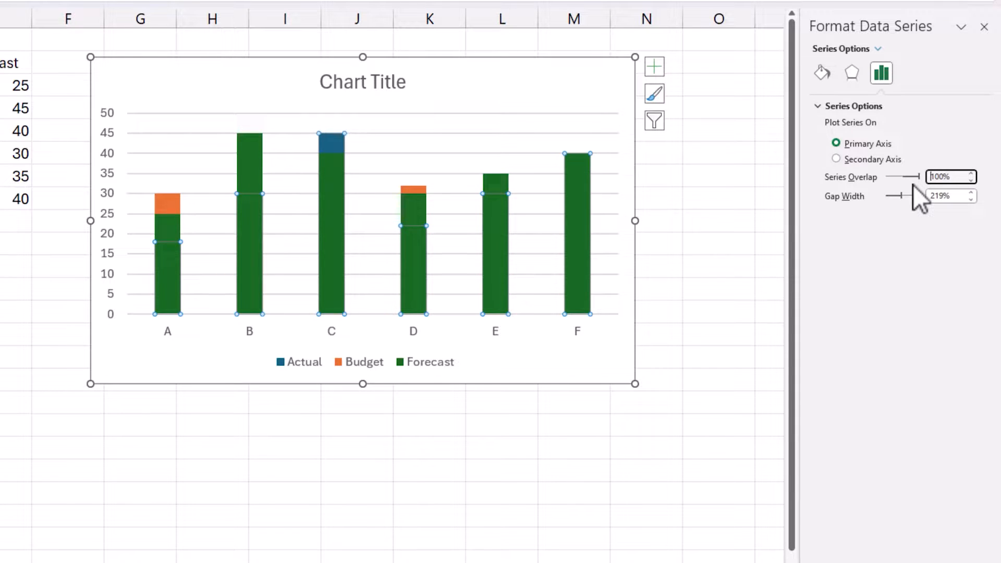
pyautogui.moveTo(295, 239)
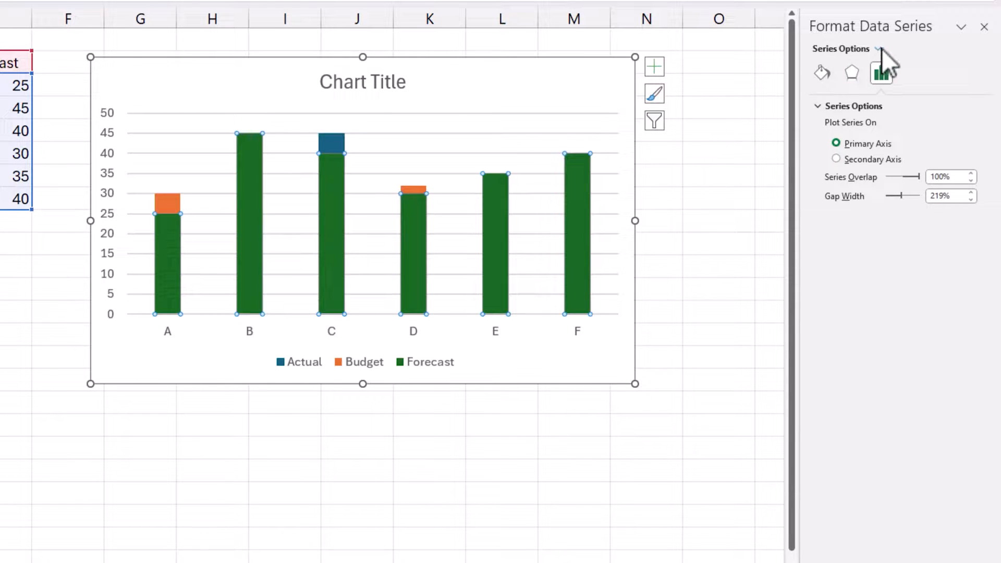
pyautogui.click(881, 49)
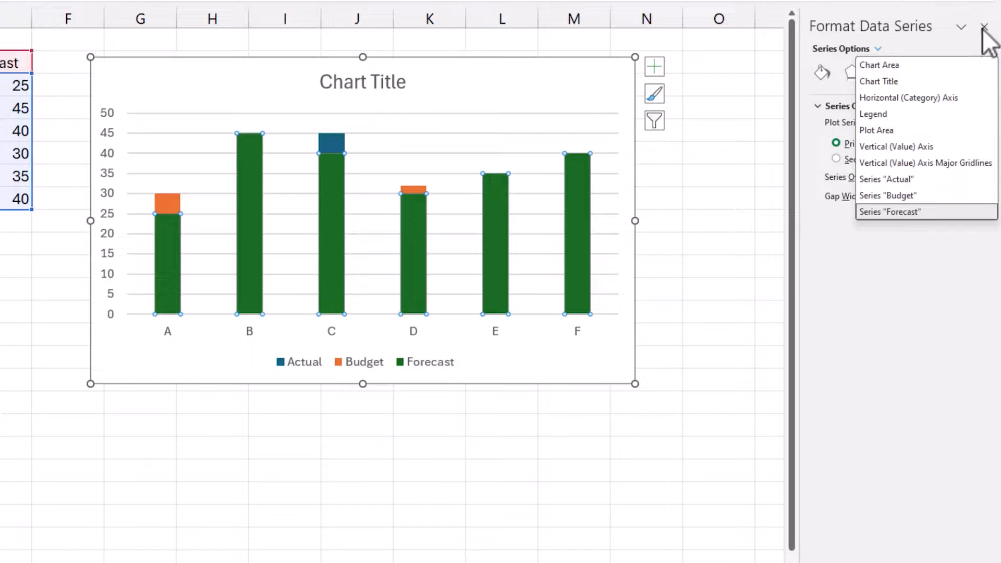
pyautogui.click(983, 26)
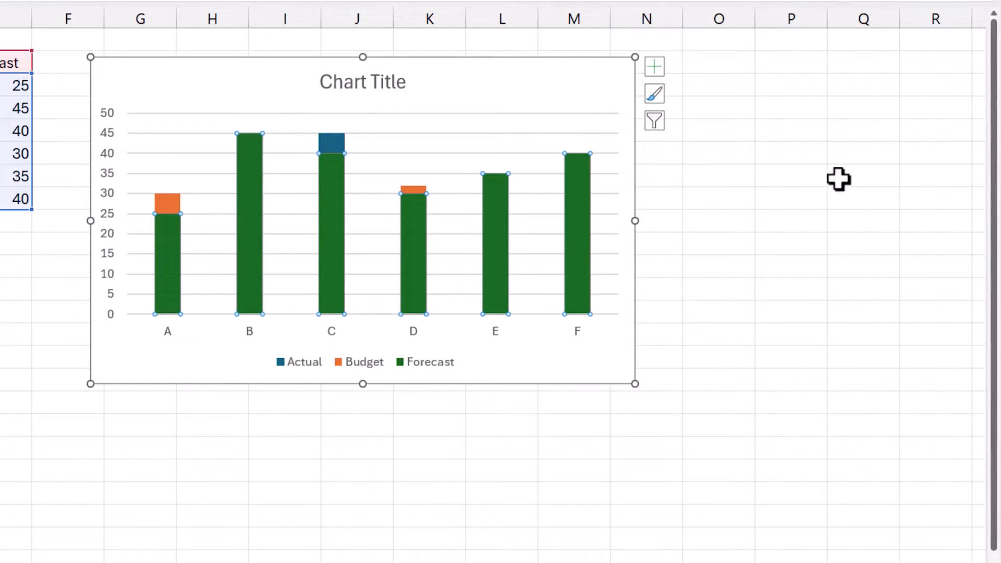
pyautogui.click(719, 196)
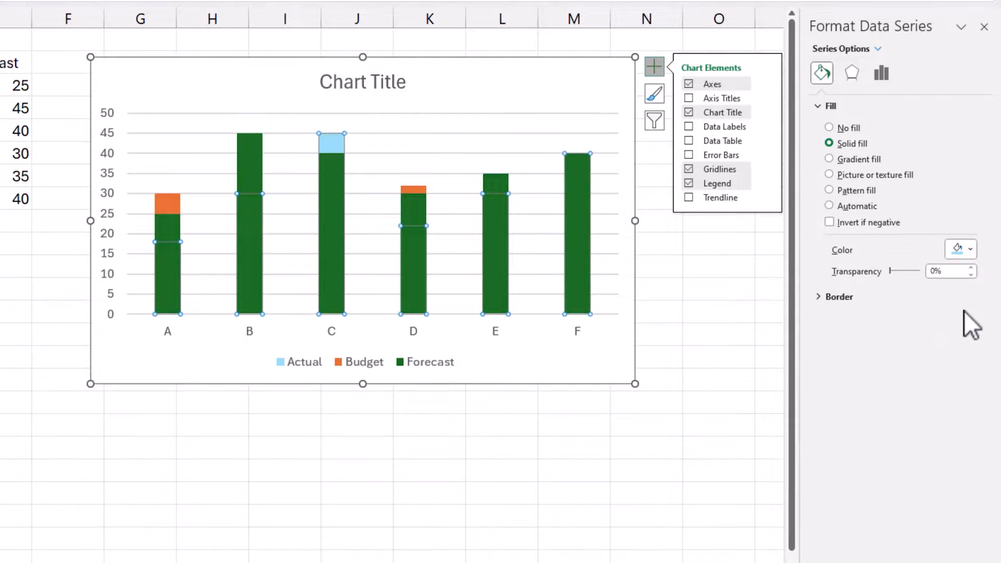
pyautogui.moveTo(600, 214)
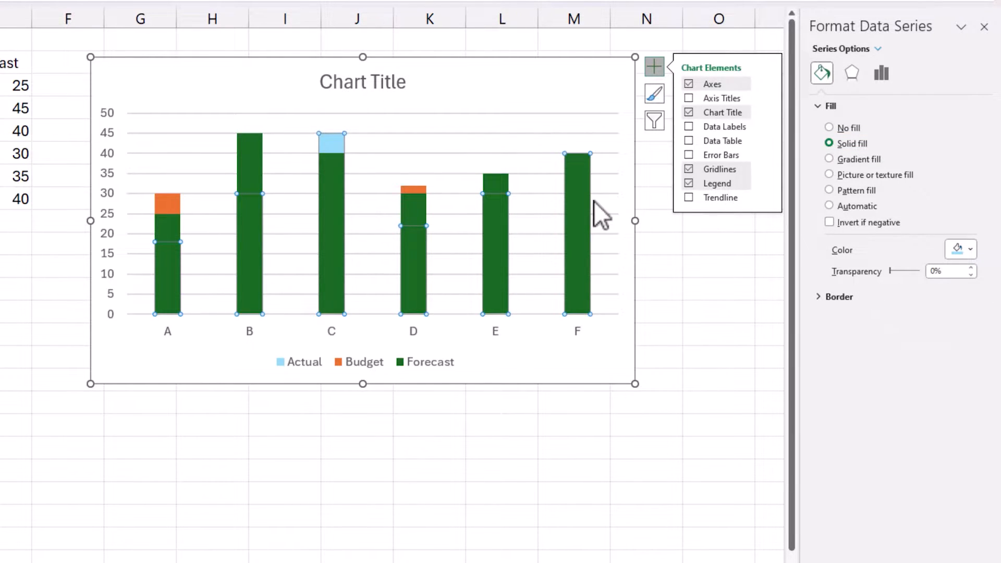
# Select the Budget series and set its fill to No fill.
pyautogui.click(877, 48)
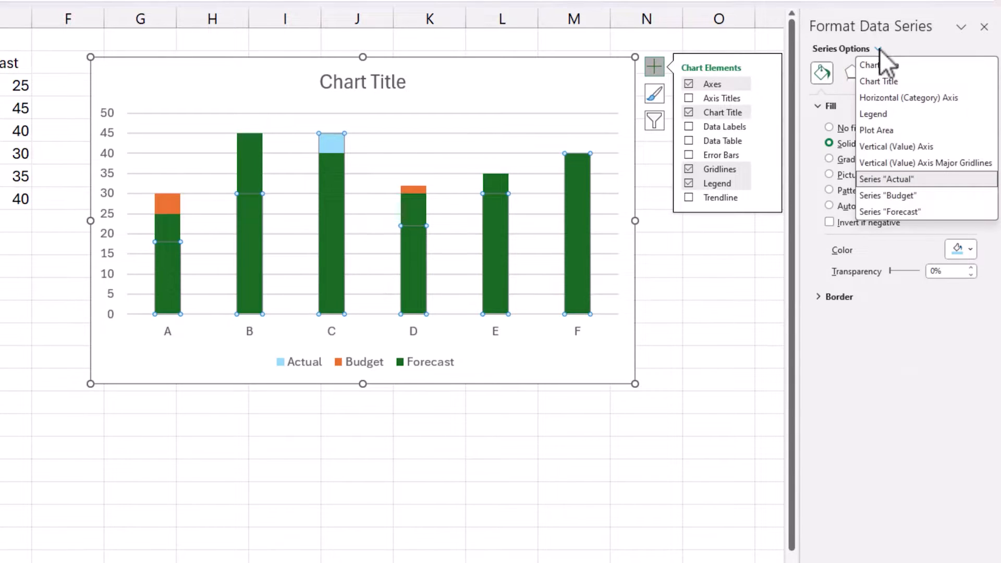
pyautogui.click(888, 196)
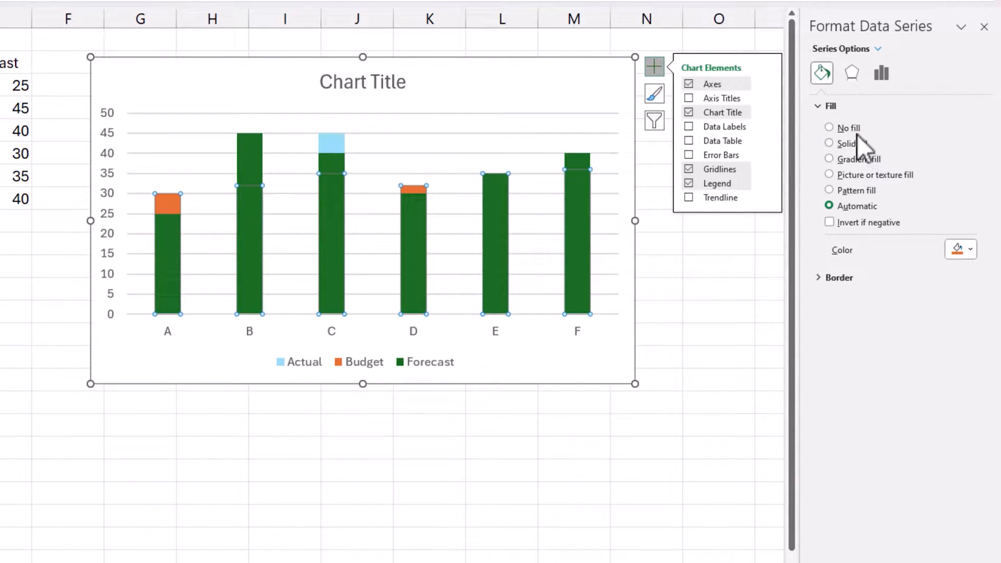
pyautogui.click(828, 127)
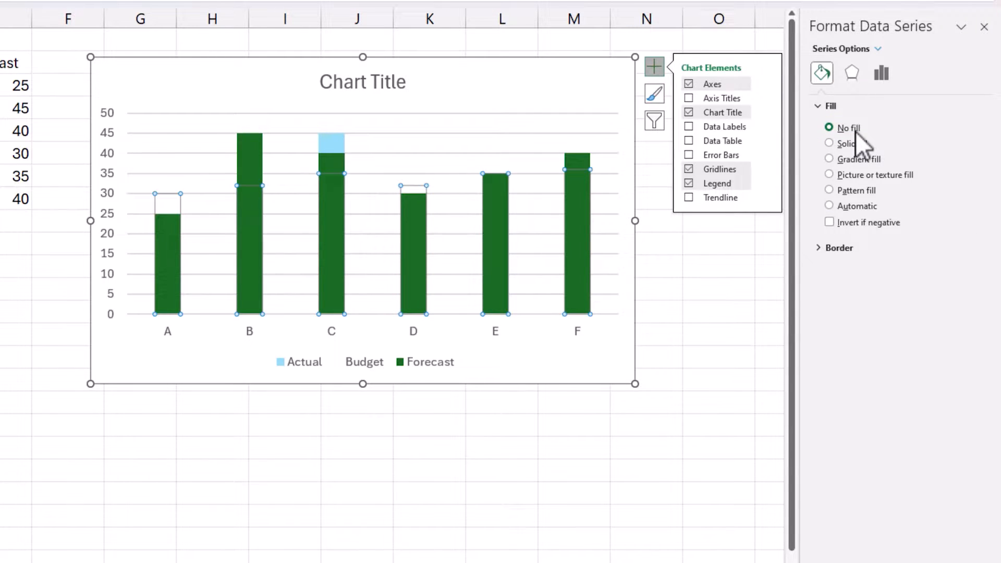
# Give the Budget columns a solid dark blue outline 2 pt wide.
pyautogui.click(838, 247)
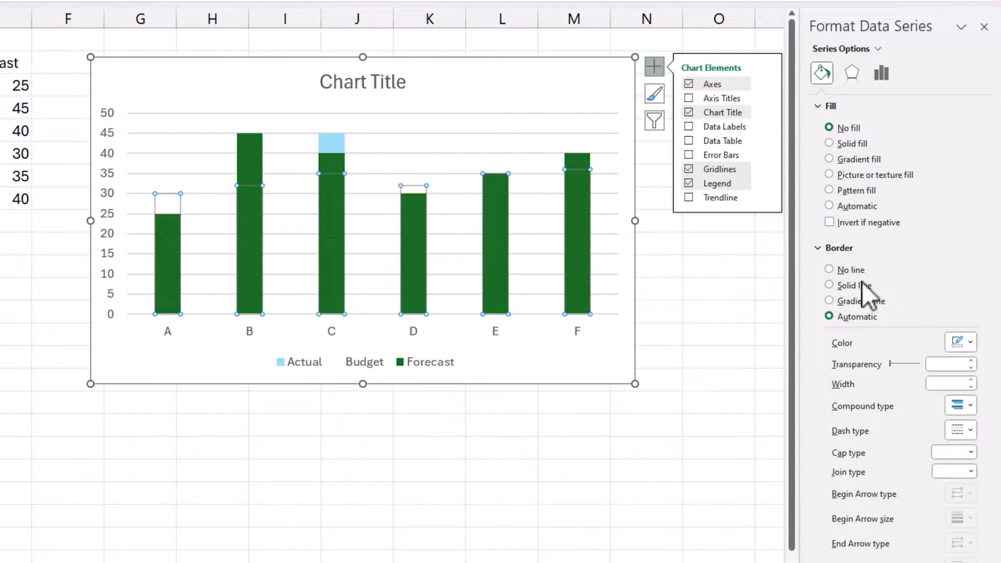
pyautogui.click(830, 284)
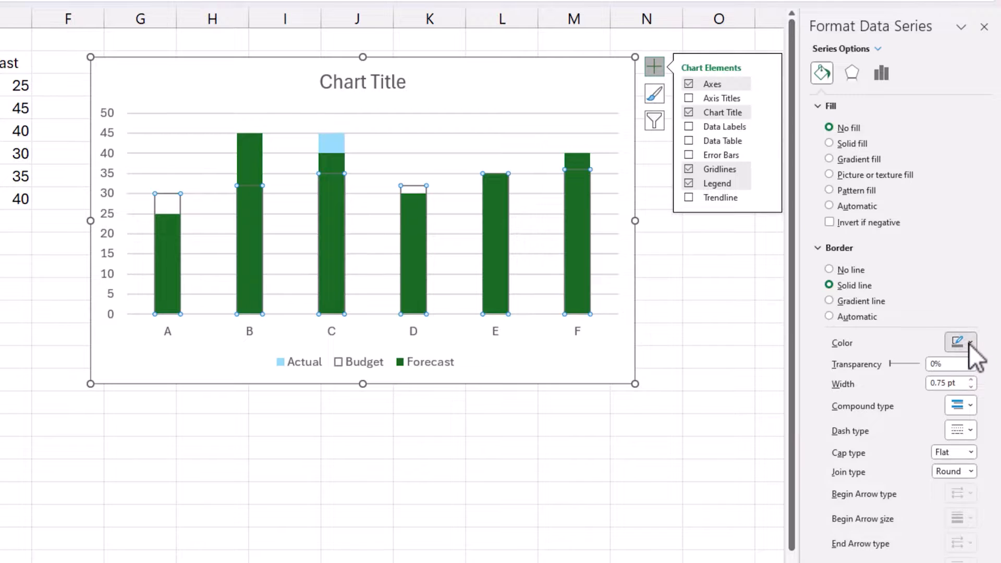
pyautogui.click(960, 341)
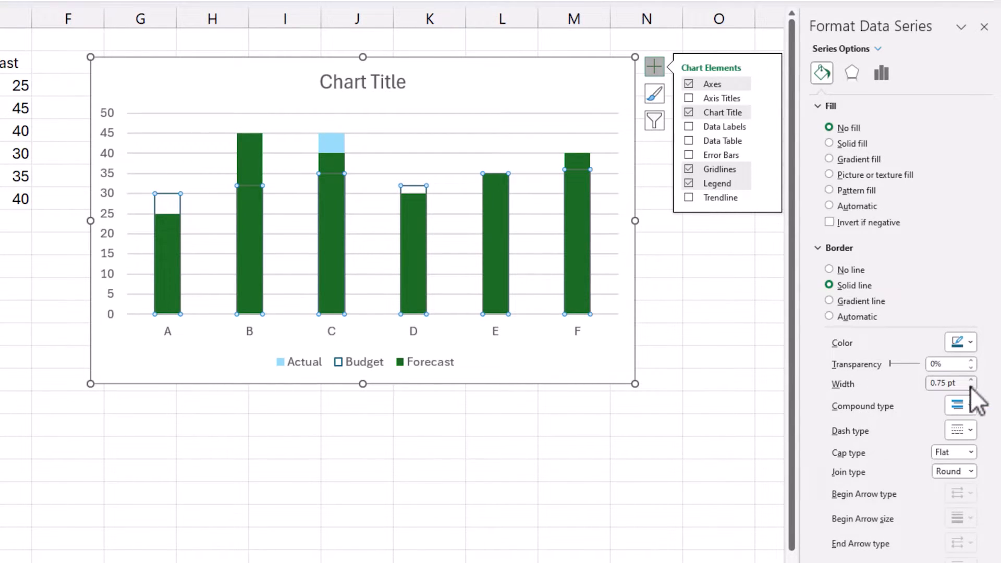
pyautogui.click(970, 379)
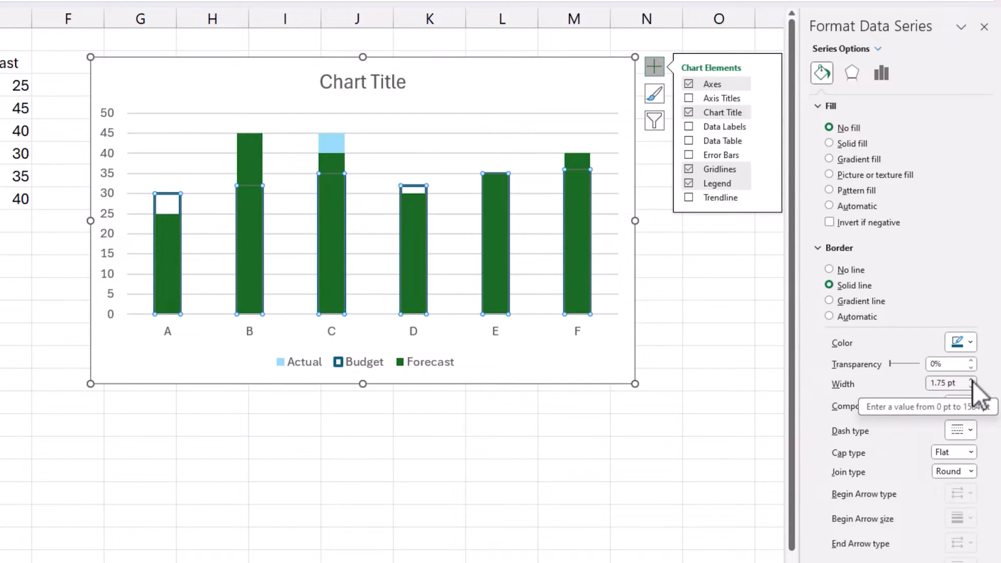
pyautogui.click(970, 388)
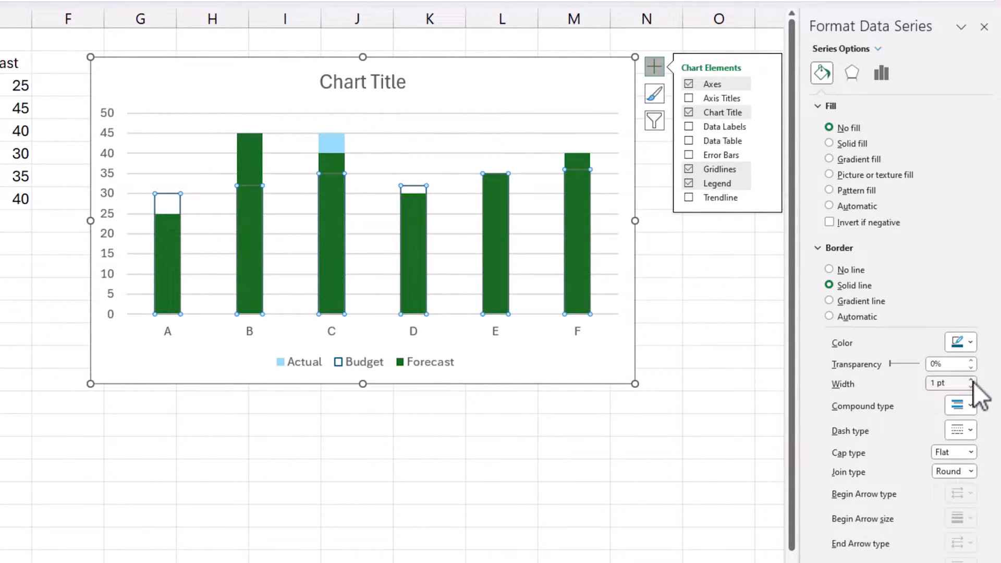
pyautogui.click(971, 379)
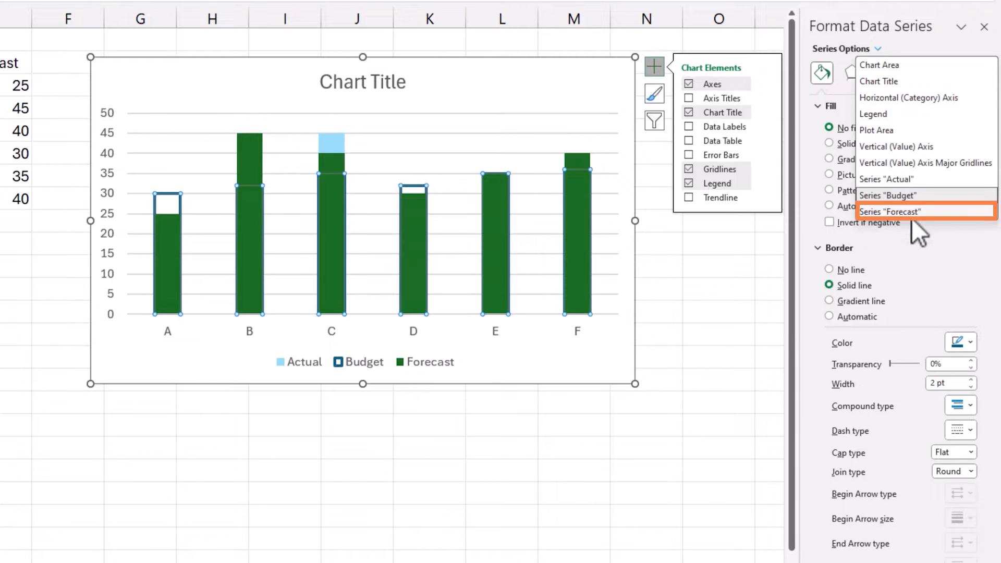
# Select the Forecast series and widen its green outline to about 1.5 pt.
pyautogui.click(889, 211)
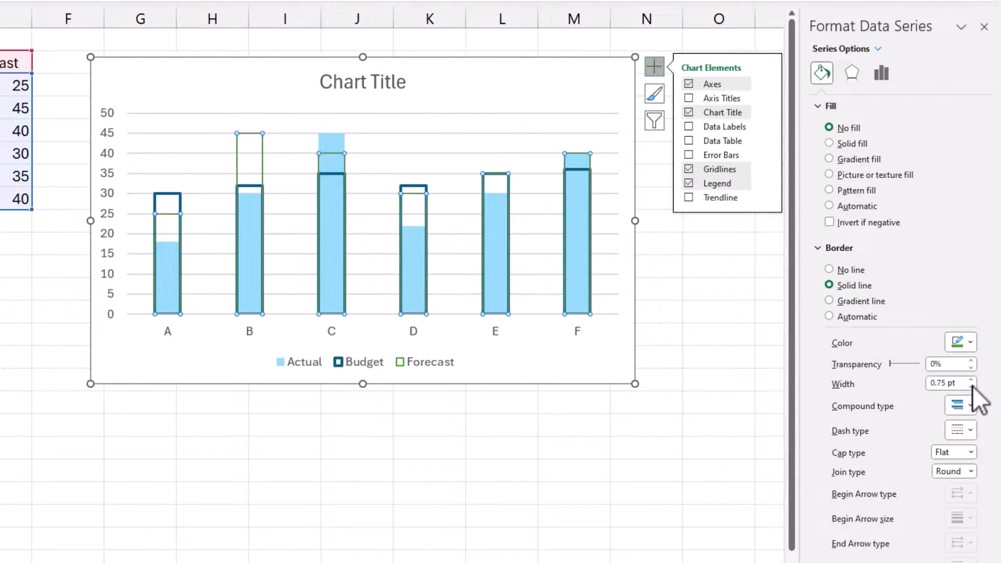
pyautogui.click(973, 380)
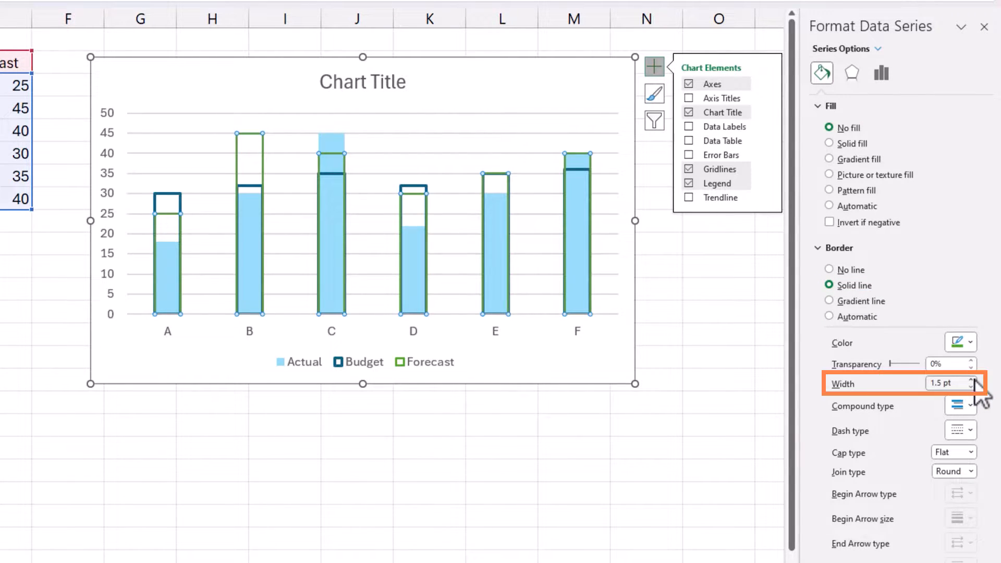
pyautogui.click(975, 380)
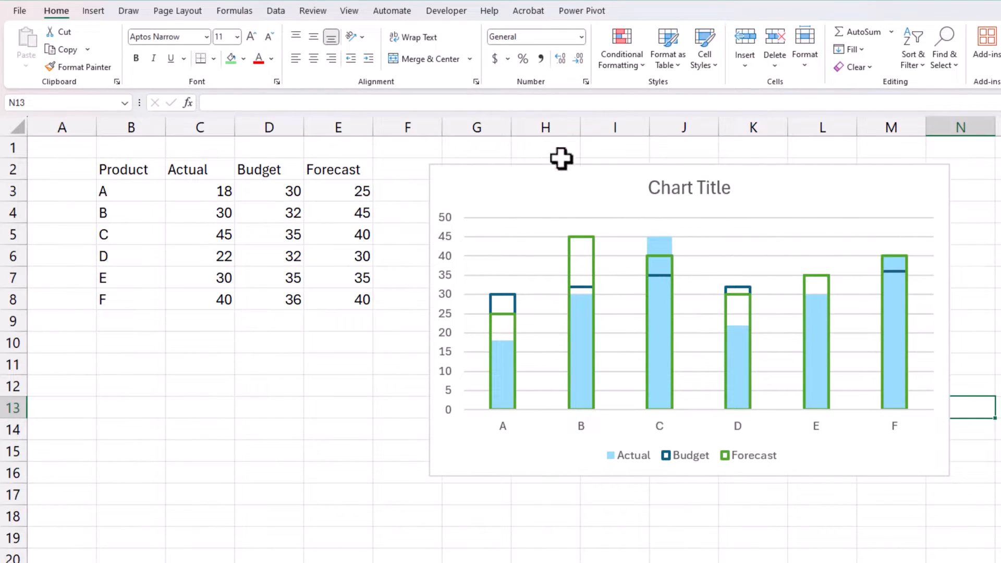
# Enter the header 'Background' in F2.
pyautogui.click(407, 169)
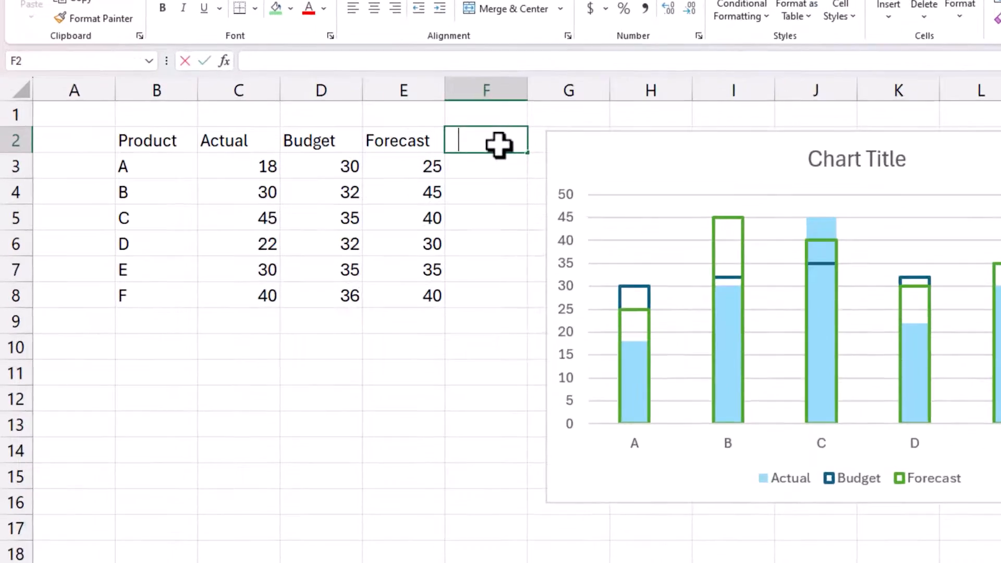
pyautogui.write('Backgr')
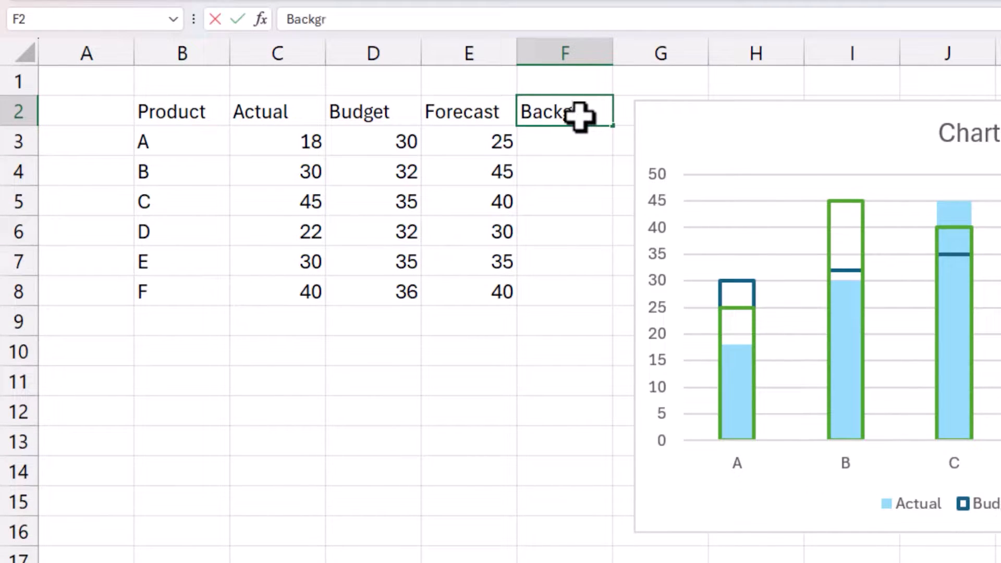
pyautogui.press('Return')
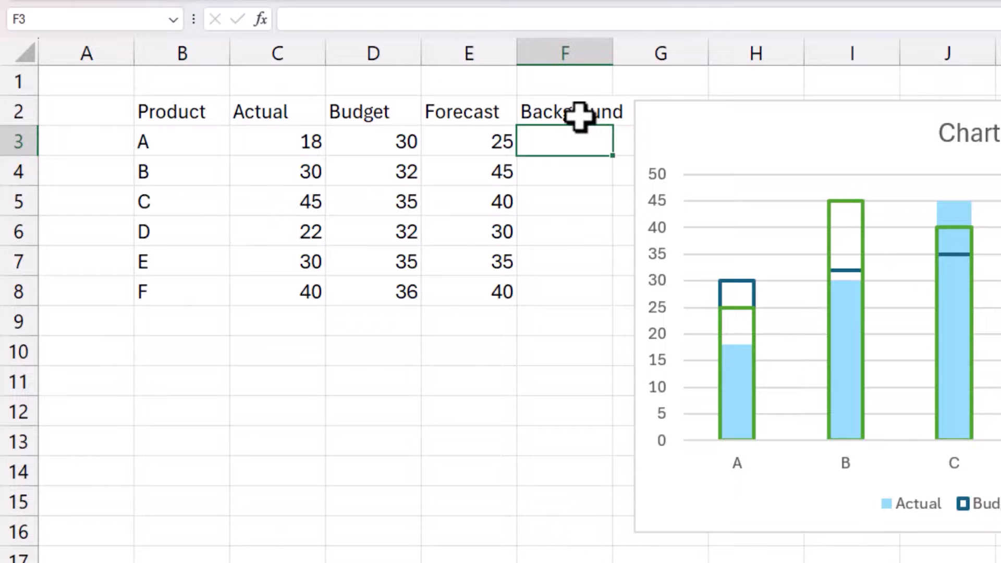
pyautogui.moveTo(568, 139)
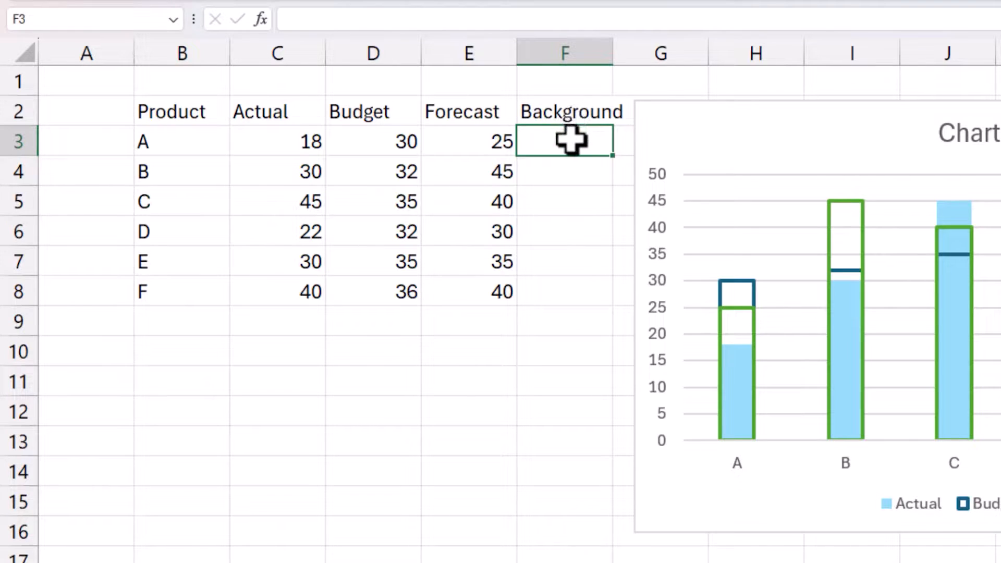
# Enter the formula =MAX(C3:E3)*1.1 in F3.
pyautogui.write('=max(C3:E3')
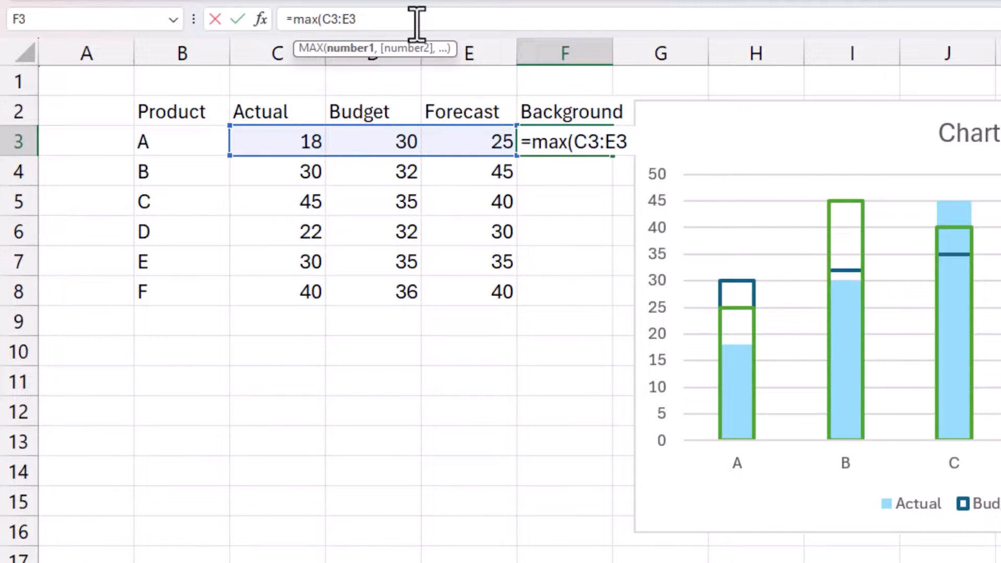
pyautogui.write(')*1')
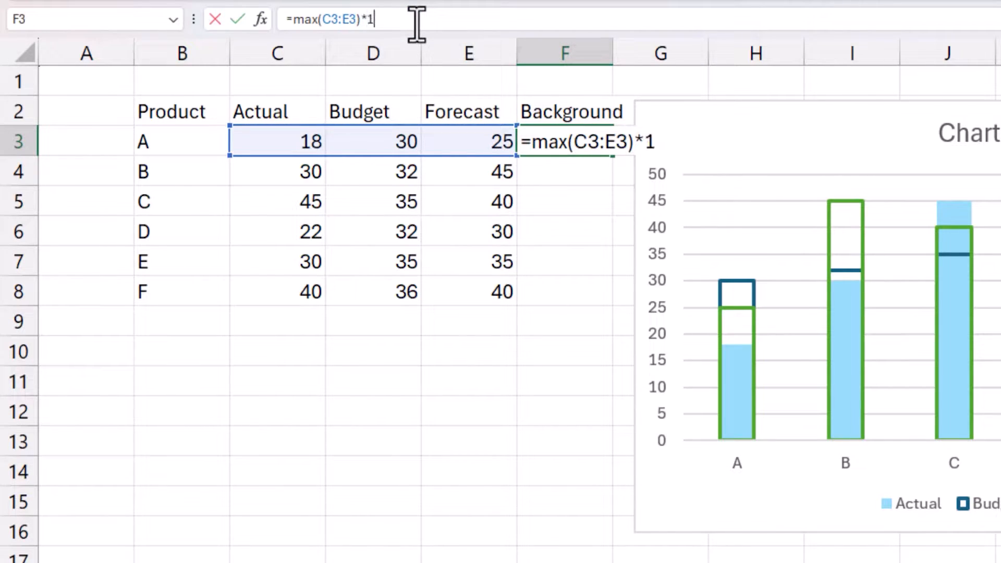
pyautogui.write('/1')
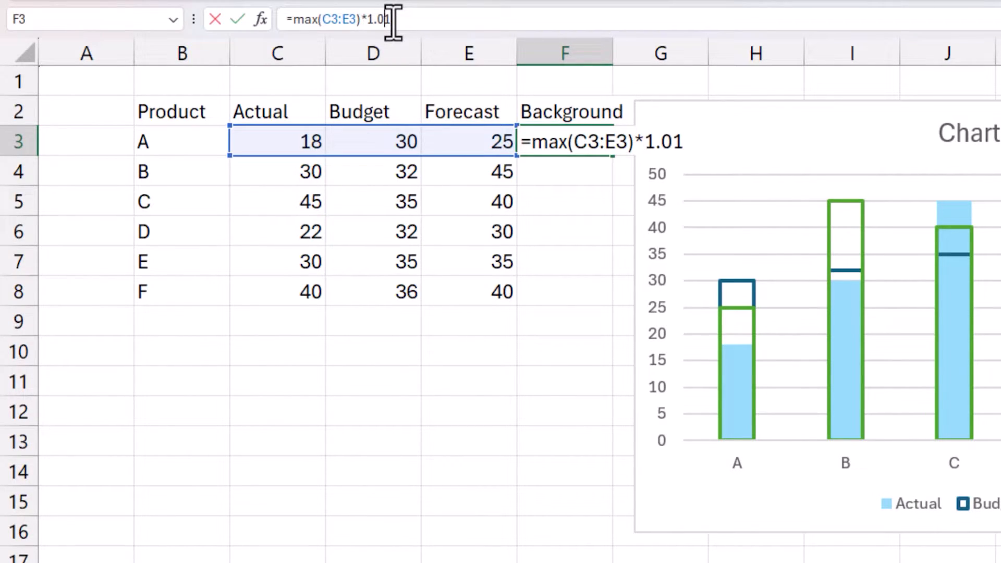
pyautogui.press('Backspace')
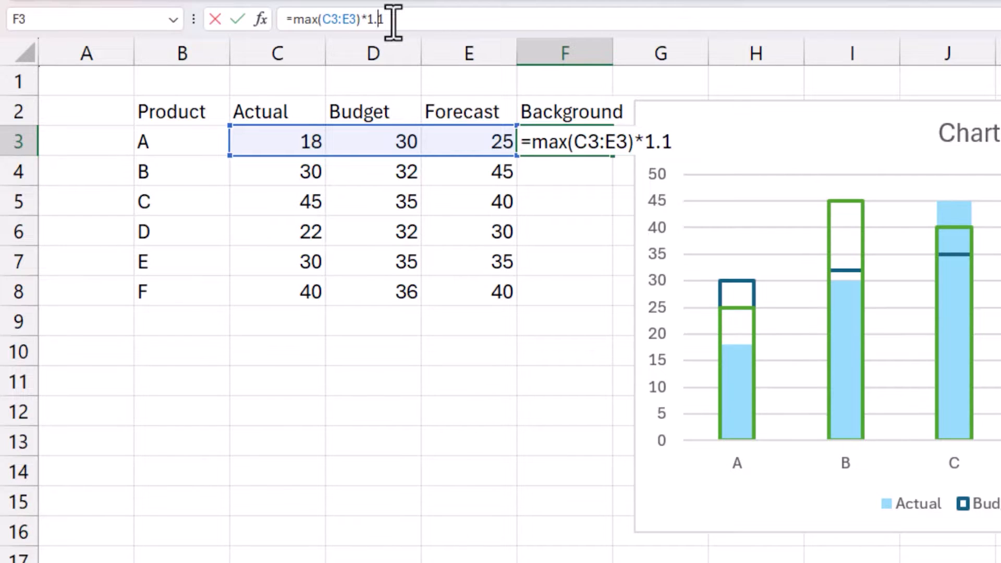
pyautogui.press('Return')
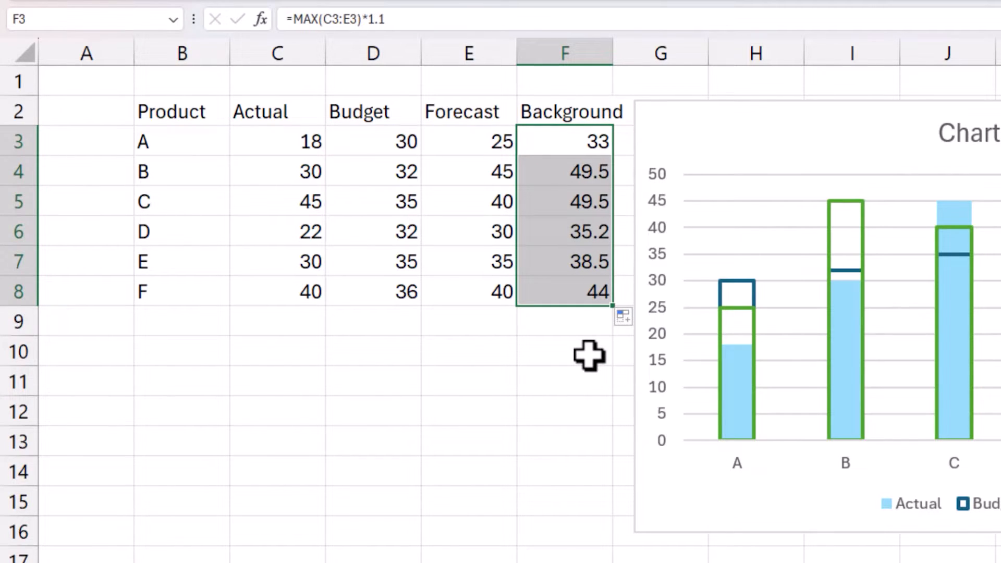
pyautogui.moveTo(580, 237)
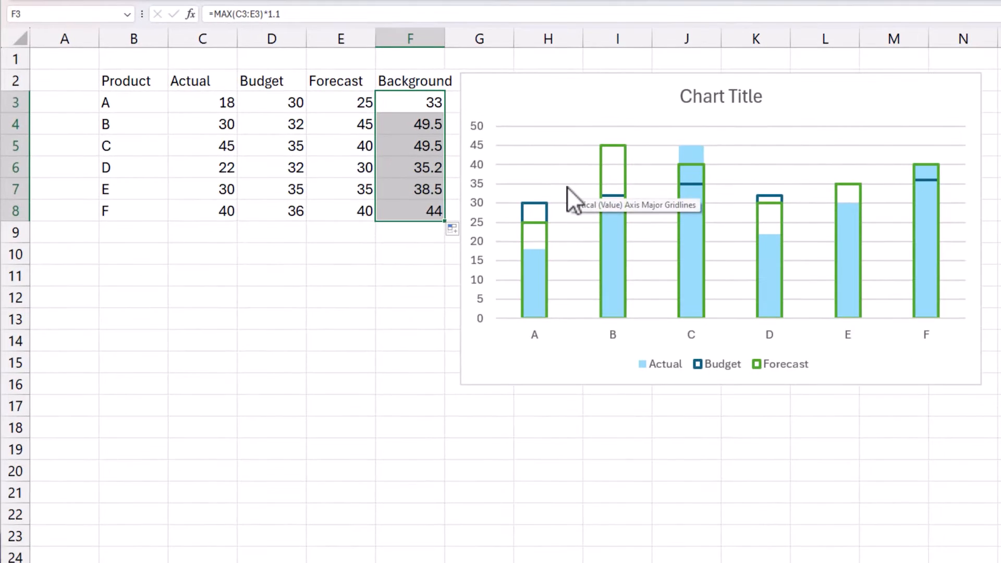
# Add the Background series (F2, values F3:F8) with B3:B8 as category labels.
pyautogui.rightClick(574, 198)
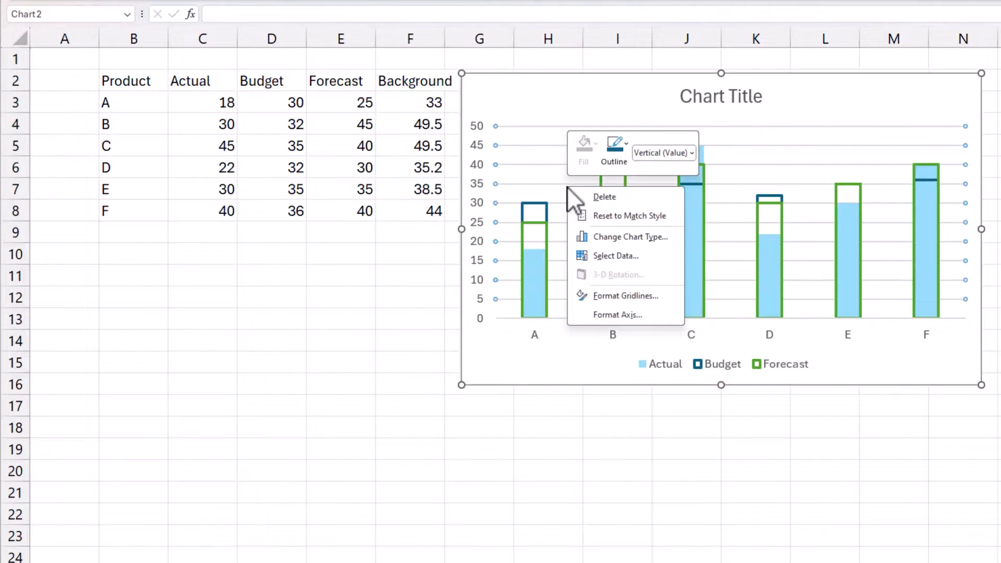
pyautogui.click(615, 255)
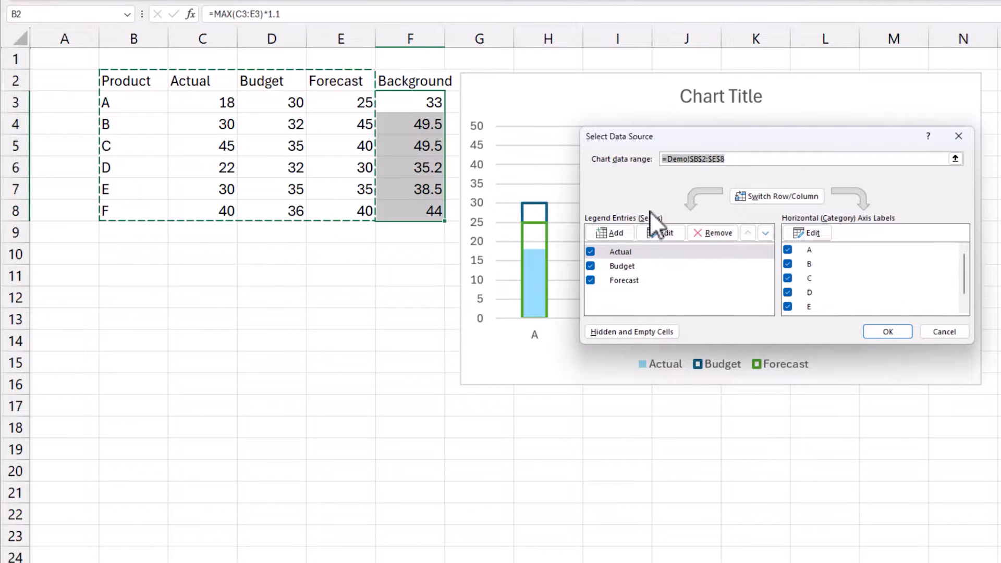
pyautogui.click(611, 233)
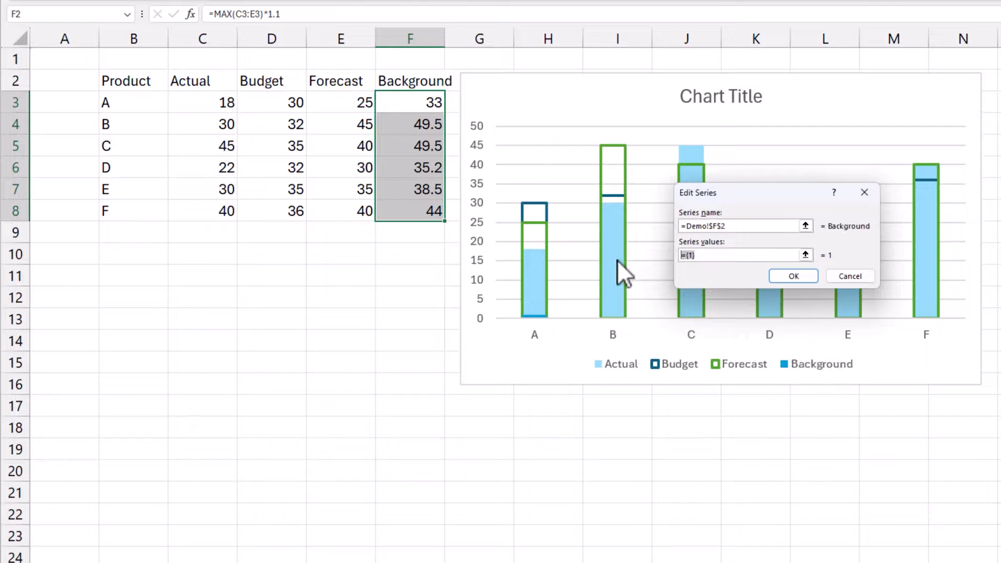
pyautogui.click(792, 275)
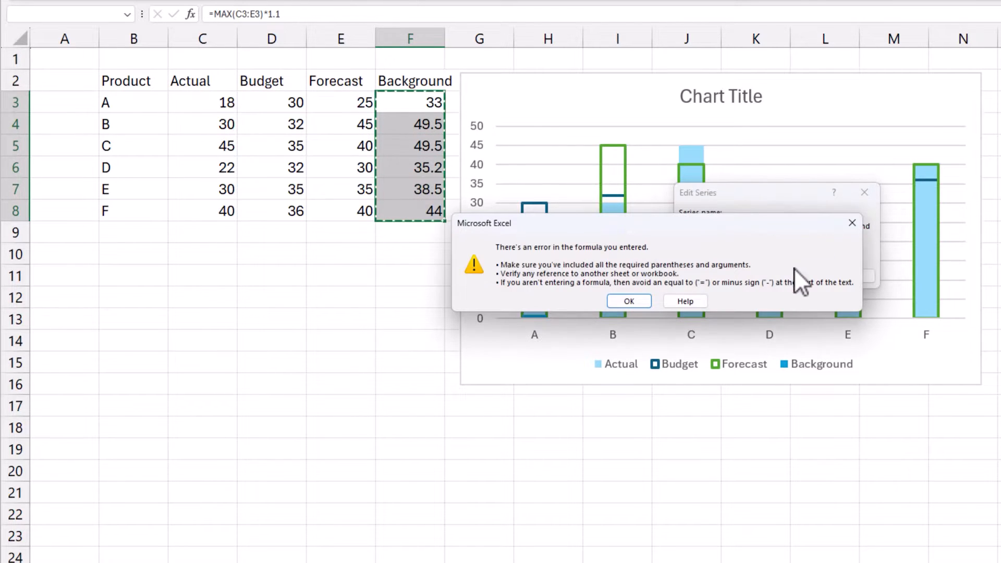
pyautogui.click(627, 301)
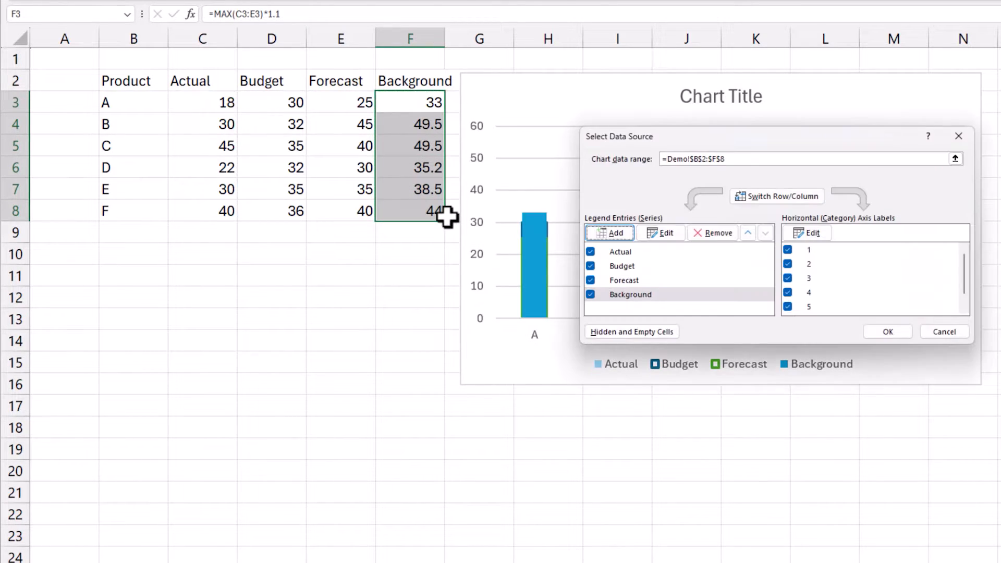
pyautogui.click(811, 233)
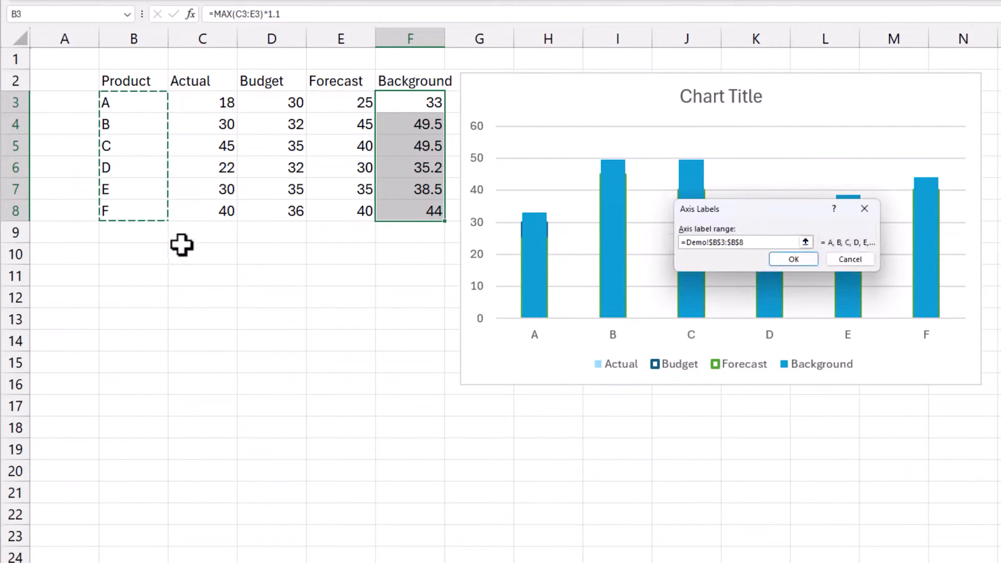
pyautogui.click(793, 259)
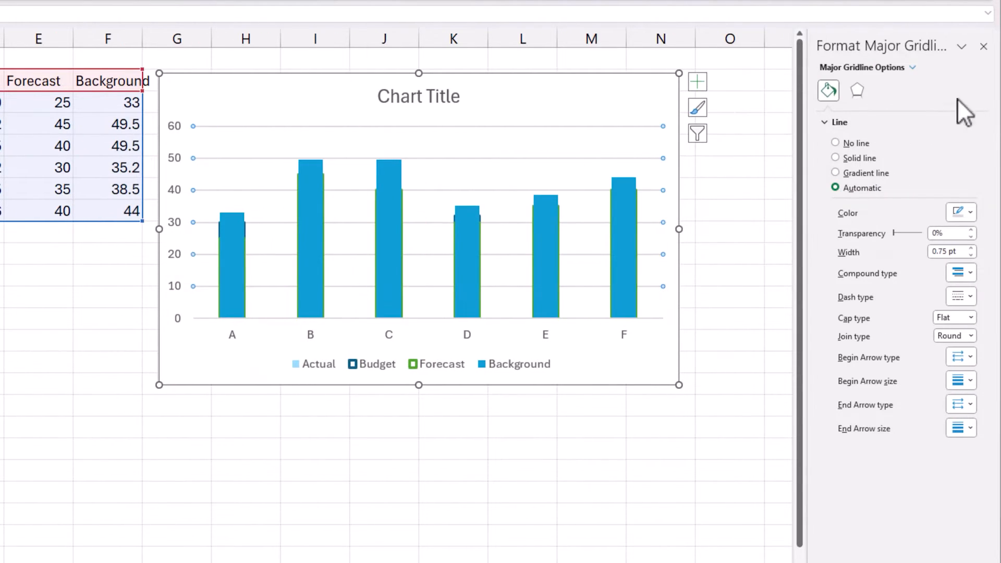
# Select the Background series, remove its fill and give it a solid outline.
pyautogui.click(911, 67)
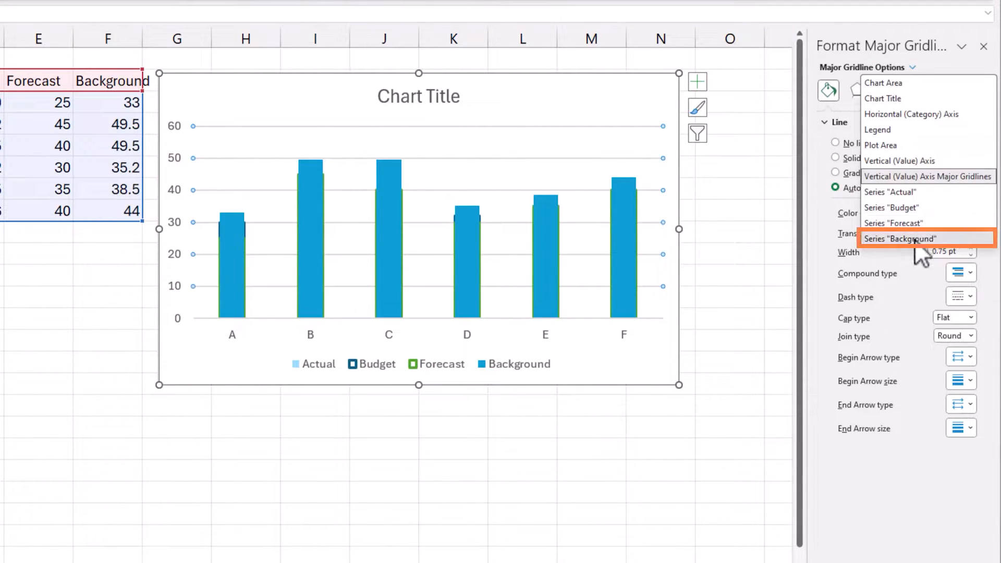
pyautogui.click(900, 238)
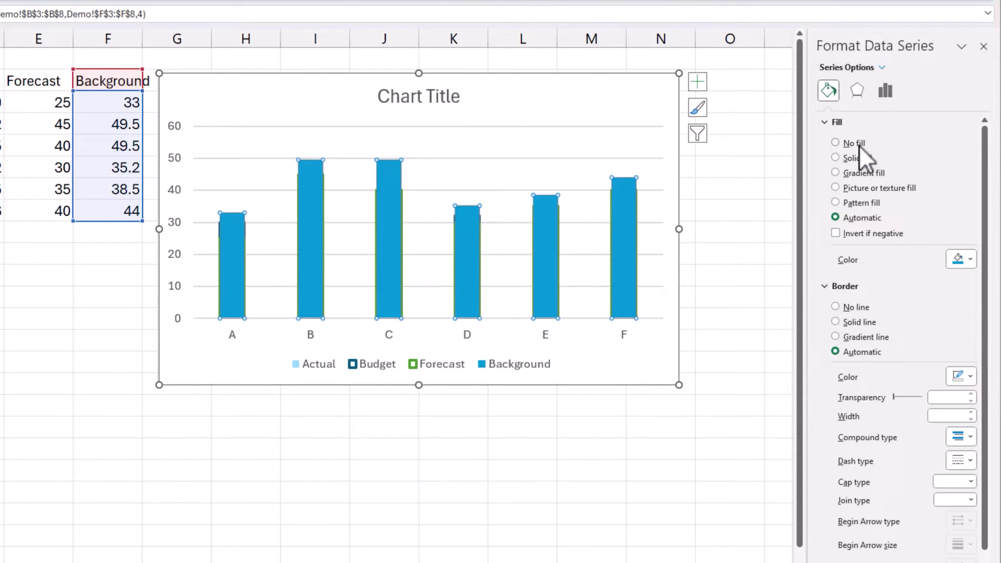
pyautogui.click(835, 142)
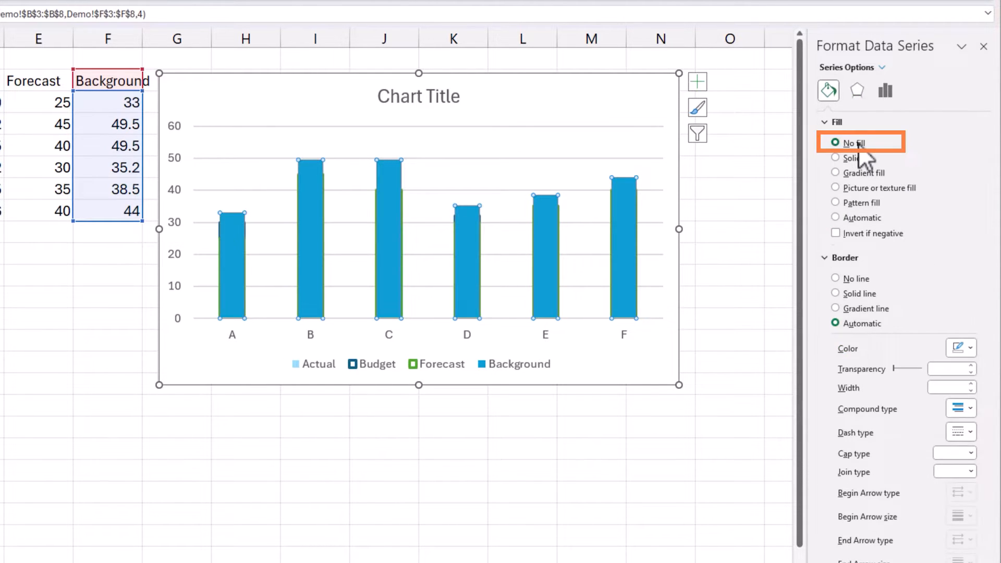
pyautogui.click(856, 293)
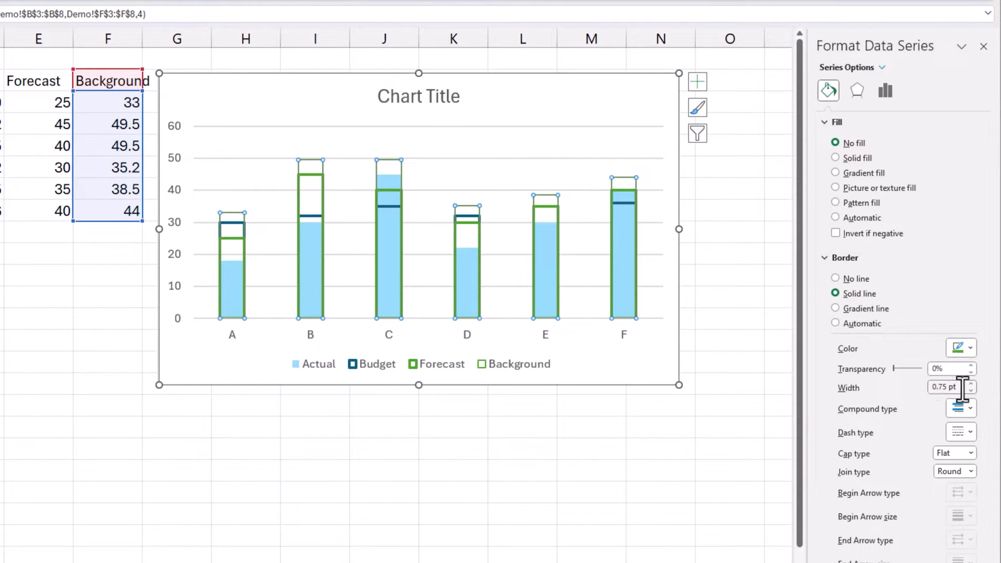
# Set the Background outline width to 2 pt and its colour to white.
pyautogui.click(971, 383)
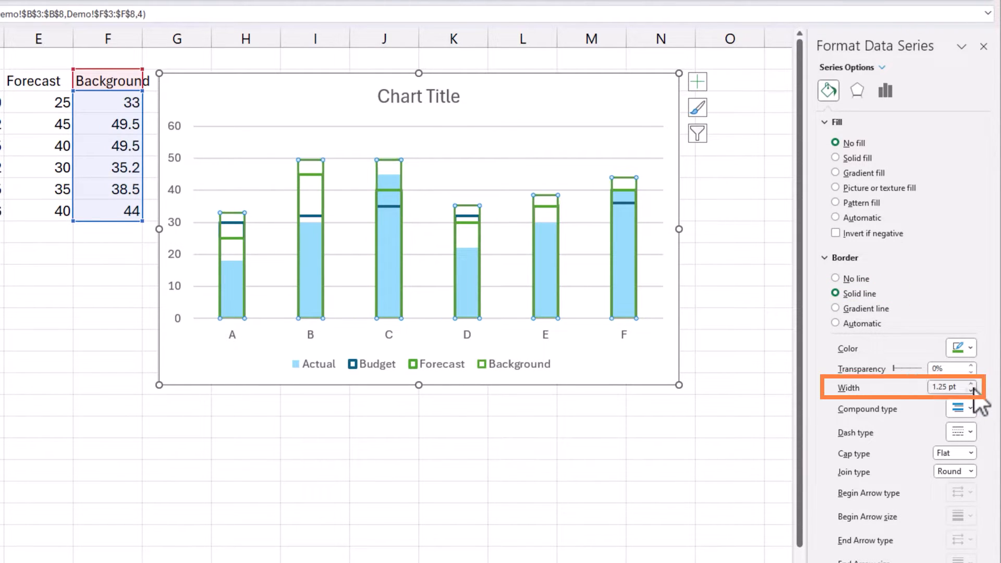
pyautogui.click(970, 383)
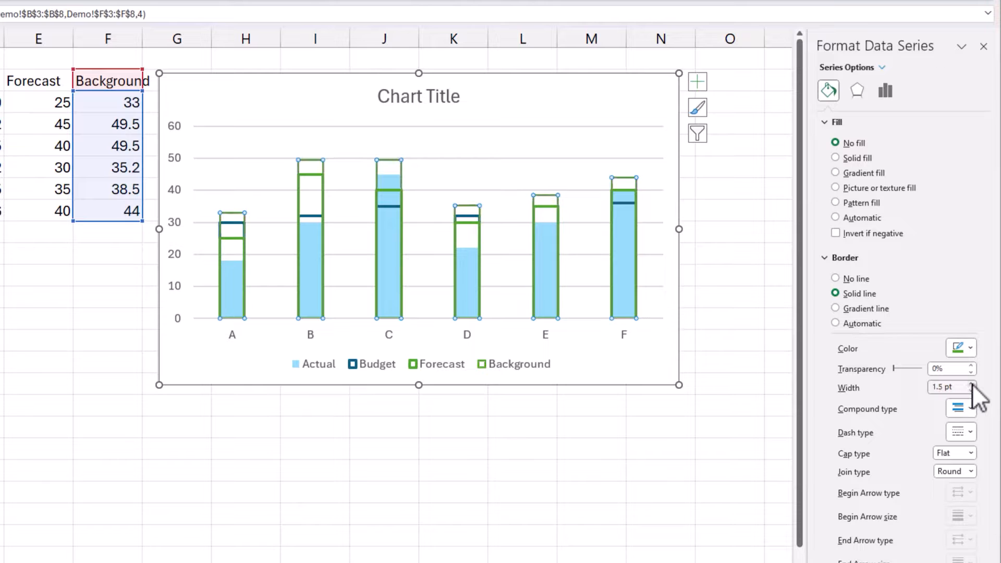
pyautogui.click(972, 383)
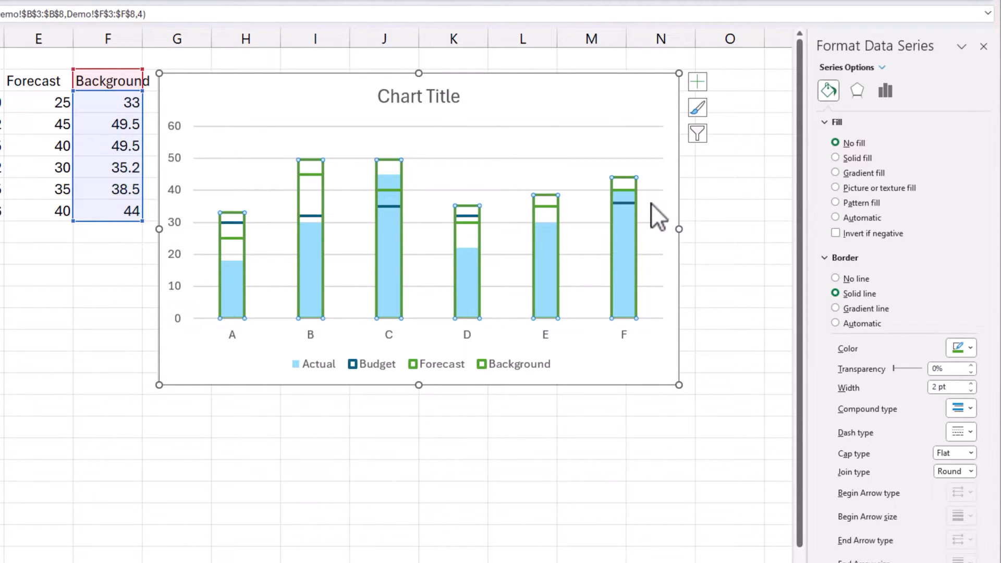
pyautogui.moveTo(957, 386)
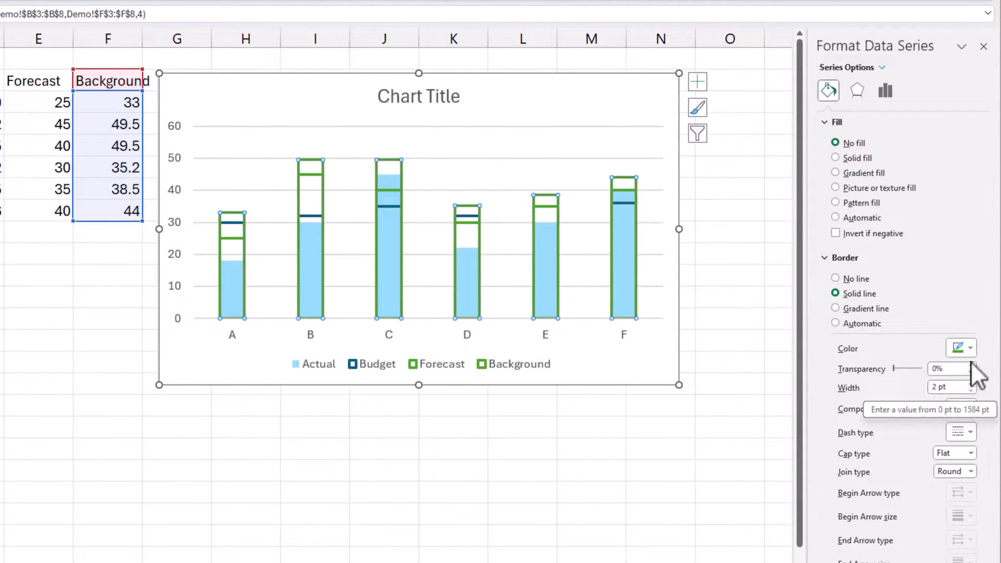
pyautogui.click(960, 348)
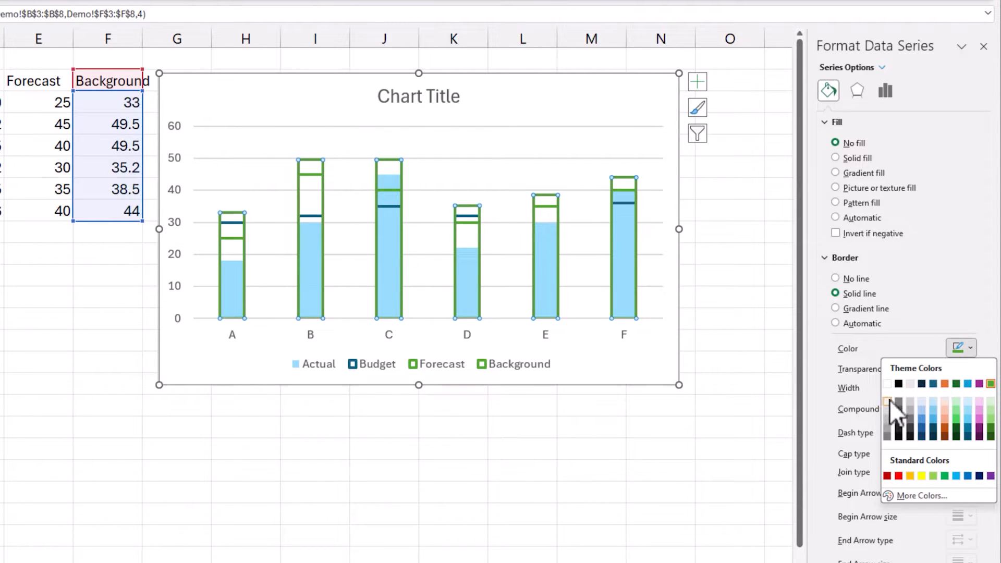
pyautogui.click(888, 402)
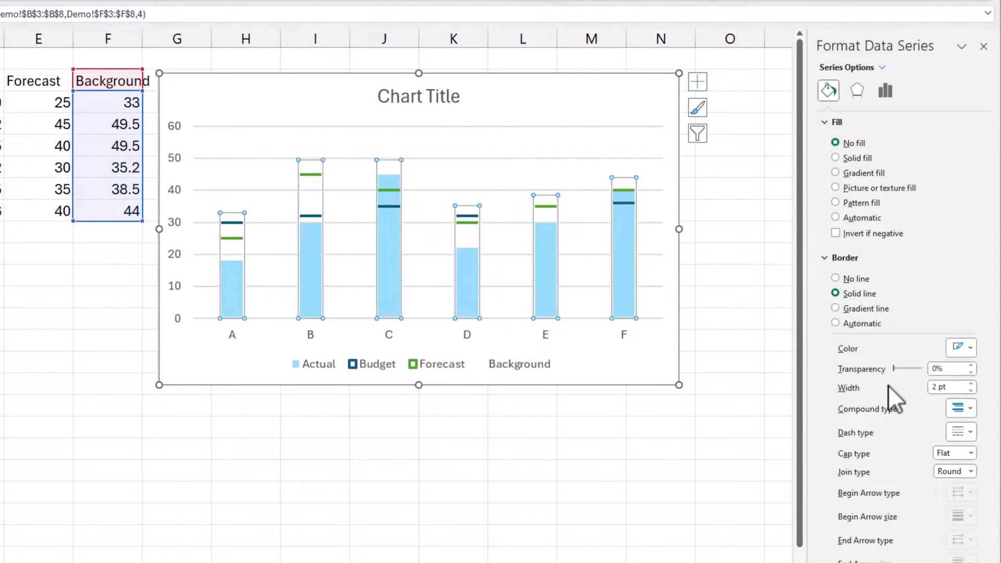
pyautogui.moveTo(715, 261)
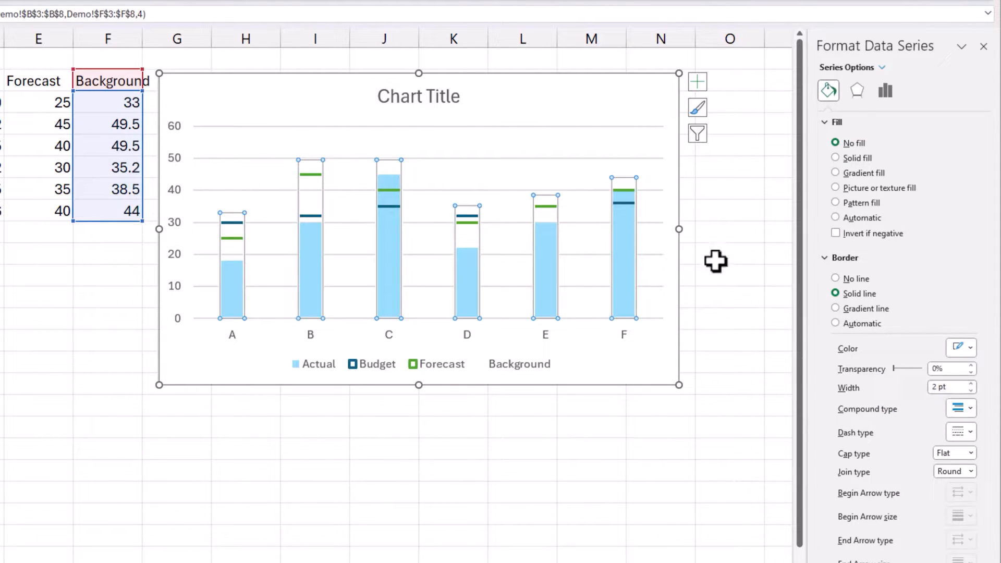
pyautogui.moveTo(543, 150)
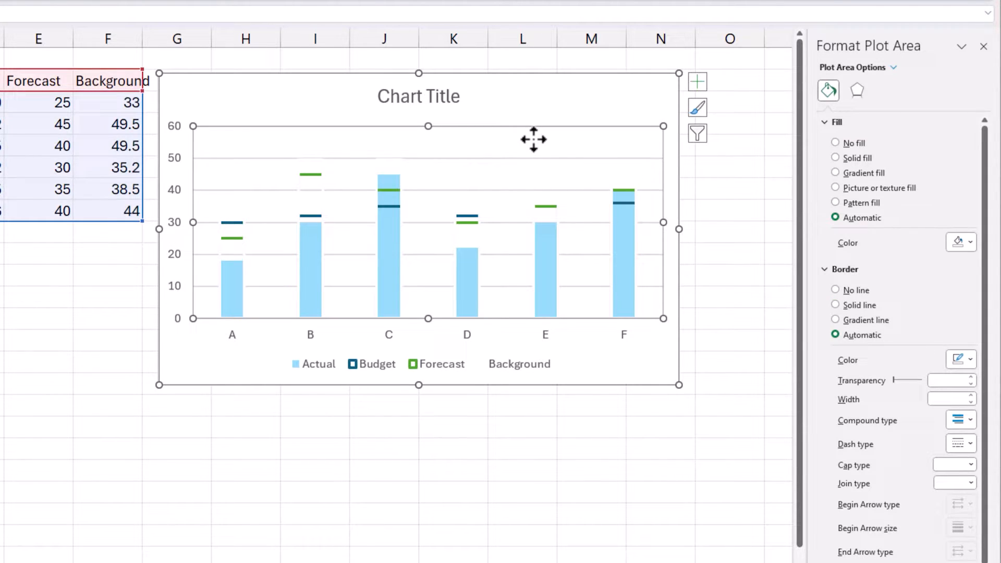
# Give the chart and plot areas solid fills and set major gridlines to No line.
pyautogui.click(880, 68)
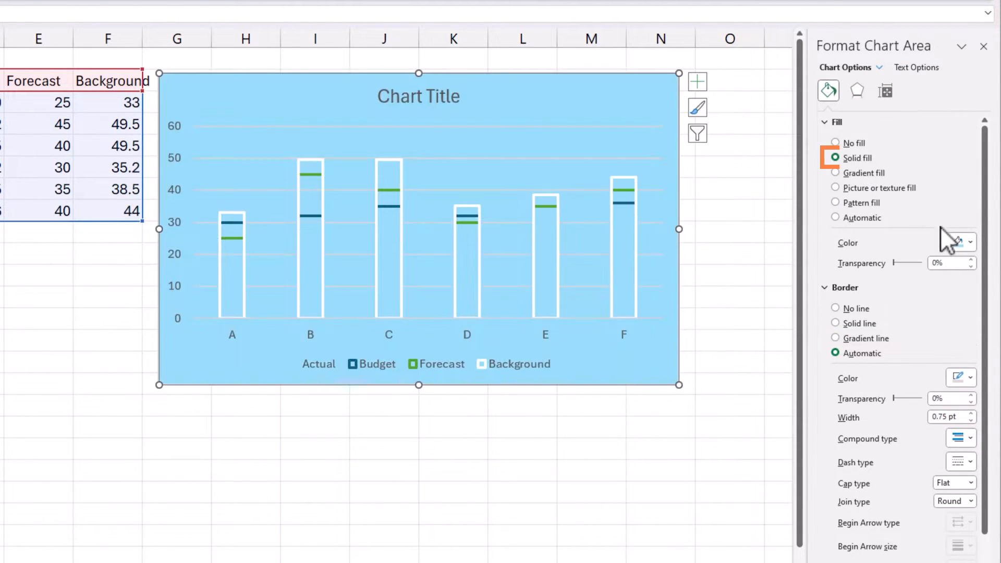
pyautogui.moveTo(897, 294)
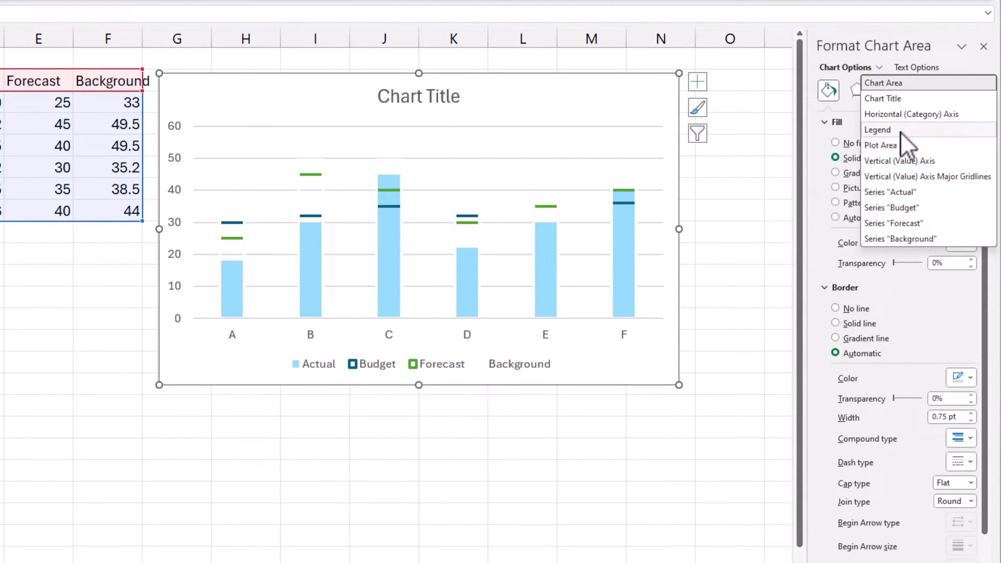
pyautogui.click(881, 145)
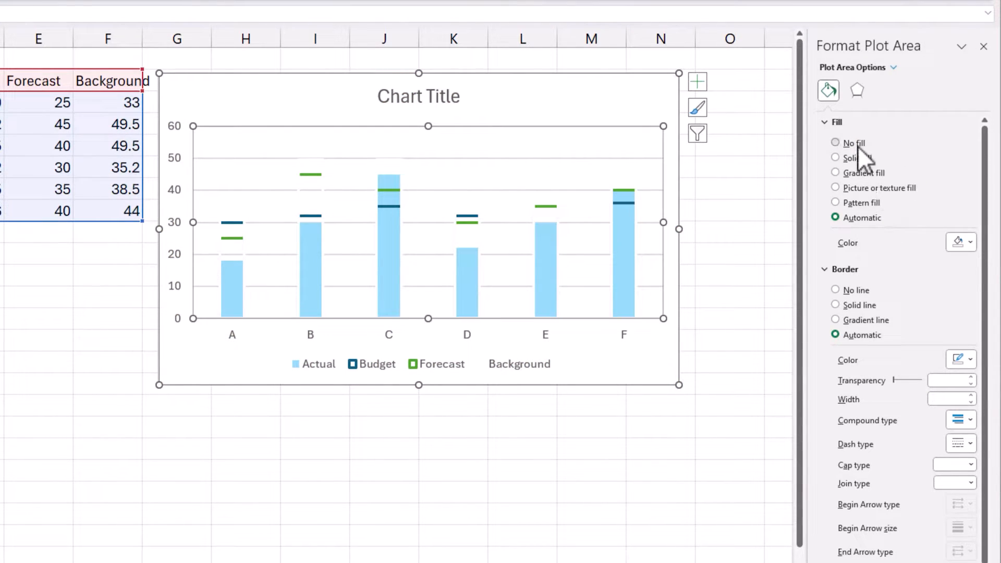
pyautogui.click(835, 157)
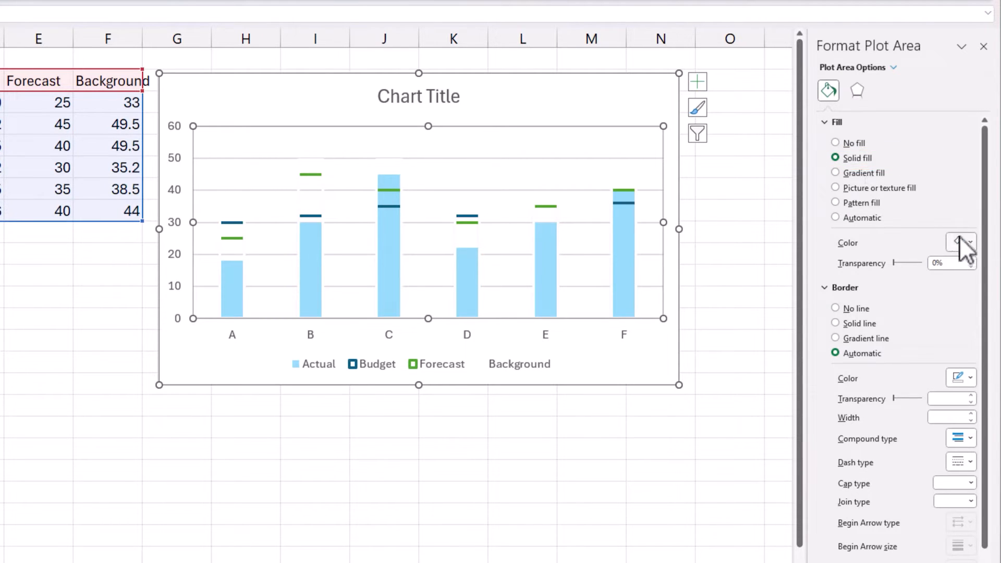
pyautogui.moveTo(887, 290)
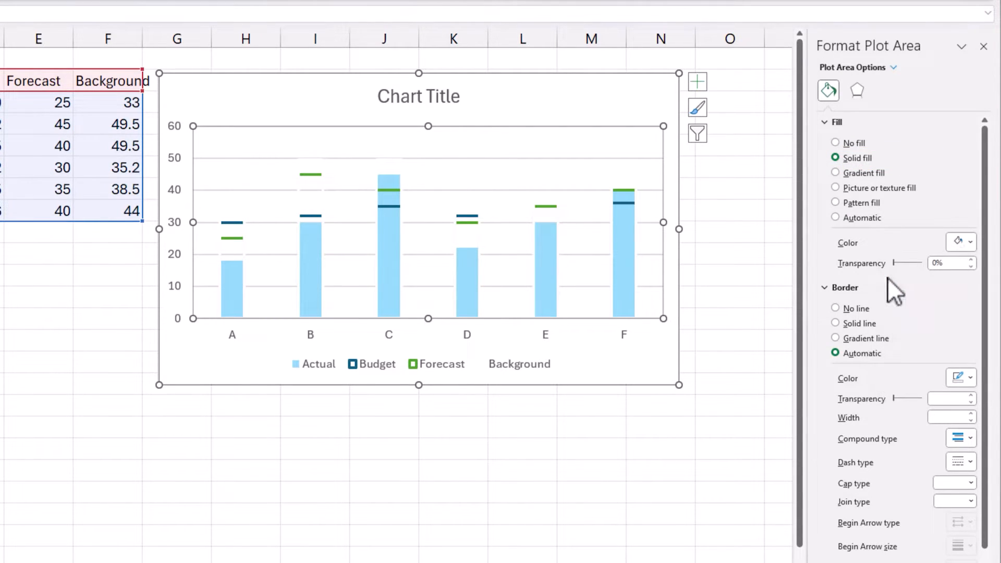
pyautogui.moveTo(584, 175)
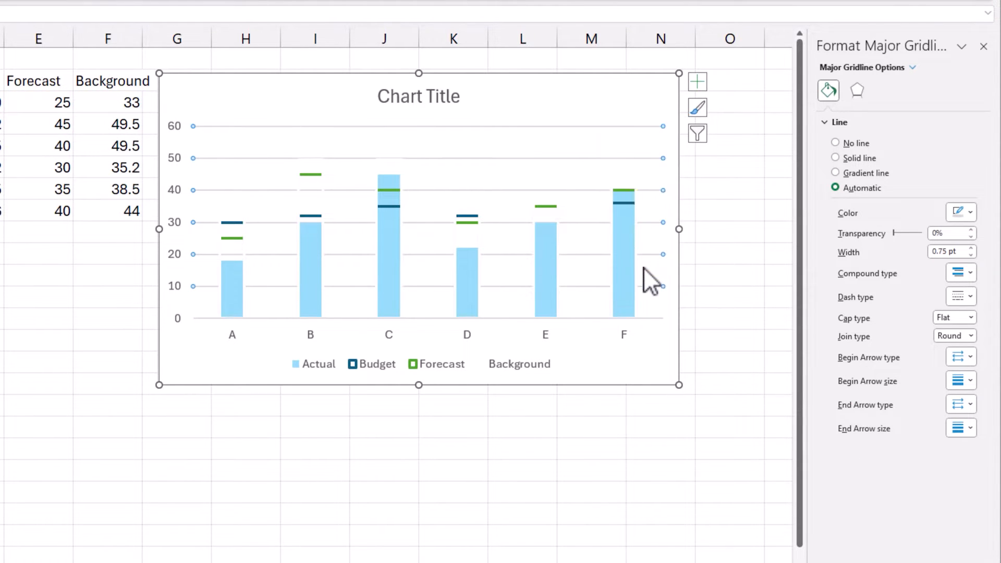
pyautogui.click(835, 143)
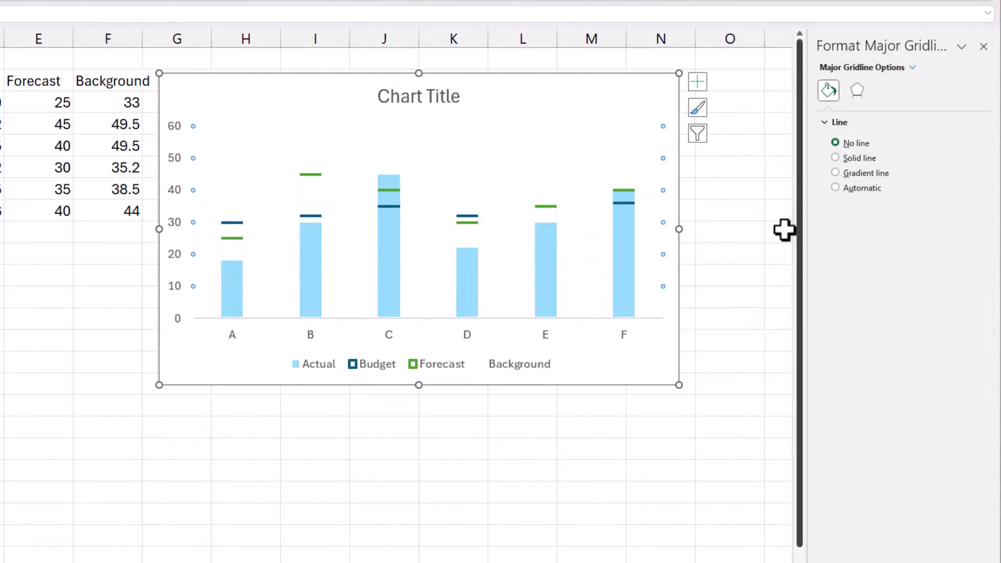
pyautogui.click(730, 230)
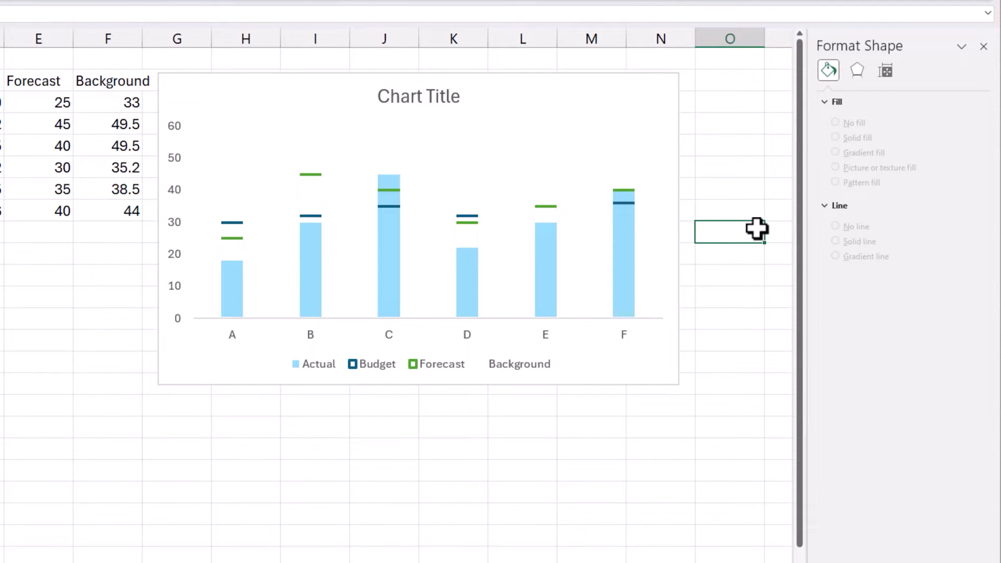
# Add Actual value labels (18, 30, 45, 22, 30, 40) at the Inside Base position.
pyautogui.click(389, 255)
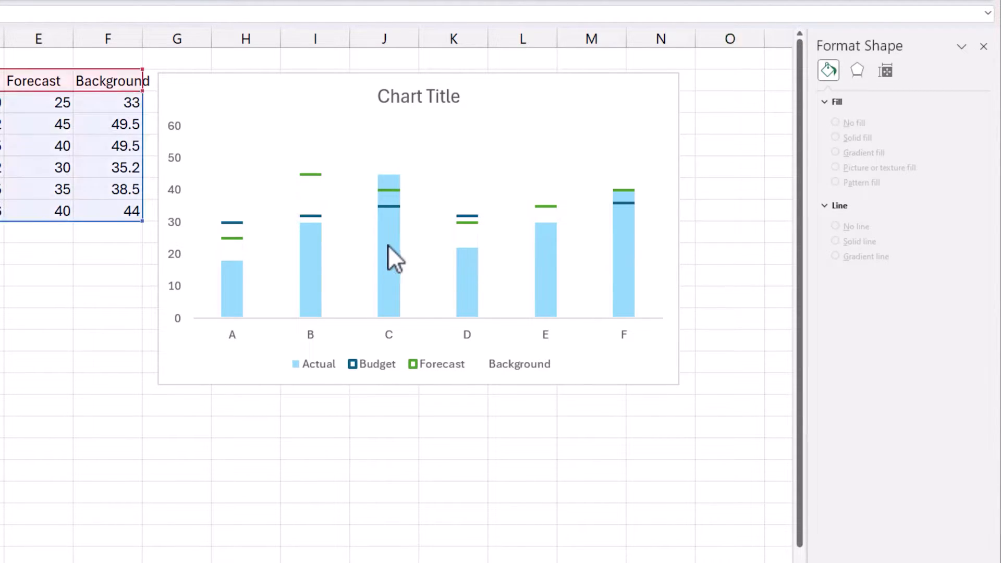
pyautogui.click(388, 242)
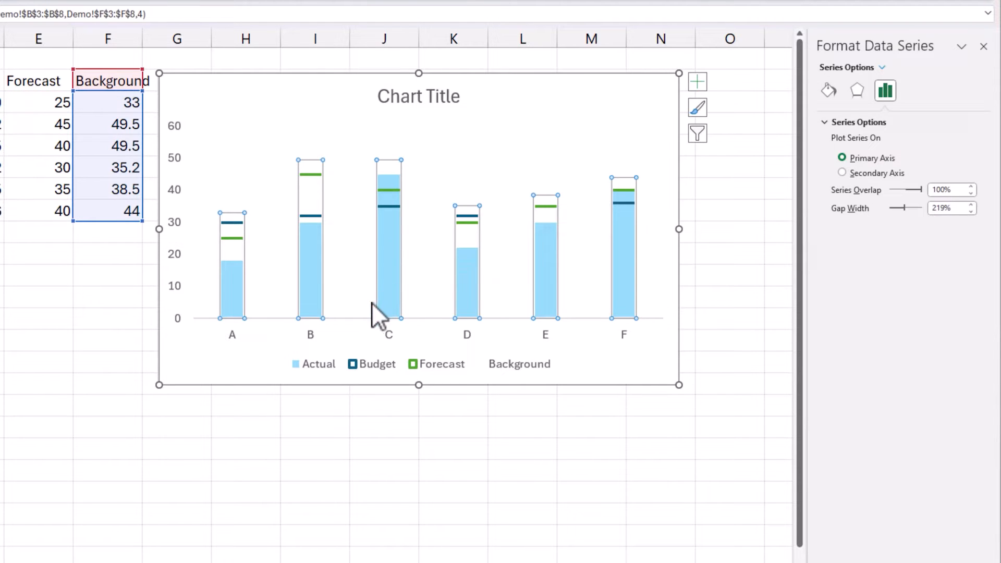
pyautogui.click(882, 67)
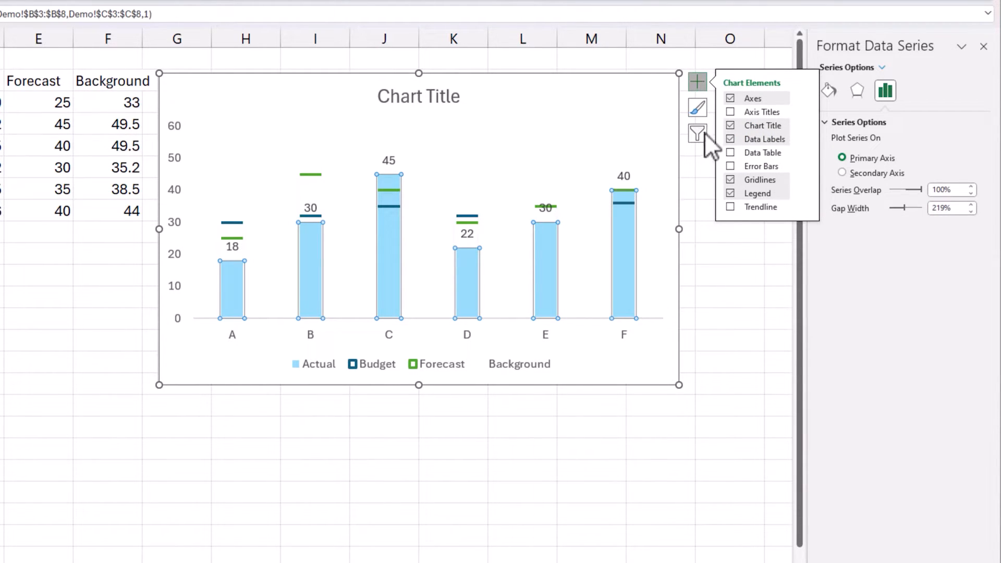
pyautogui.click(232, 247)
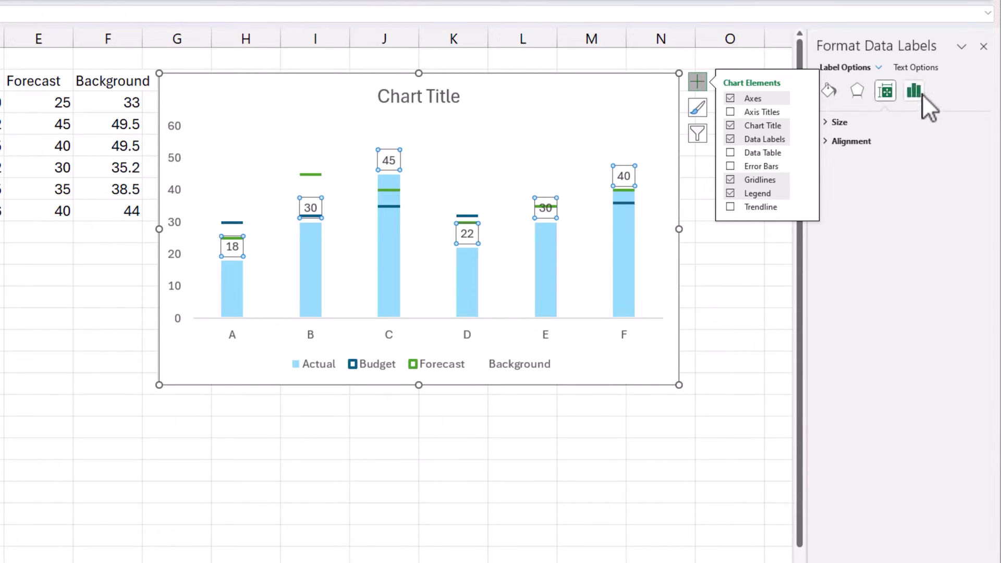
pyautogui.click(913, 90)
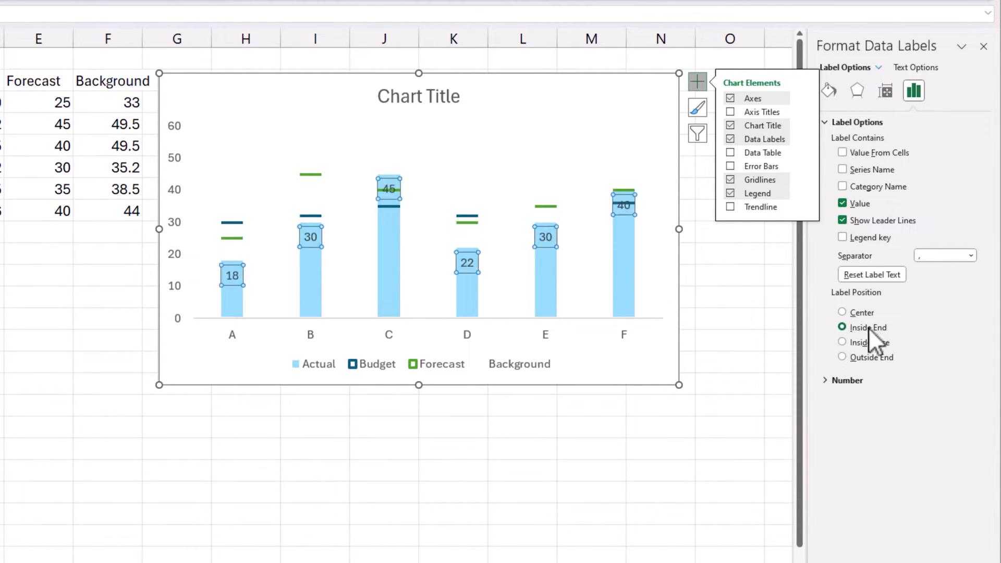
pyautogui.click(841, 342)
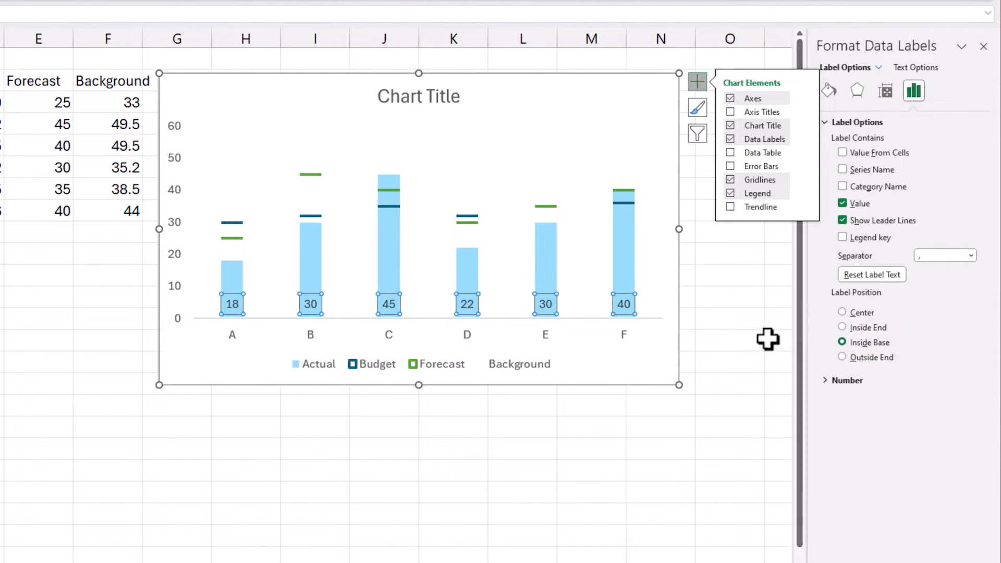
pyautogui.click(729, 319)
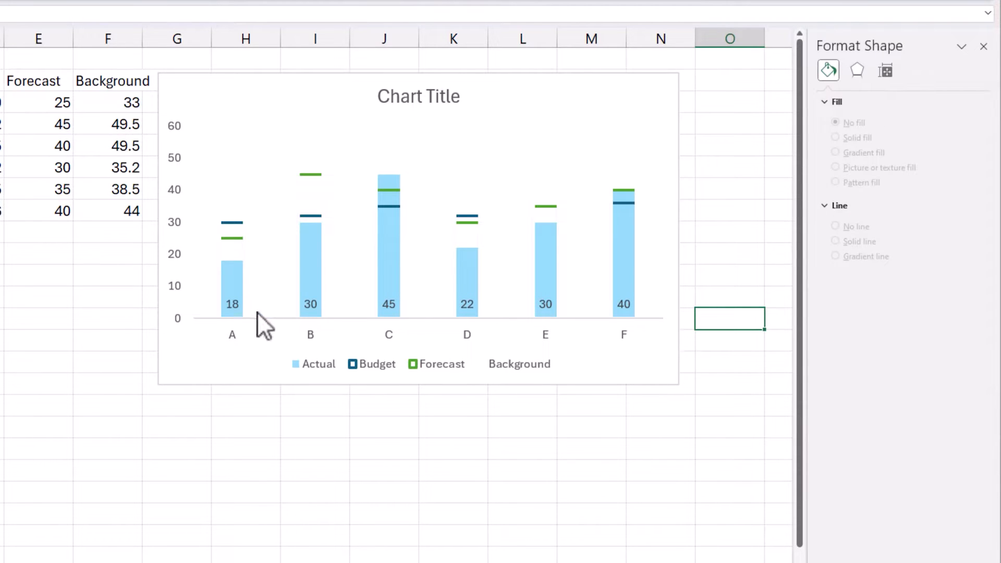
pyautogui.moveTo(648, 319)
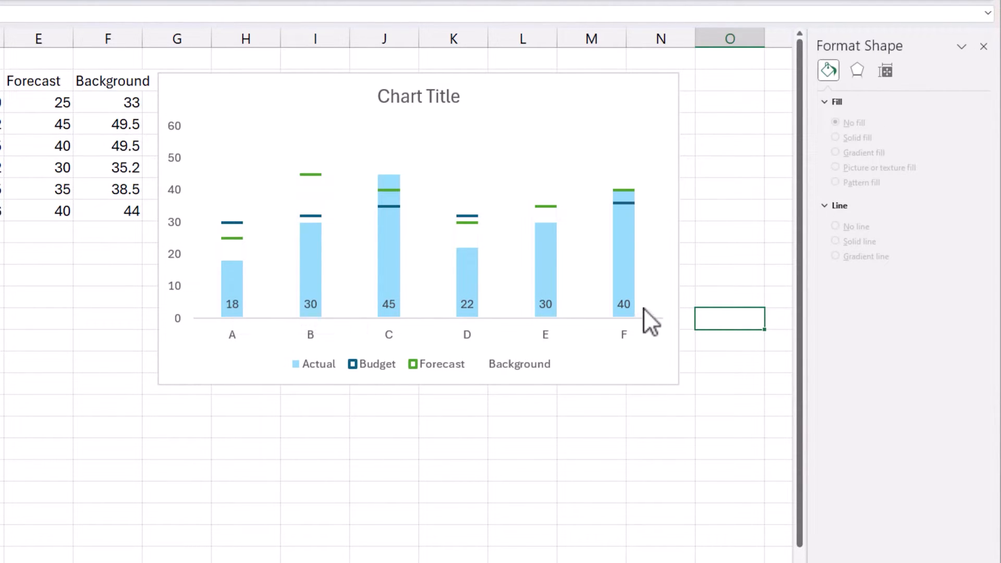
pyautogui.moveTo(238, 233)
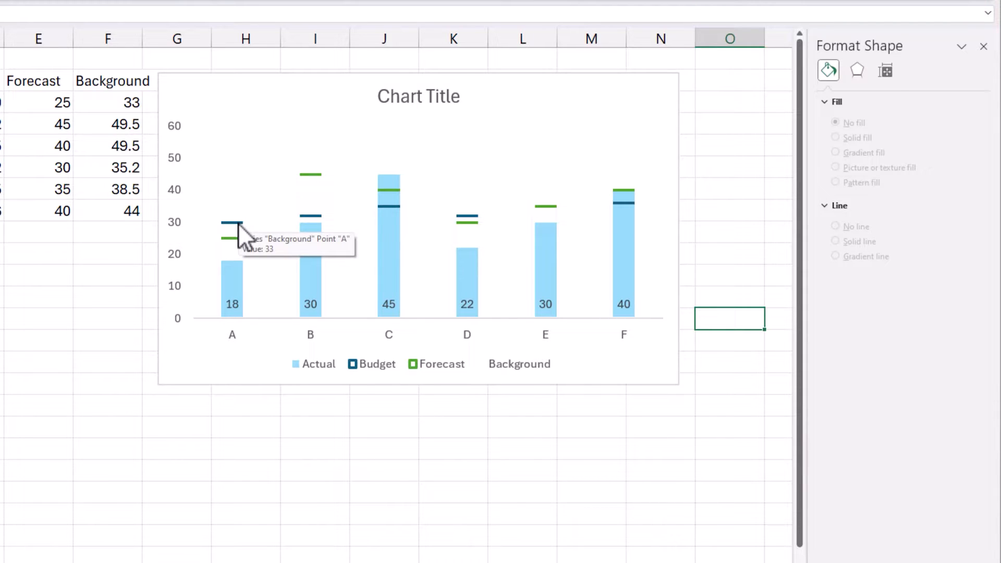
pyautogui.moveTo(248, 250)
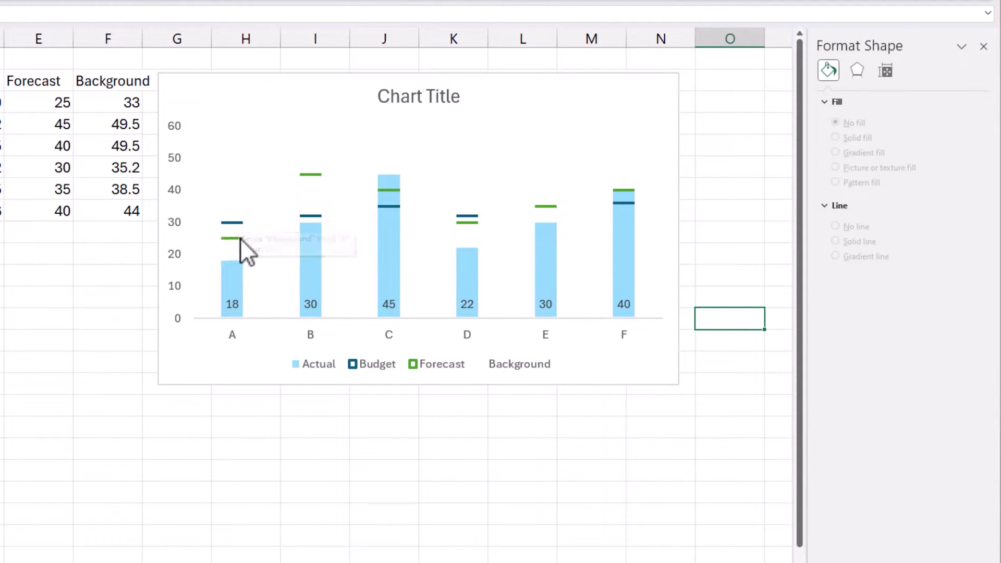
pyautogui.moveTo(239, 246)
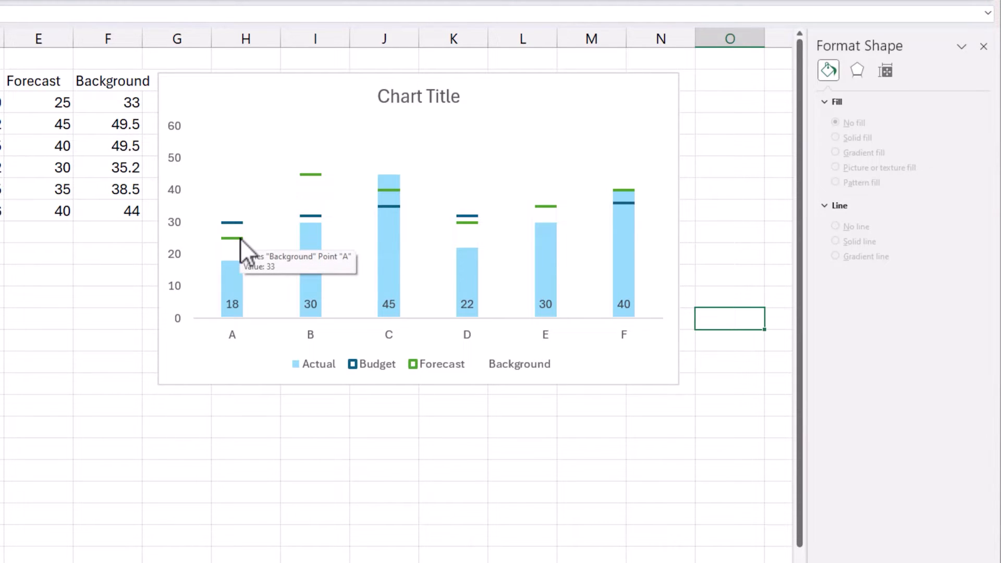
pyautogui.moveTo(457, 373)
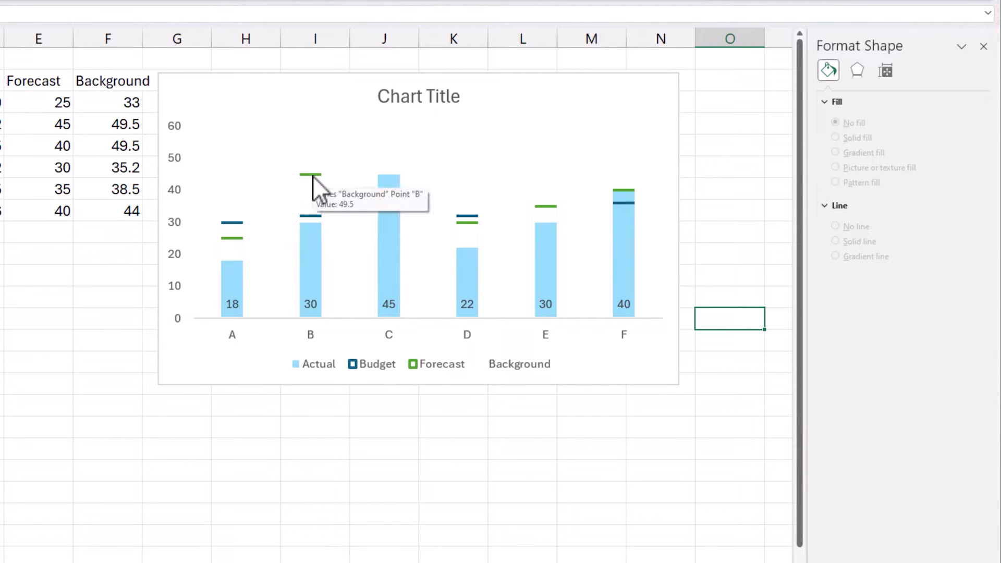
pyautogui.moveTo(243, 230)
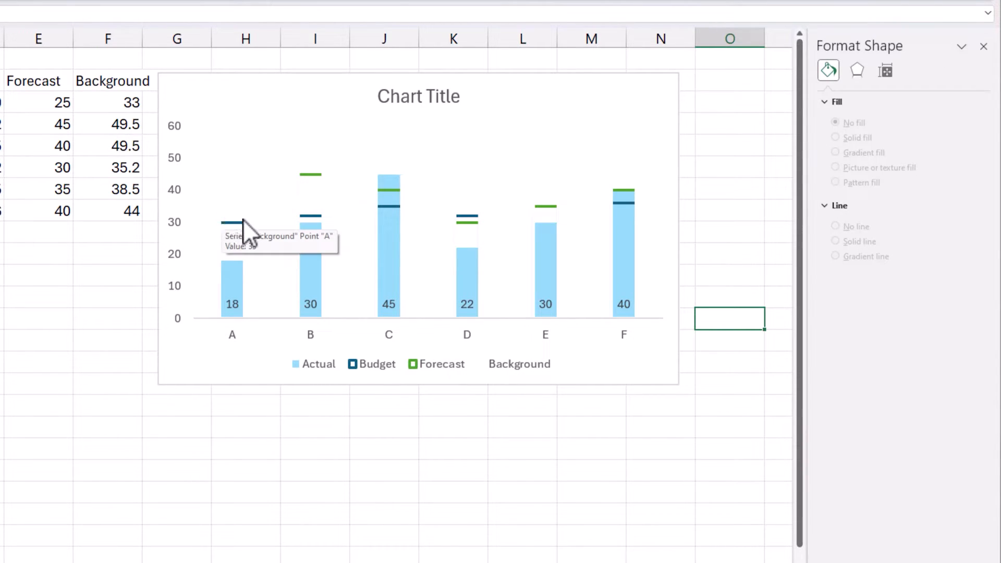
pyautogui.moveTo(260, 268)
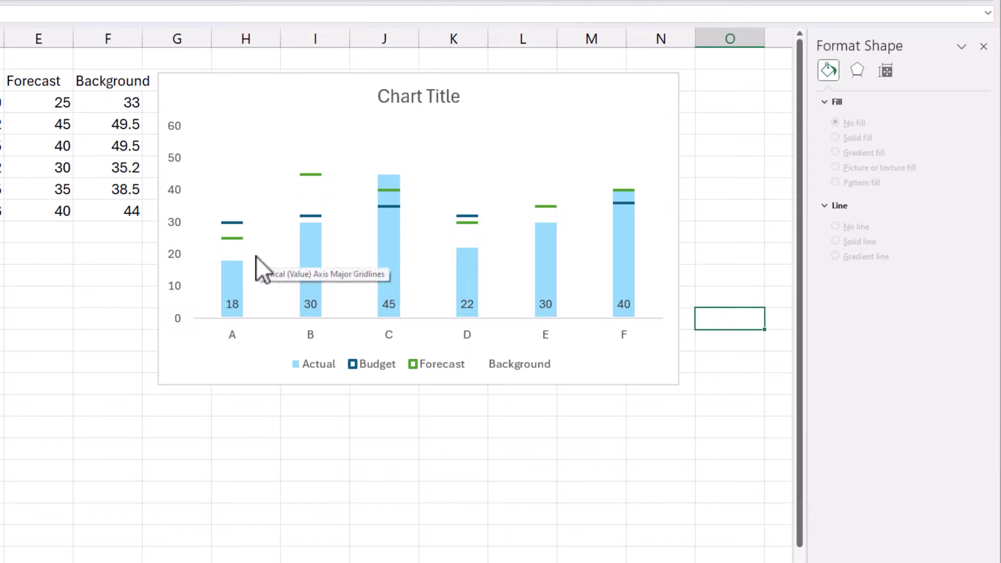
# Set the legend position to Top and drag the legend to the chart's top right.
pyautogui.click(418, 364)
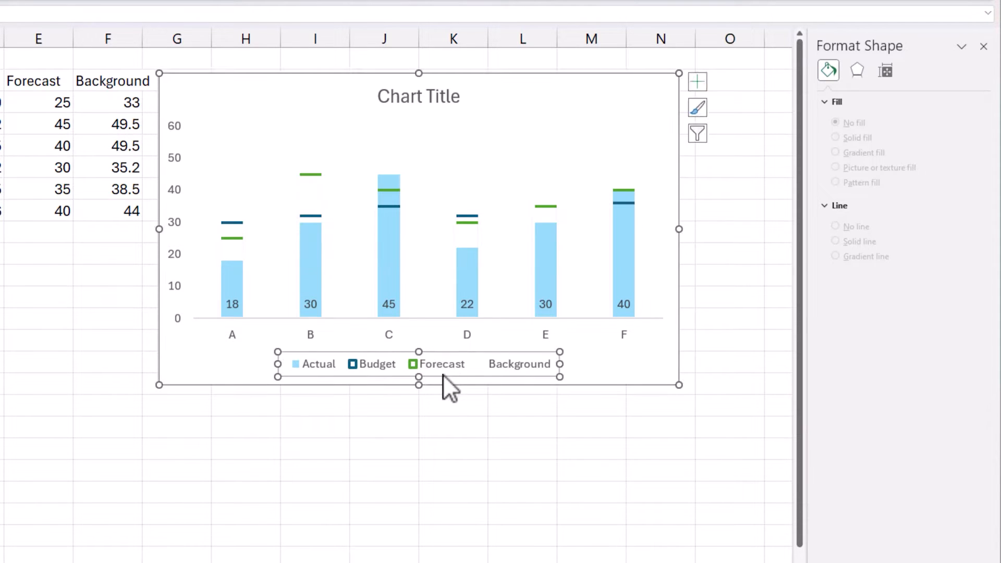
pyautogui.click(439, 364)
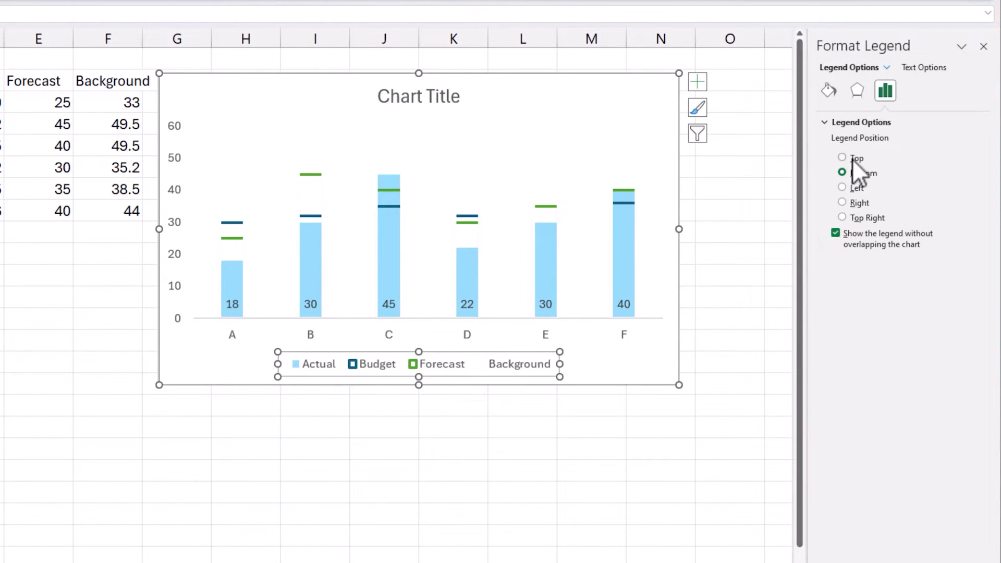
pyautogui.click(842, 158)
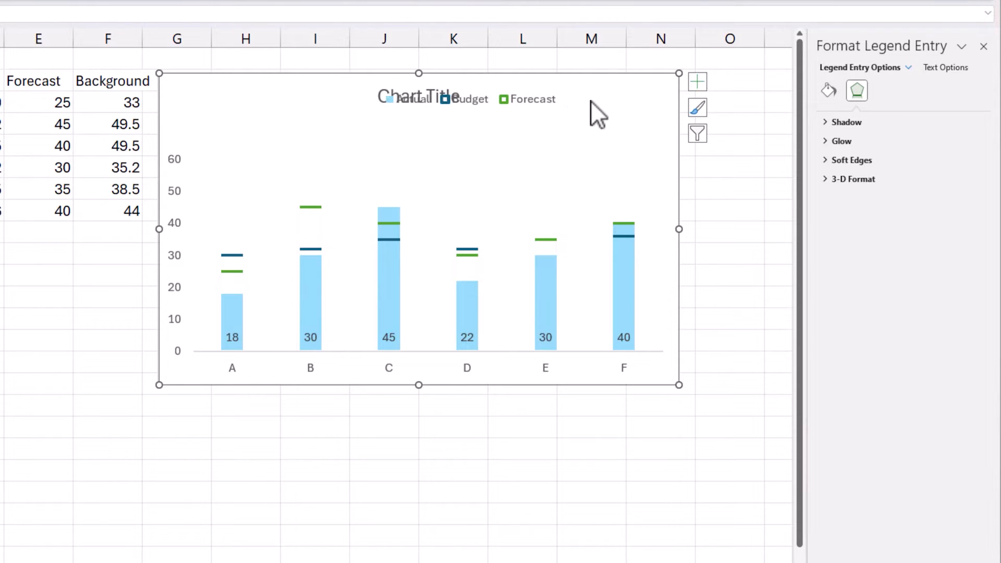
pyautogui.click(523, 99)
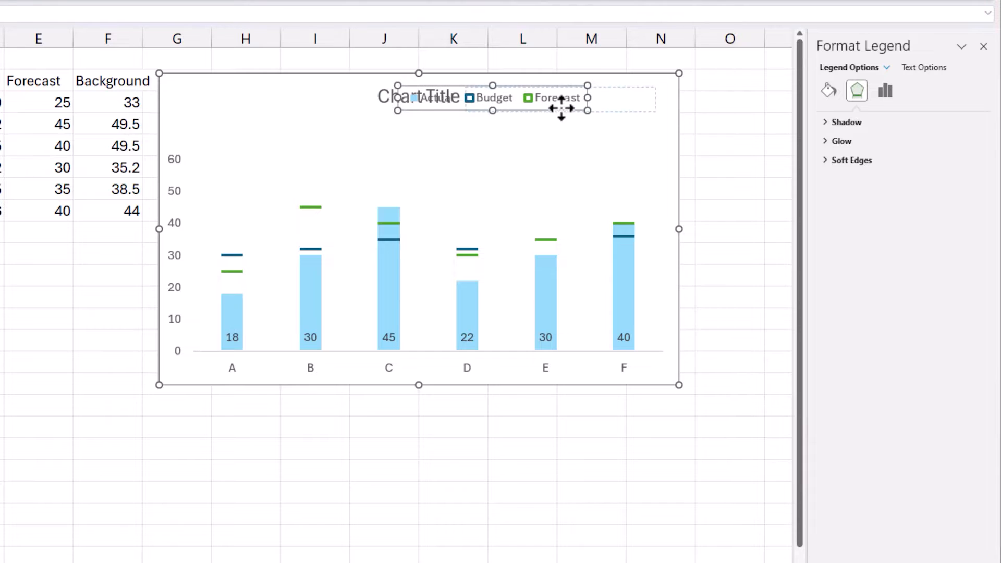
pyautogui.click(418, 96)
pyautogui.write('product sales - actual vs budget vs forecast')
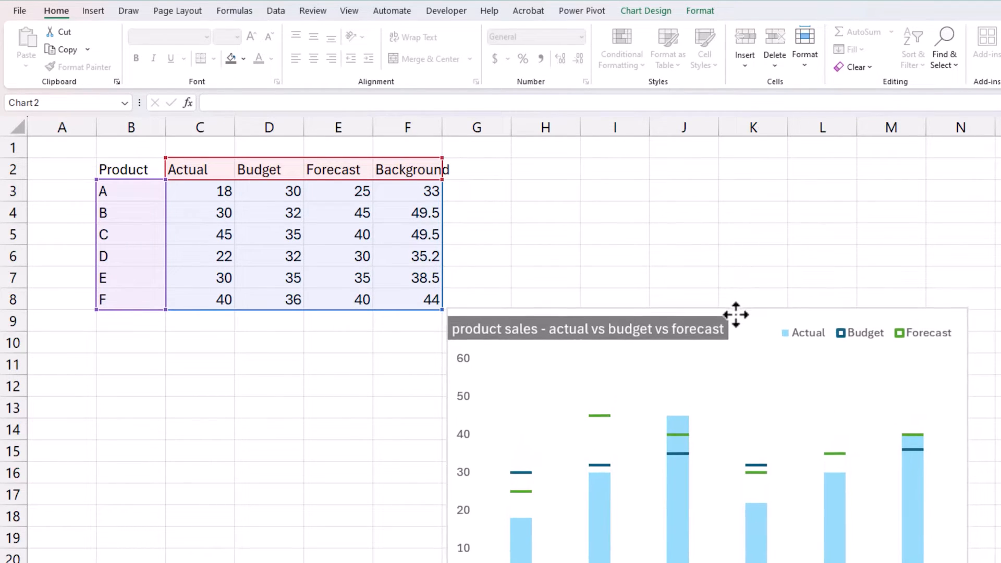
# Type the '% vs Budget' header in G2 beside Background.
pyautogui.click(587, 100)
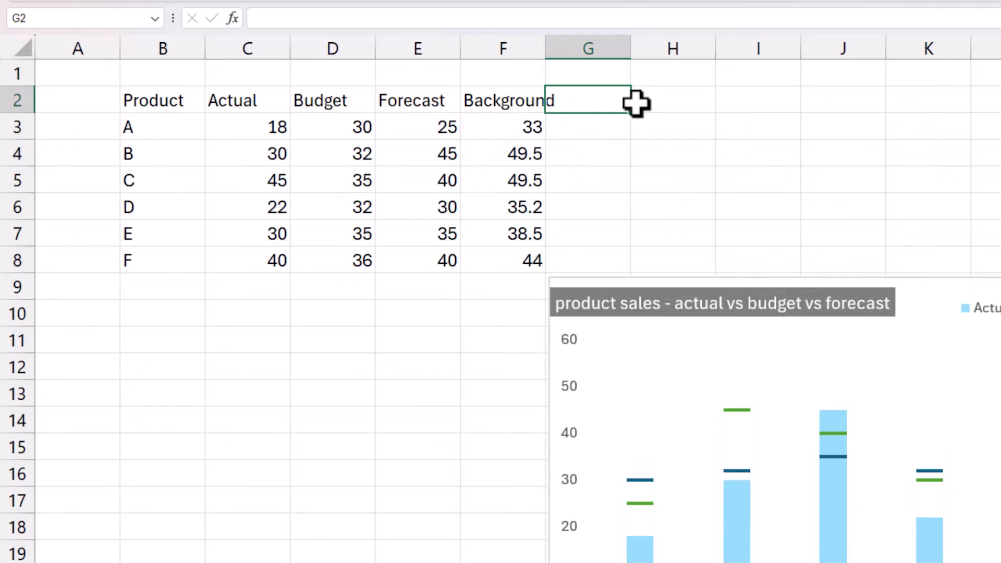
pyautogui.write('%')
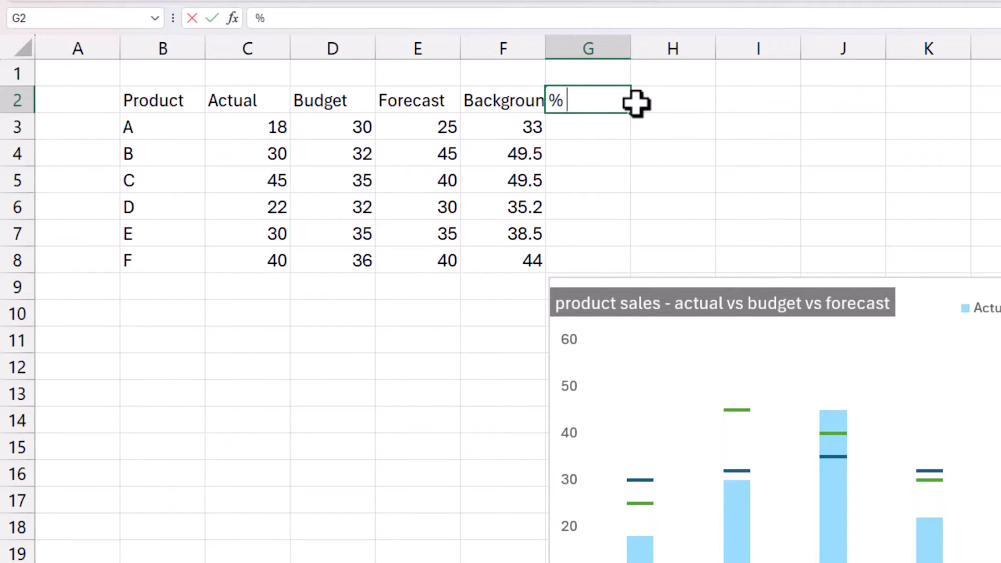
pyautogui.write('vs Budg')
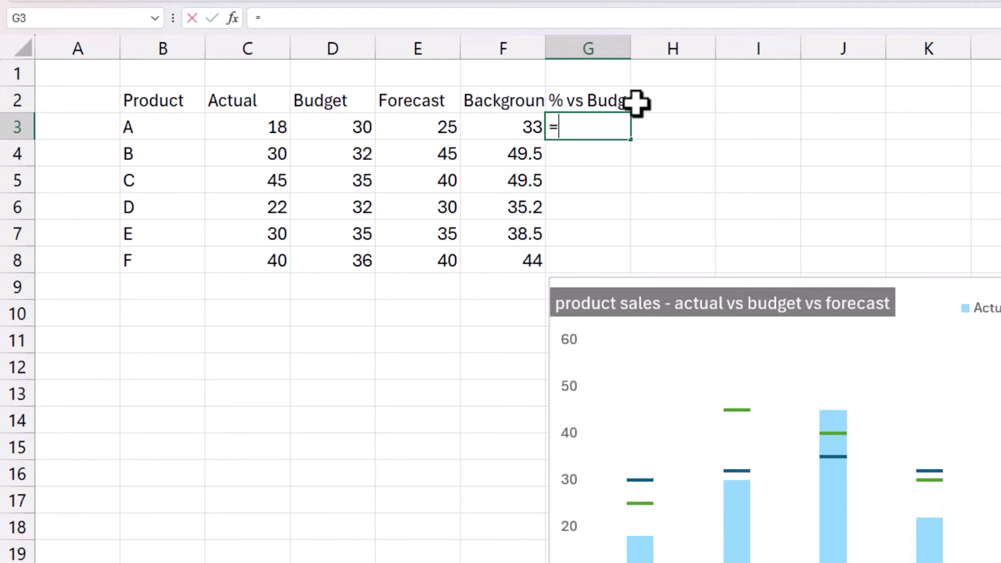
# Enter the formula =(C3-D3)/D3 in G3 for product A.
pyautogui.write('=')
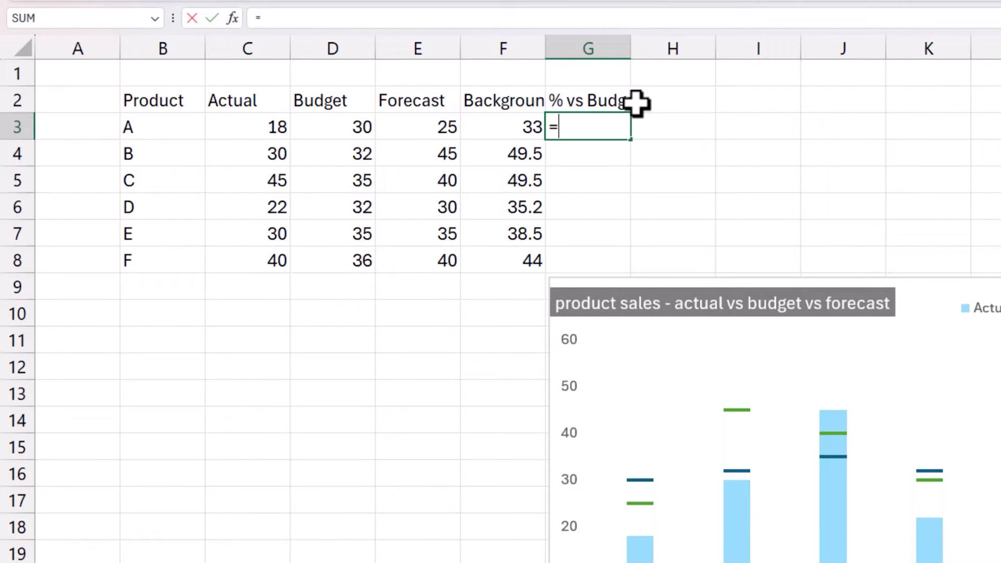
pyautogui.write('(')
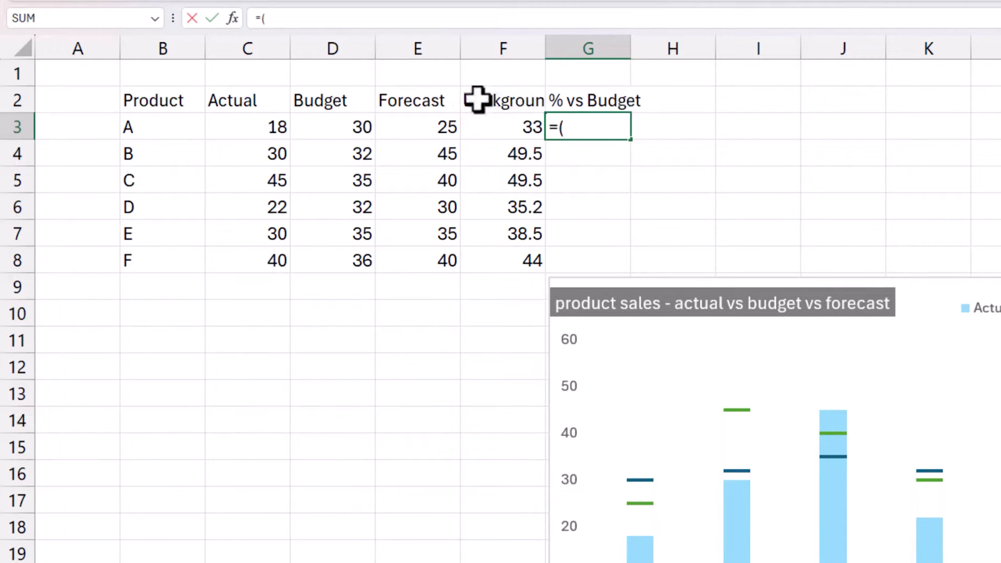
pyautogui.click(247, 126)
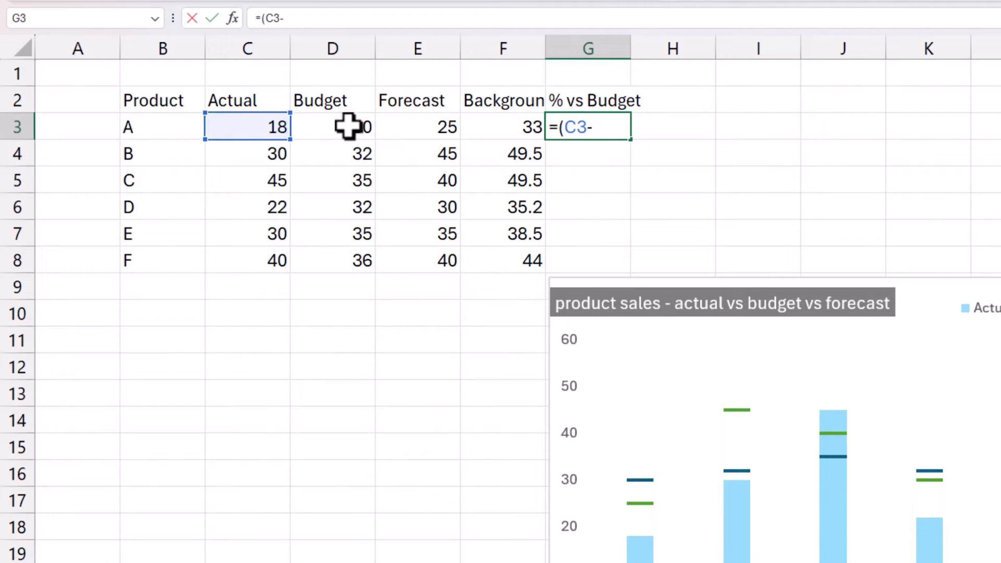
pyautogui.click(332, 127)
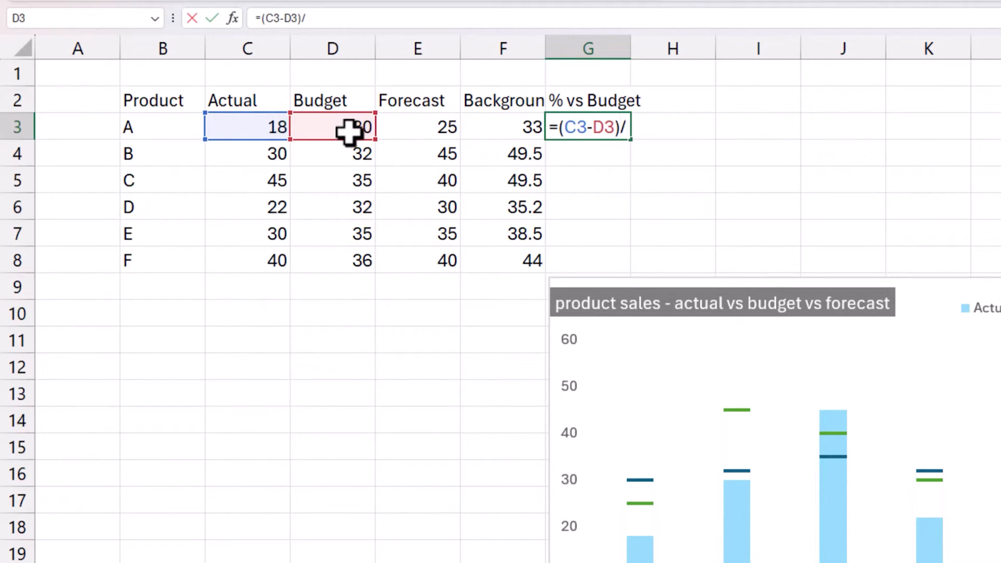
pyautogui.click(333, 127)
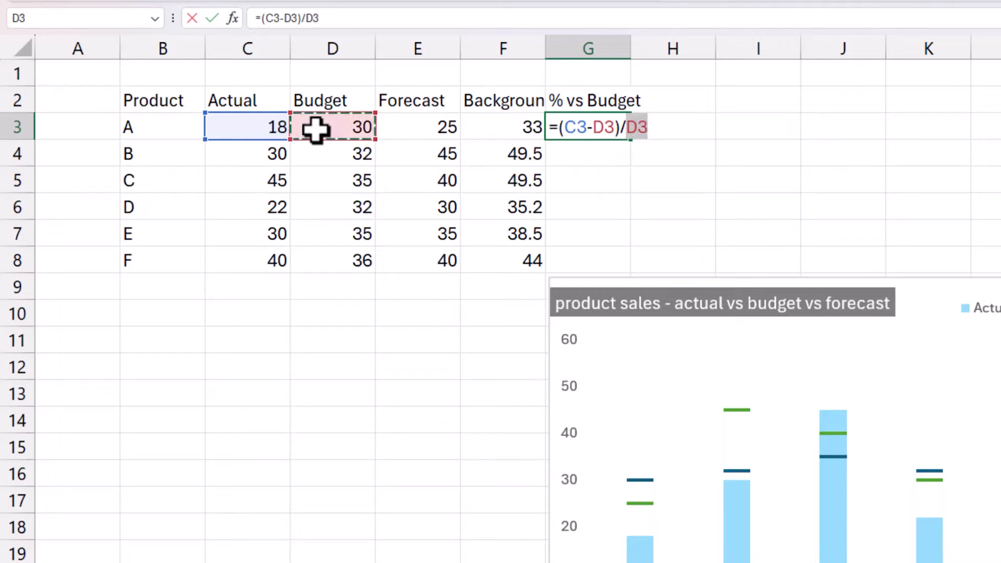
pyautogui.press('Return')
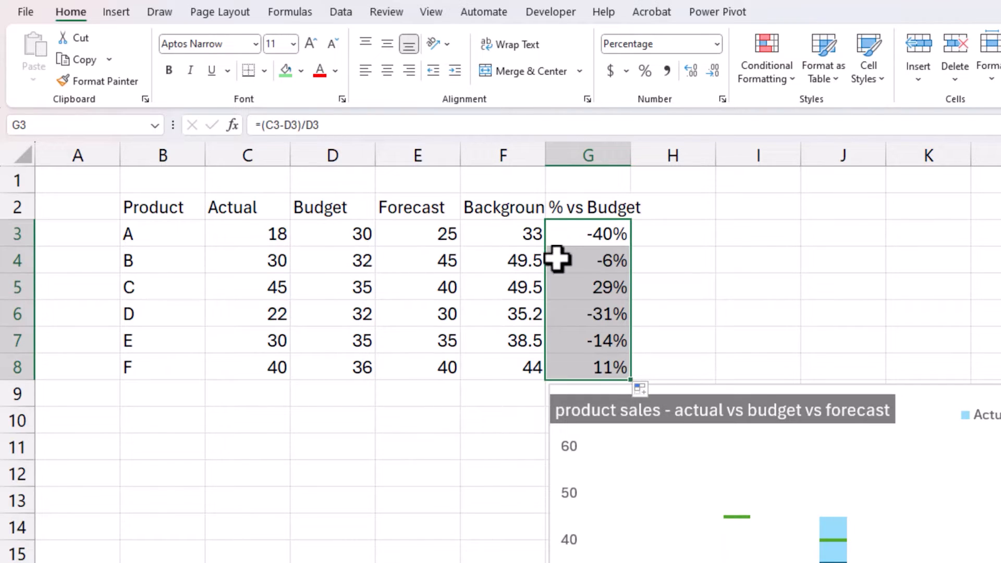
pyautogui.moveTo(603, 240)
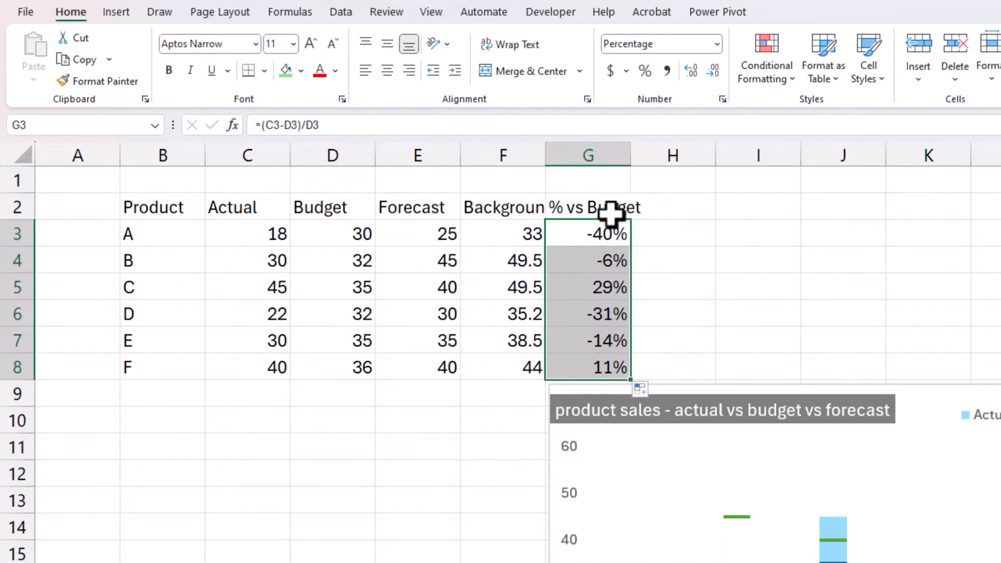
pyautogui.moveTo(552, 234)
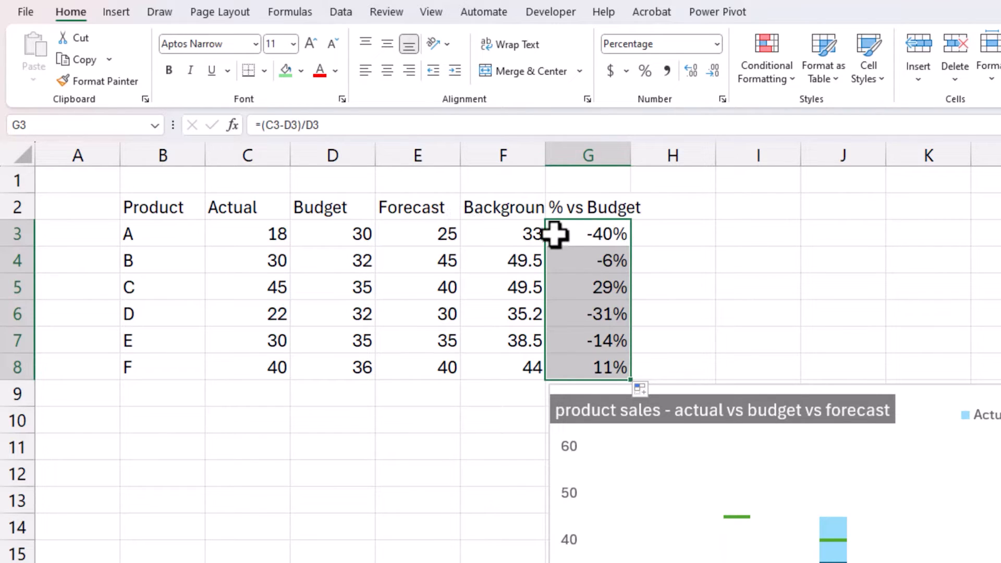
pyautogui.moveTo(569, 241)
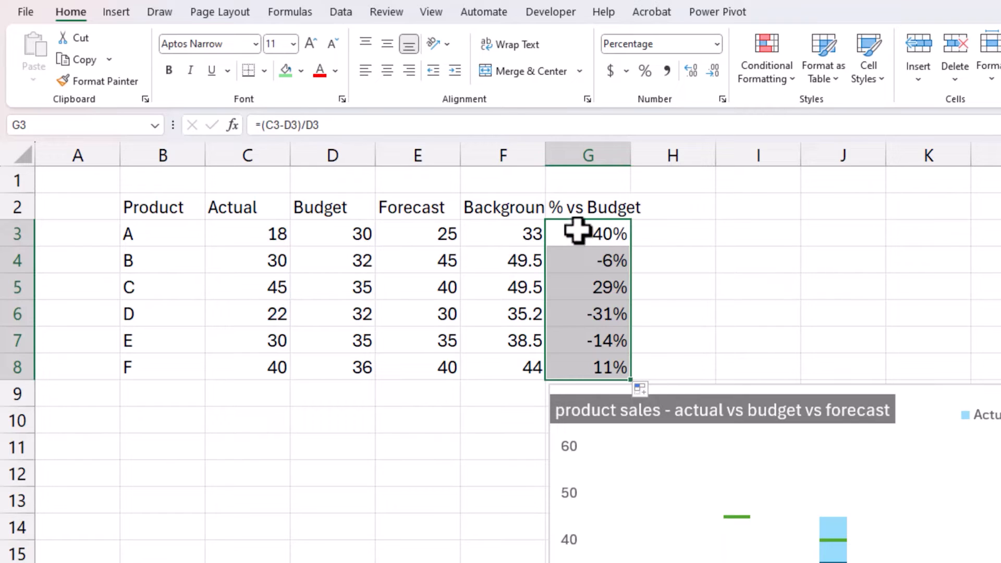
pyautogui.moveTo(585, 319)
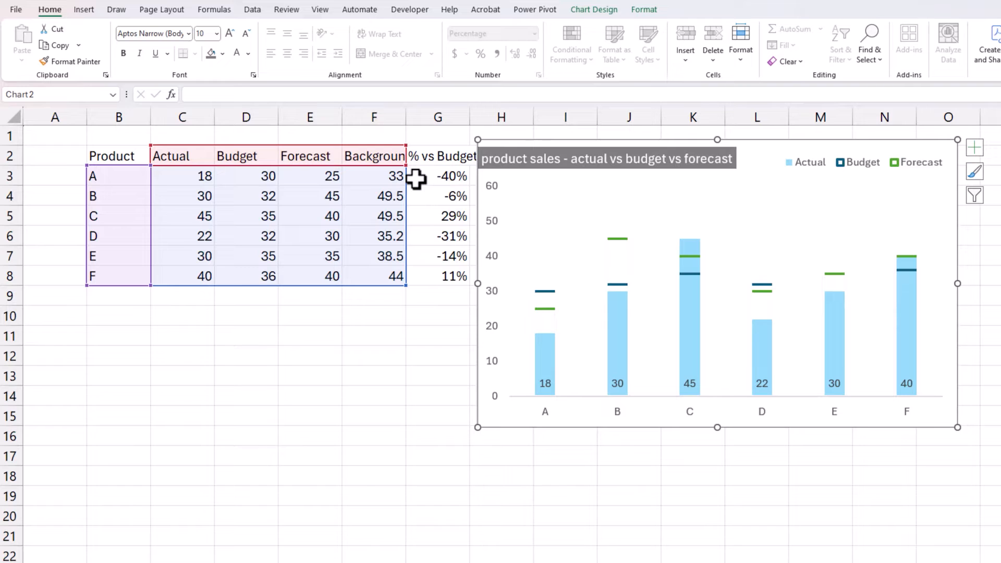
pyautogui.moveTo(506, 213)
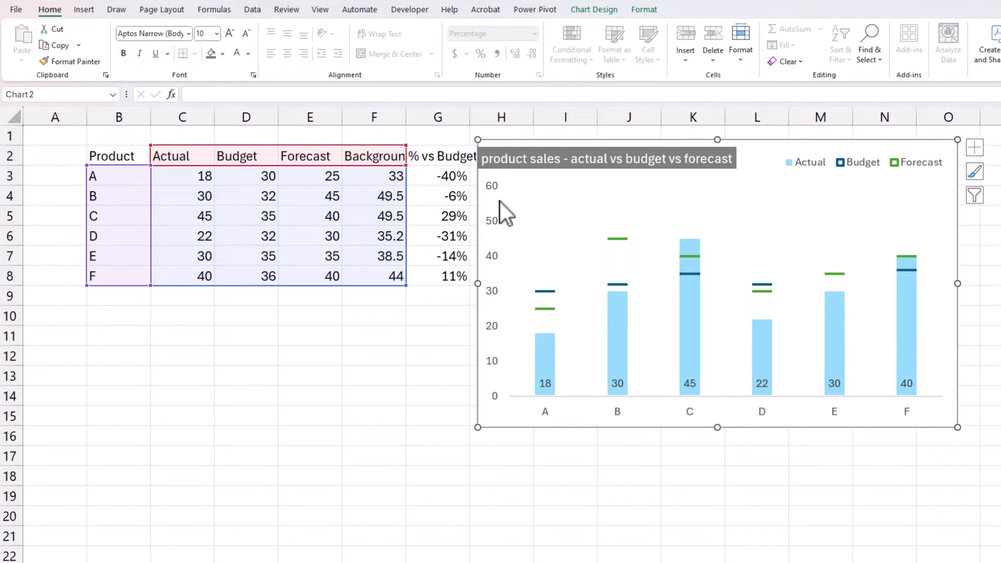
pyautogui.moveTo(546, 300)
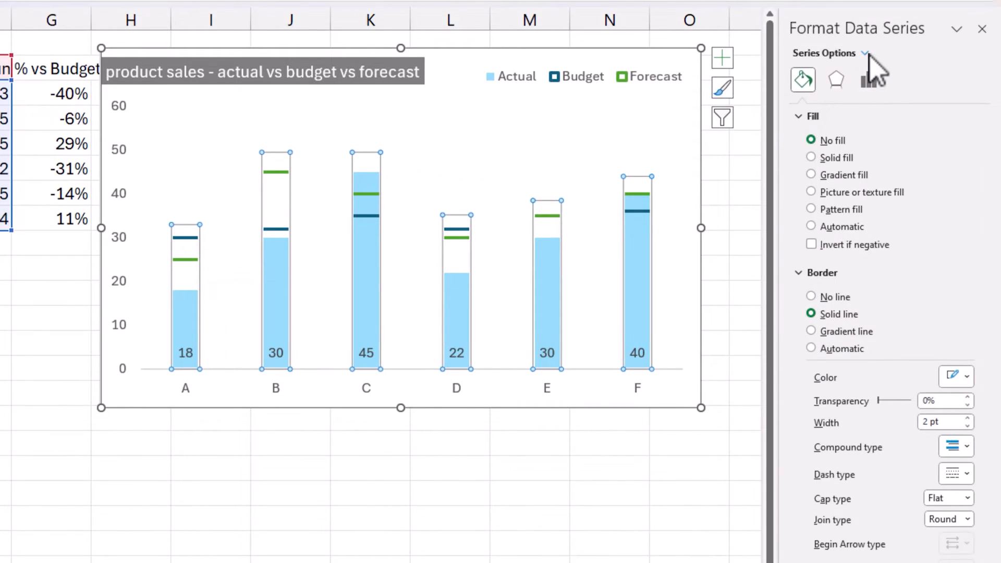
# Add data labels to the Budget series and untick Value in Label Options.
pyautogui.click(865, 53)
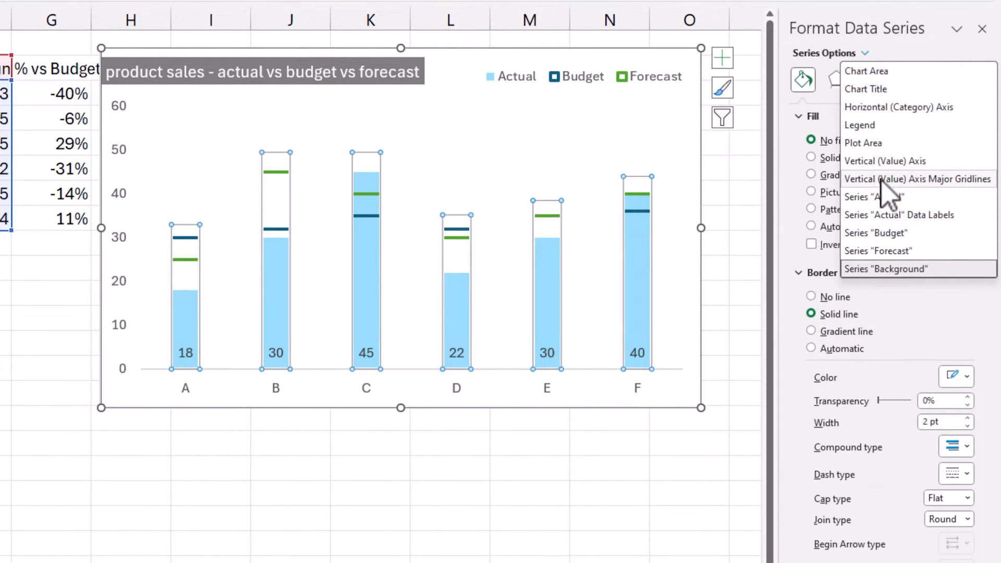
pyautogui.click(885, 269)
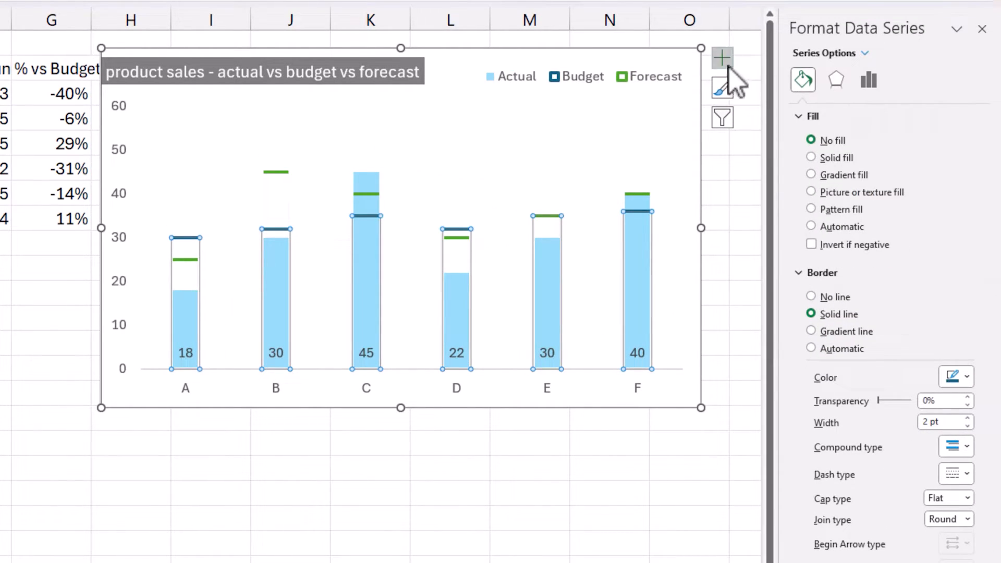
pyautogui.click(722, 58)
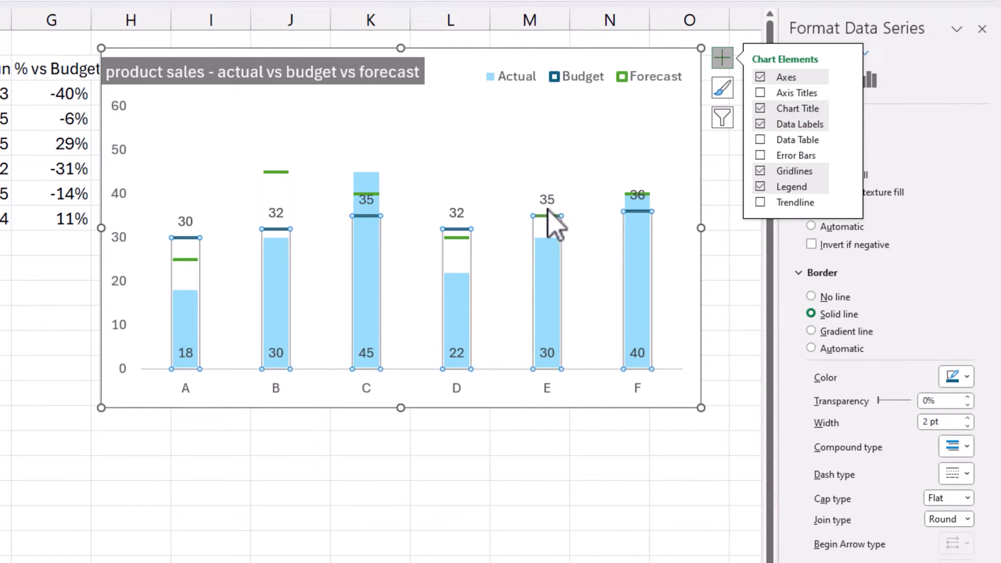
pyautogui.moveTo(553, 217)
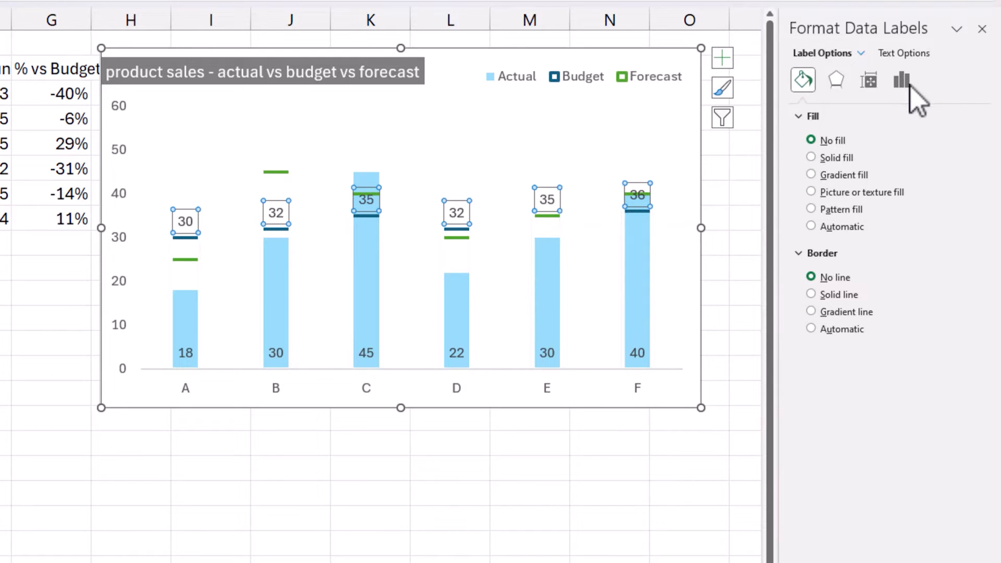
pyautogui.click(900, 79)
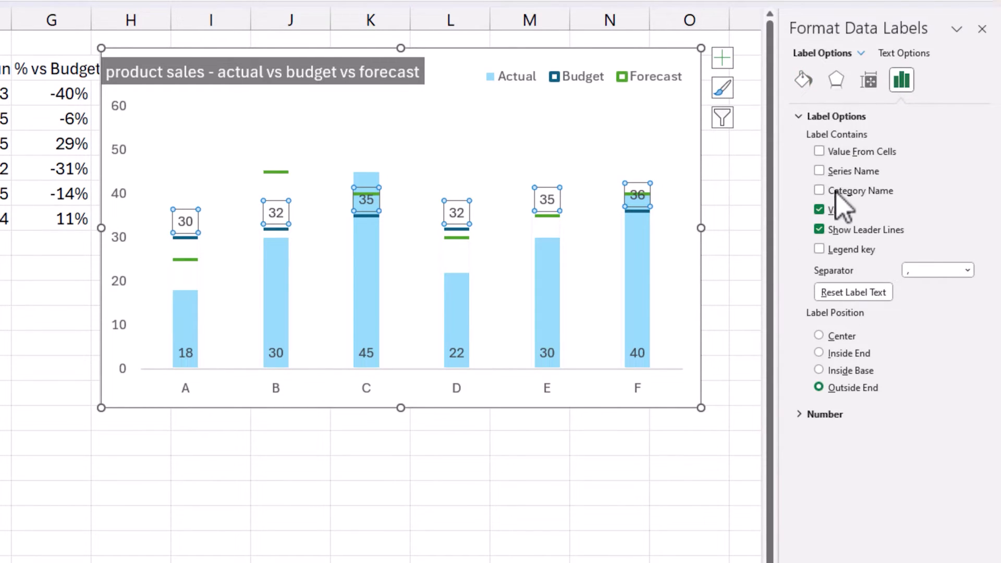
pyautogui.click(819, 209)
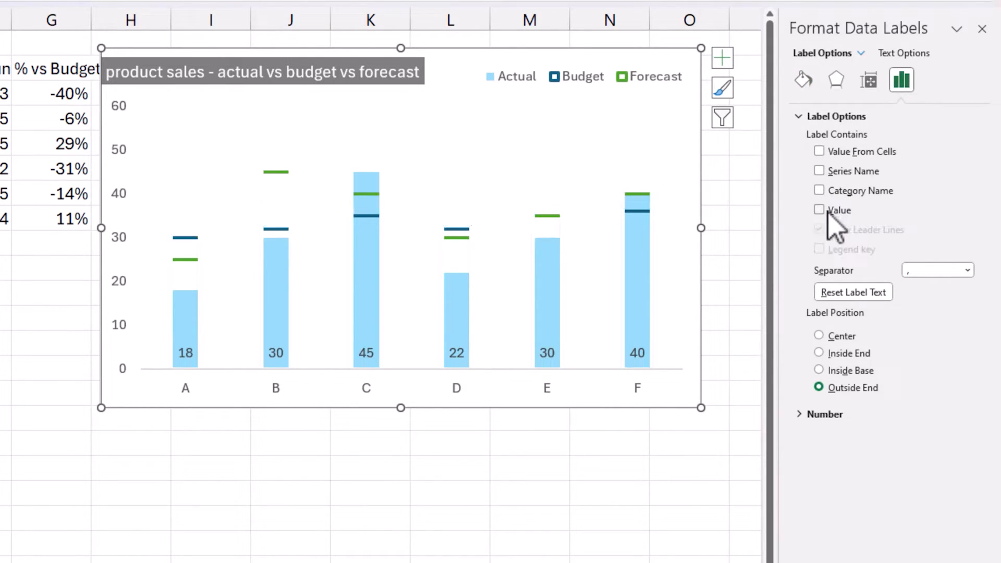
pyautogui.click(818, 151)
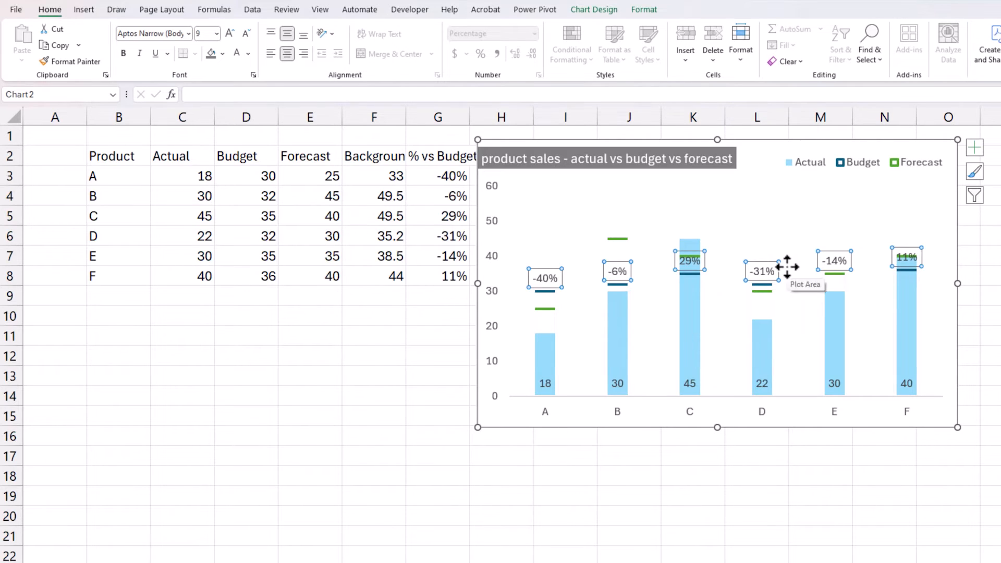
# Decrease the % vs Budget labels' font size to 7.
pyautogui.click(246, 34)
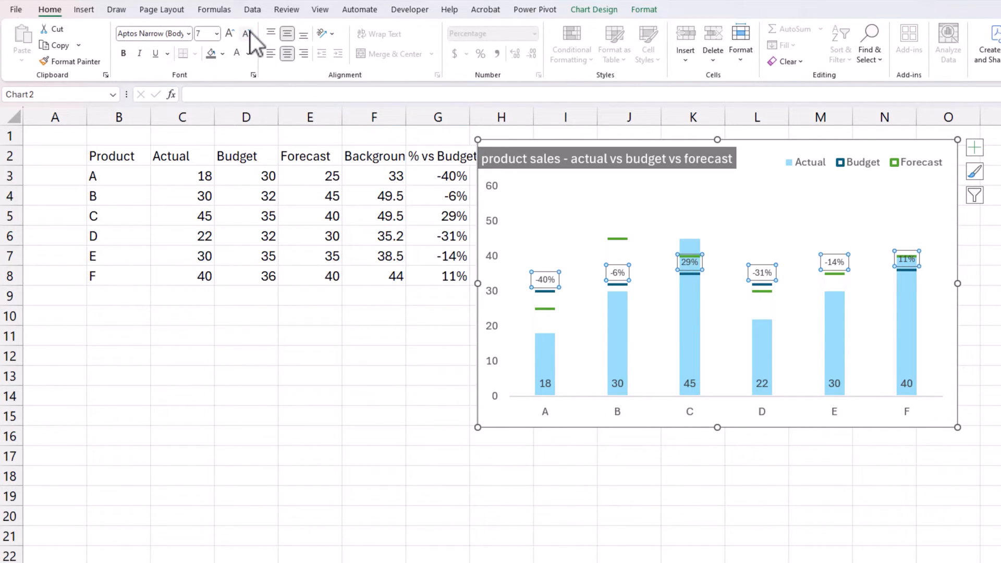
pyautogui.moveTo(551, 404)
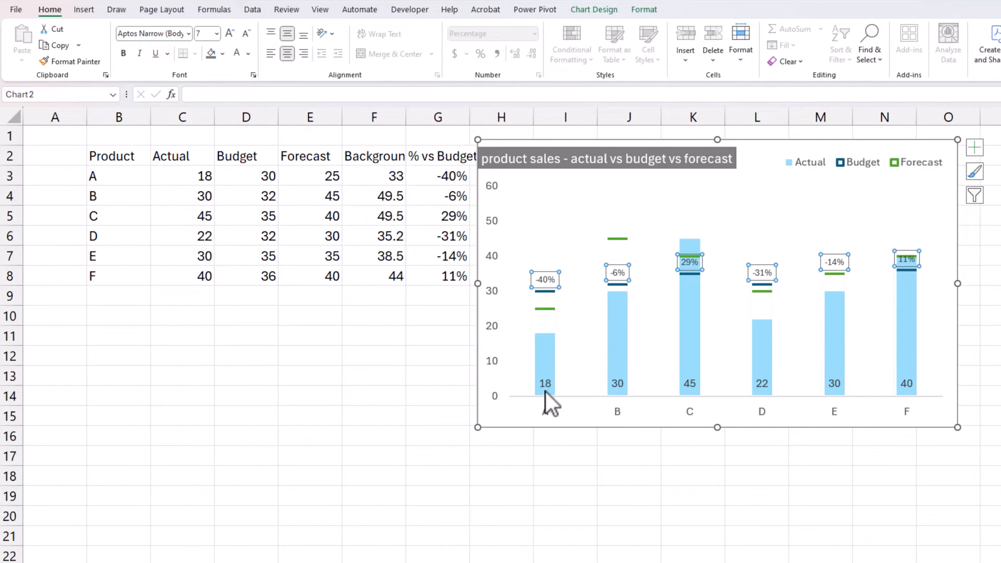
pyautogui.moveTo(636, 440)
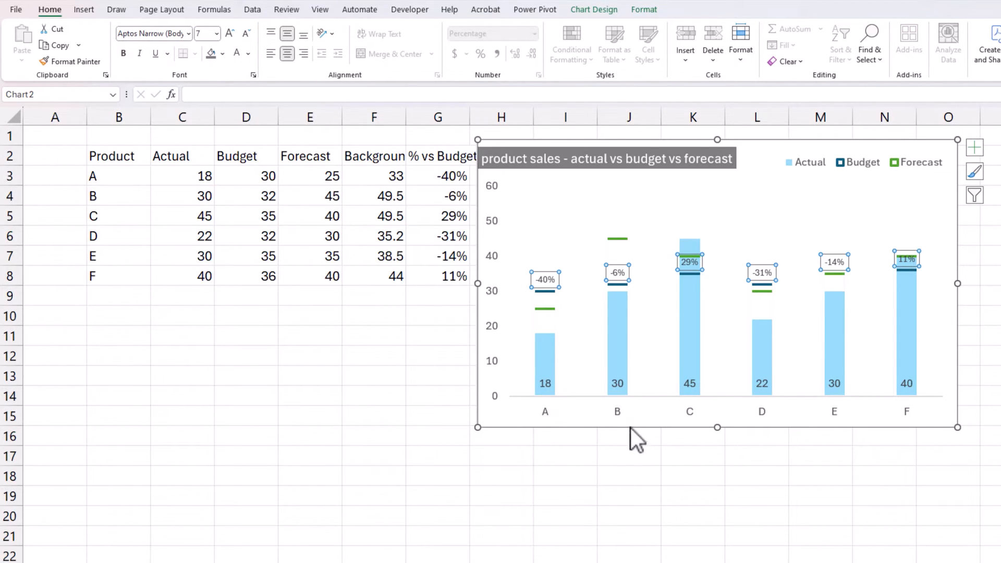
pyautogui.moveTo(628, 439)
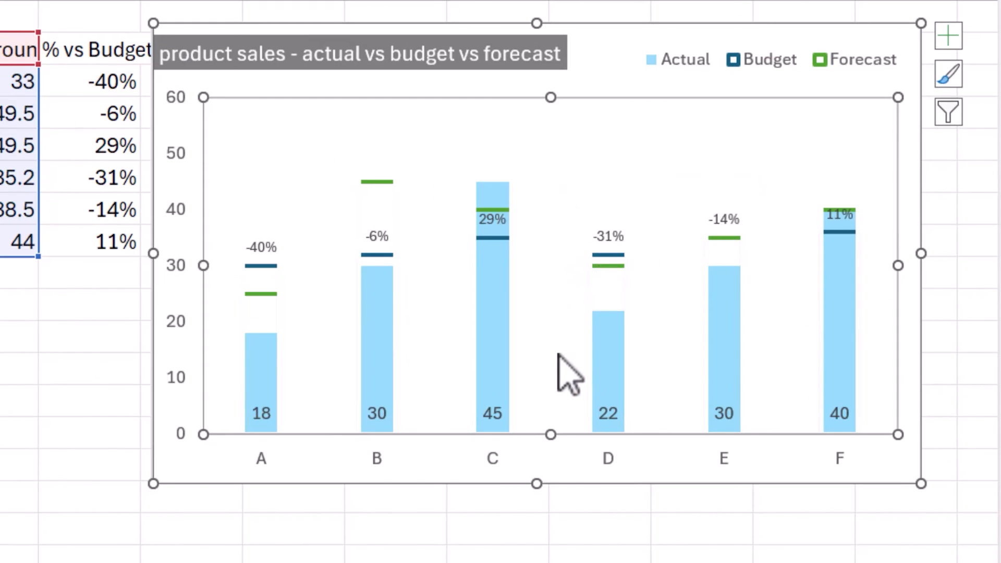
pyautogui.moveTo(376, 376)
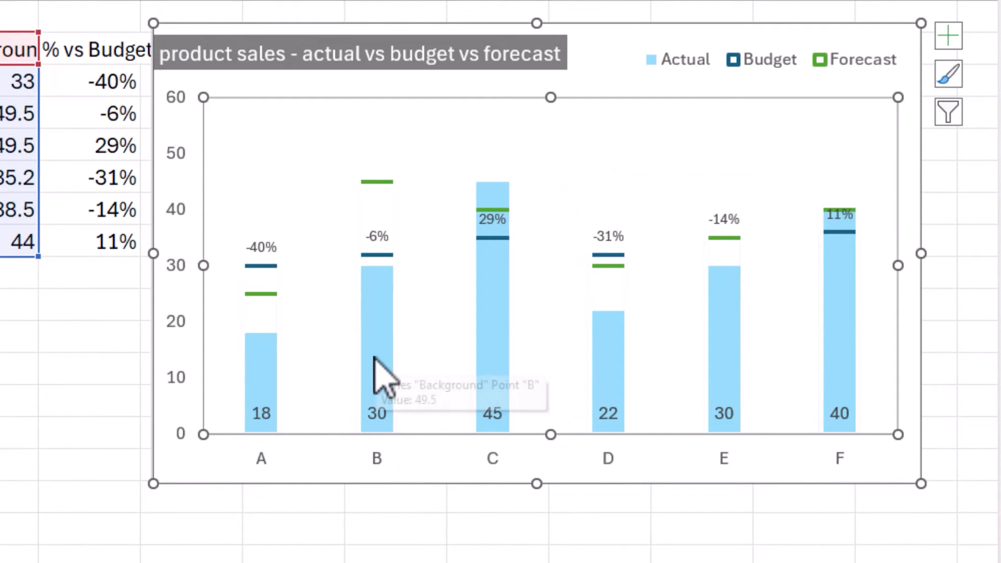
pyautogui.moveTo(275, 281)
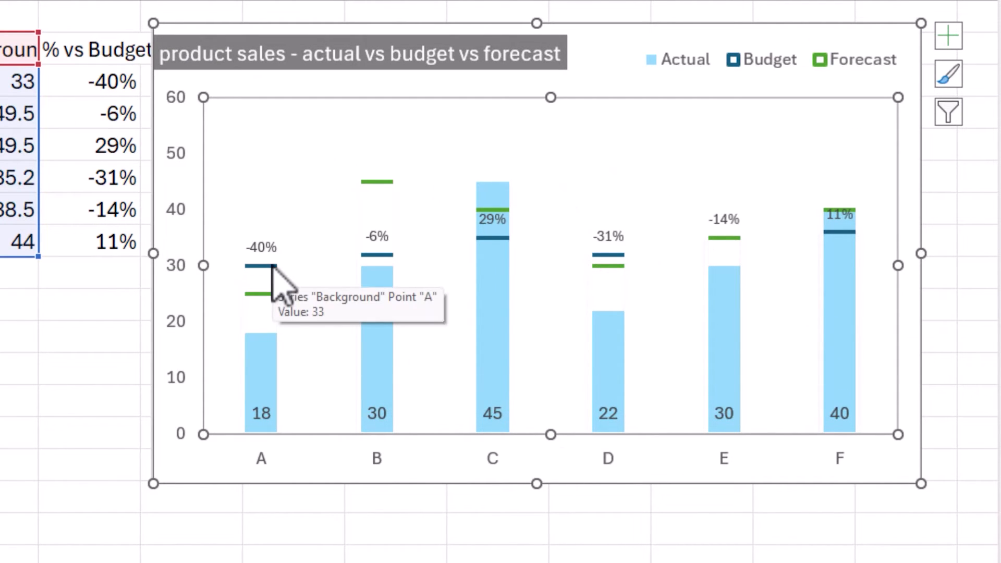
pyautogui.moveTo(271, 262)
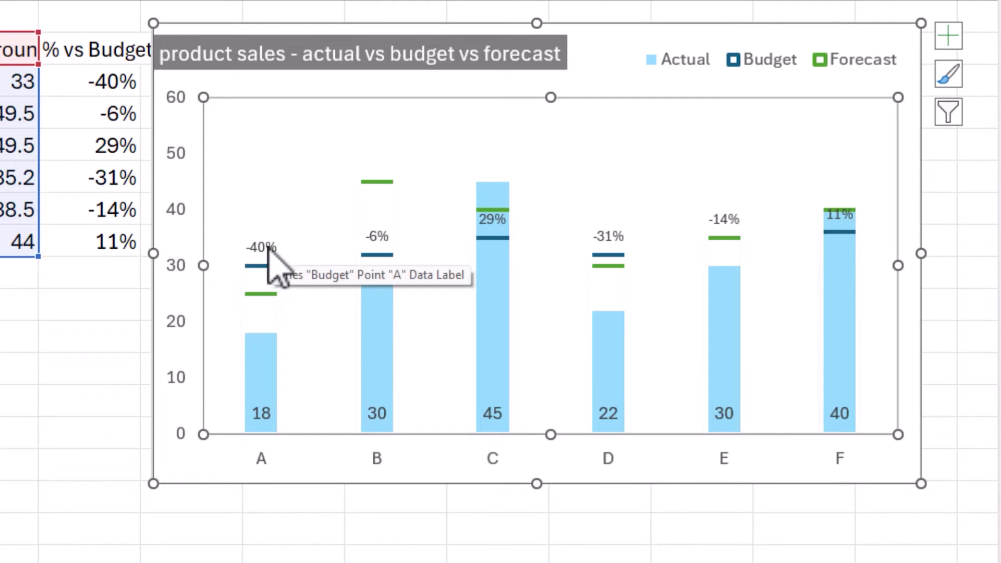
pyautogui.moveTo(392, 440)
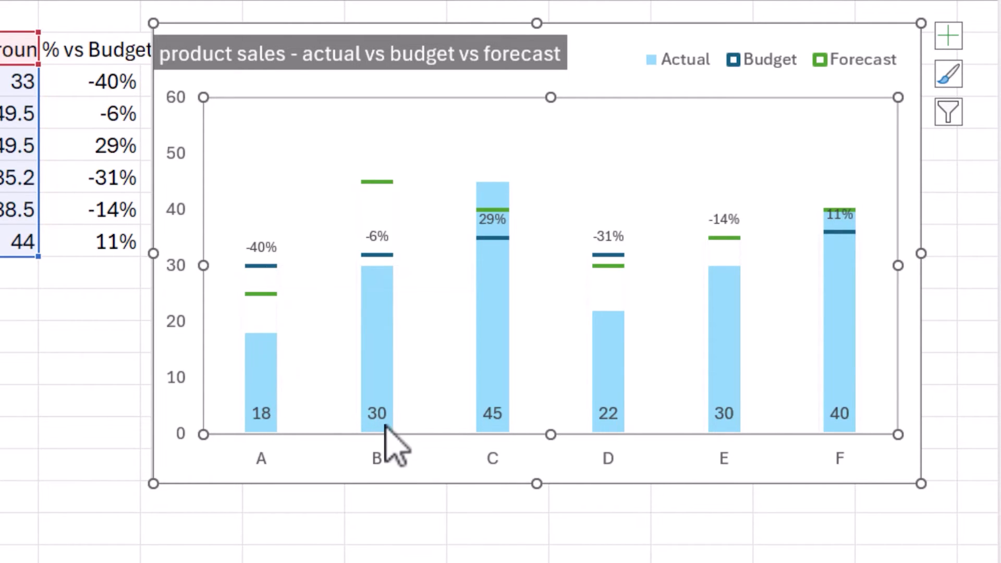
pyautogui.moveTo(383, 434)
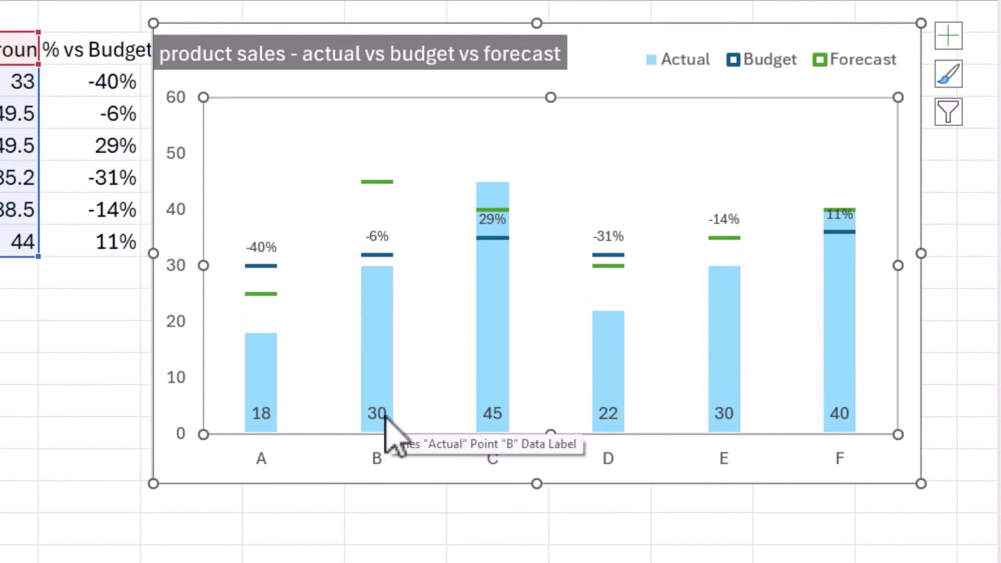
pyautogui.moveTo(383, 255)
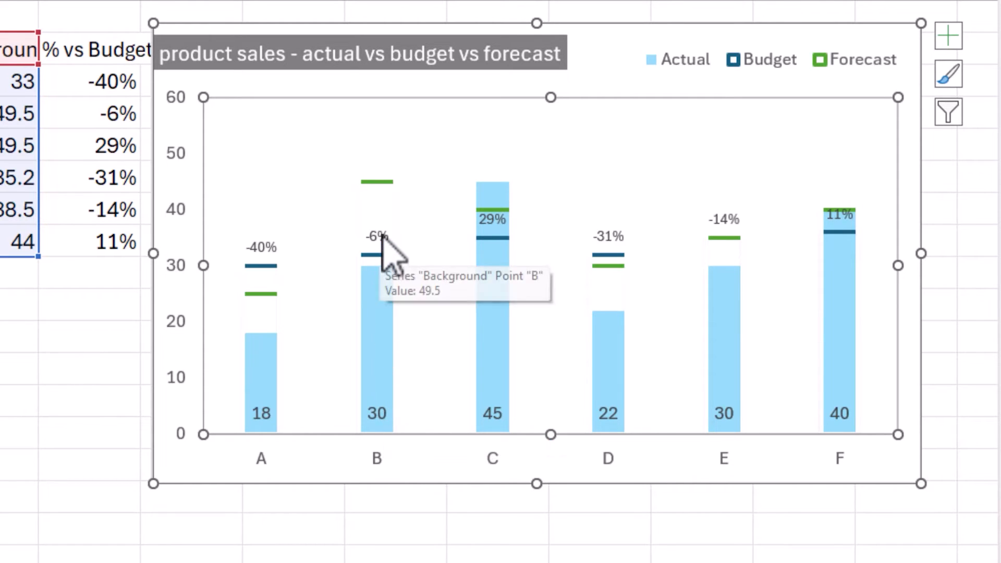
pyautogui.moveTo(438, 412)
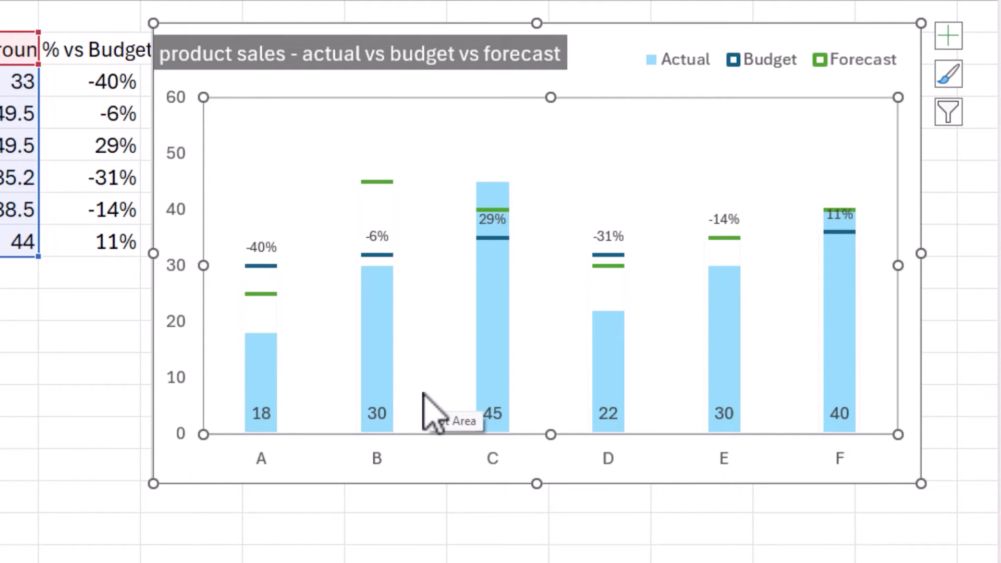
pyautogui.moveTo(477, 255)
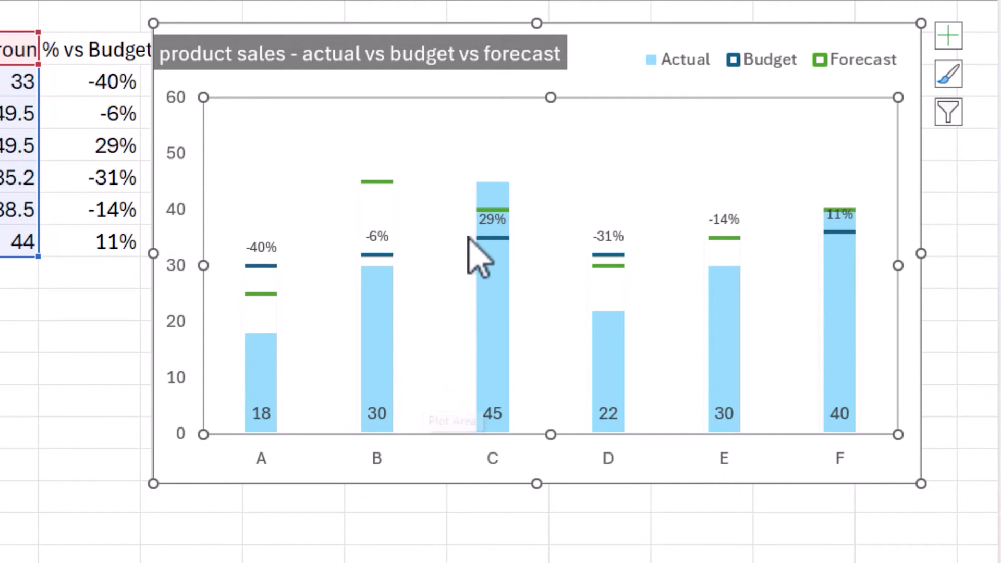
pyautogui.moveTo(511, 294)
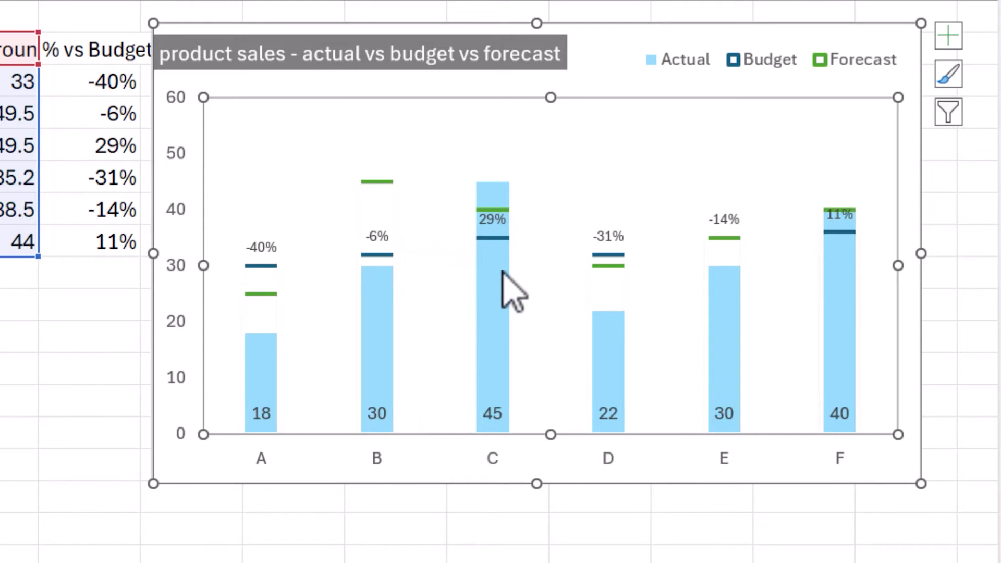
pyautogui.moveTo(507, 245)
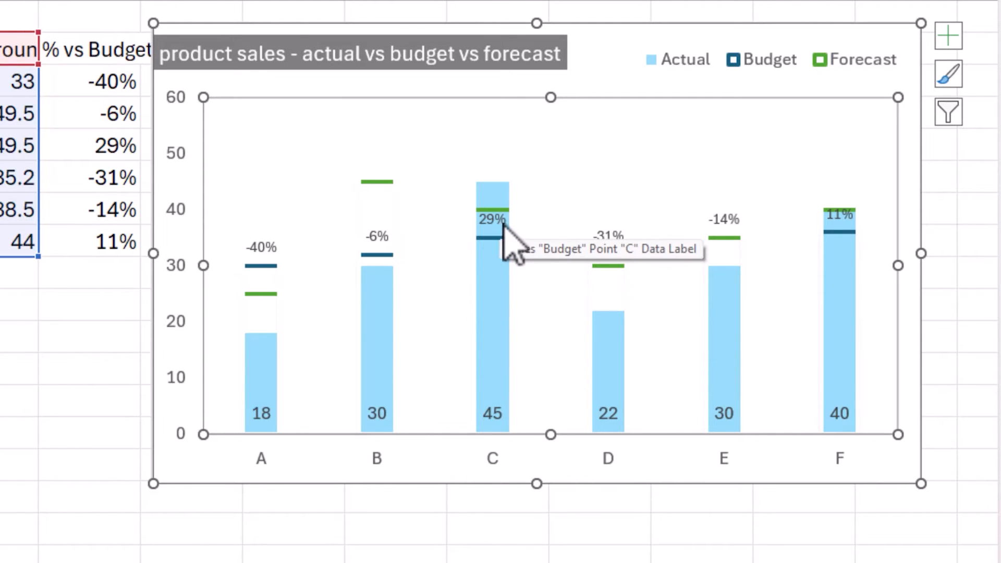
pyautogui.moveTo(523, 437)
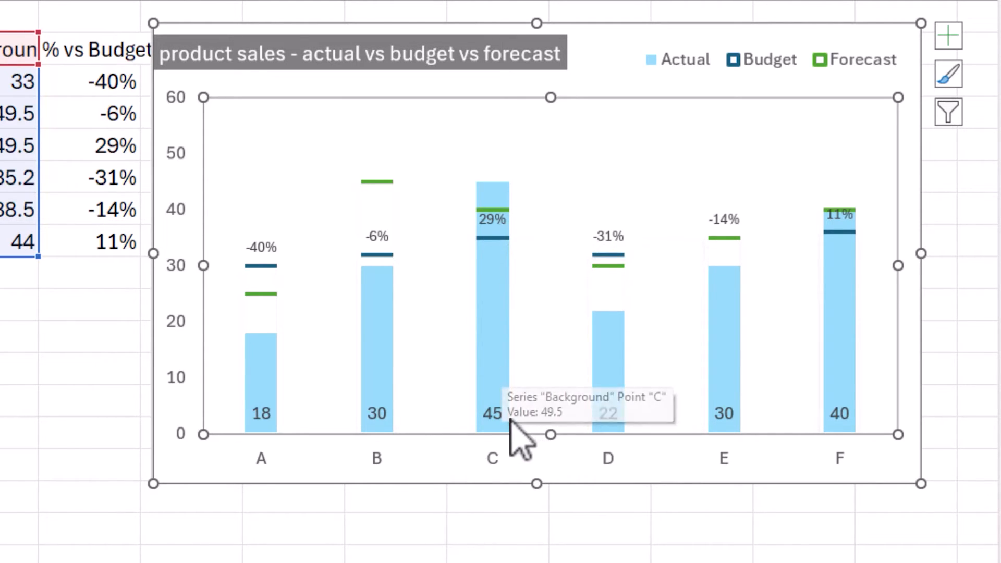
pyautogui.moveTo(511, 249)
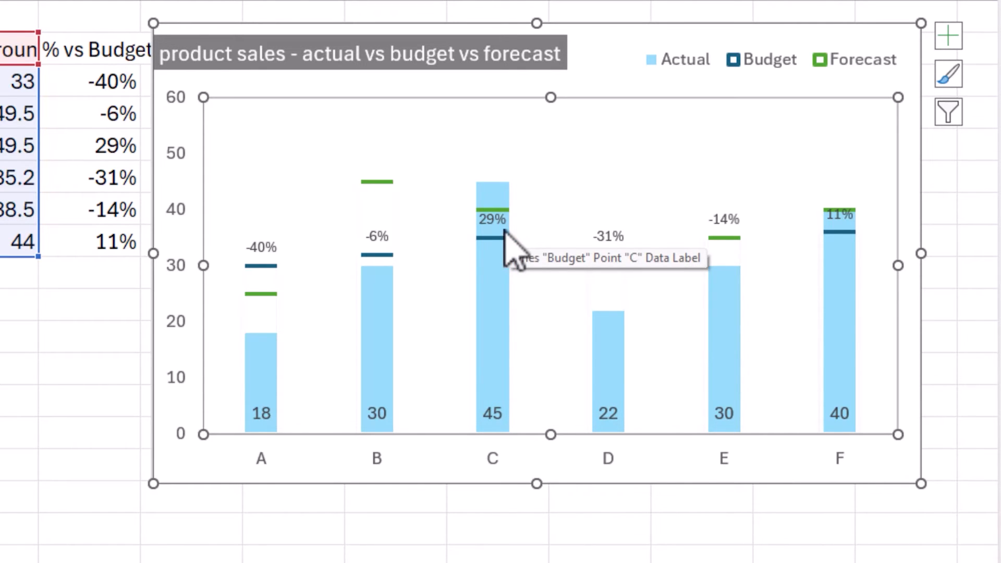
pyautogui.moveTo(518, 291)
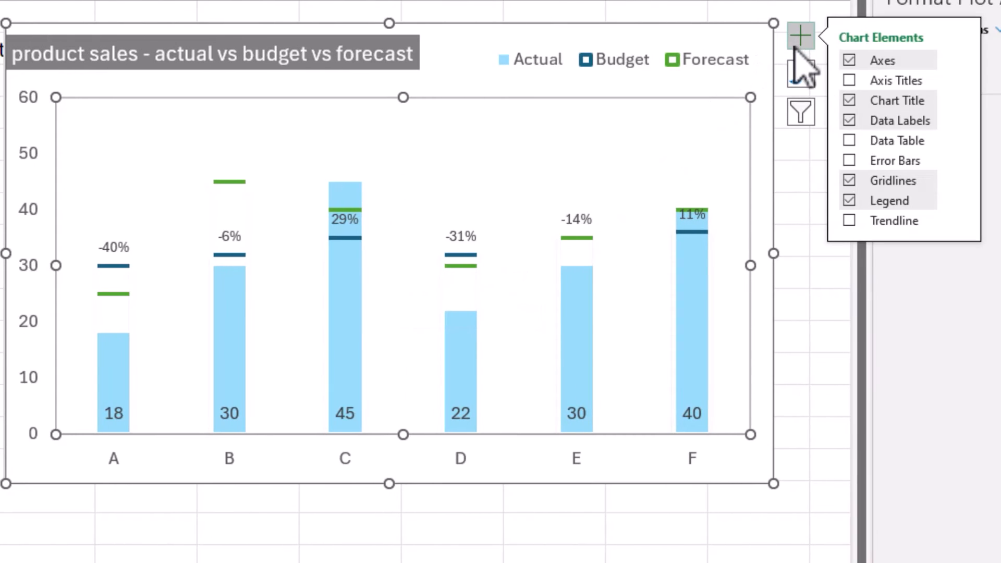
pyautogui.moveTo(162, 300)
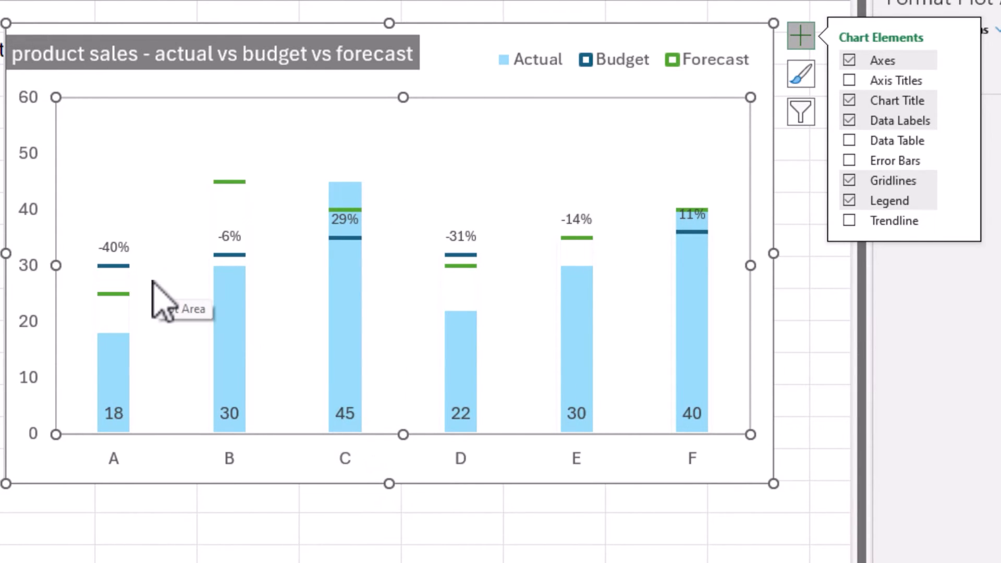
pyautogui.moveTo(562, 313)
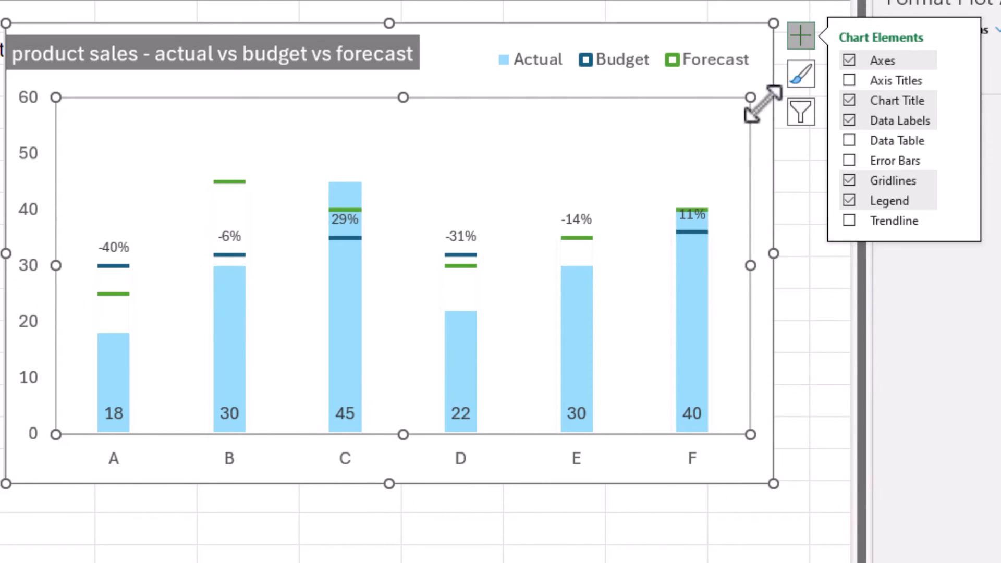
# Tick Axis Titles, then untick them so the chart has none.
pyautogui.click(849, 80)
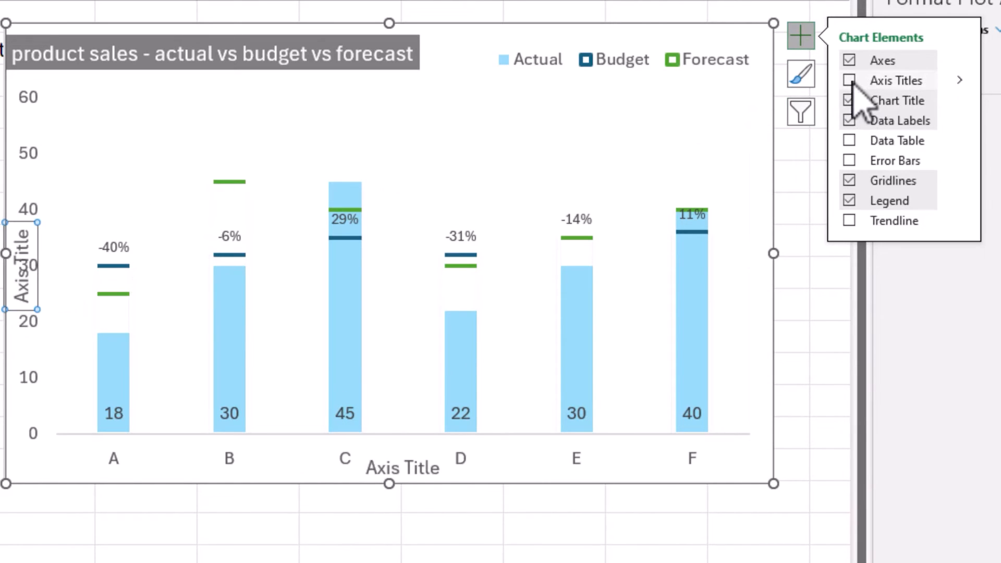
pyautogui.click(849, 80)
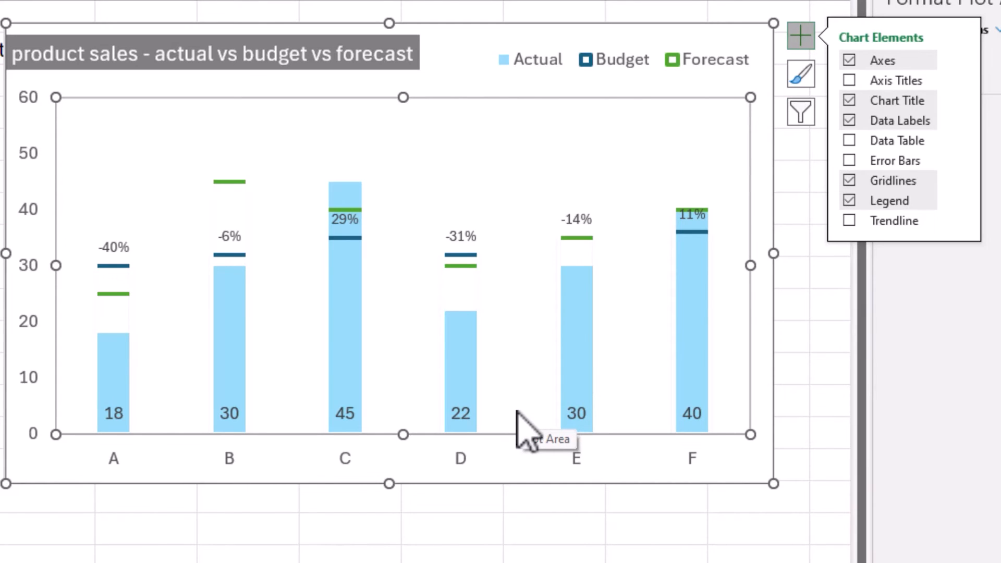
pyautogui.moveTo(645, 199)
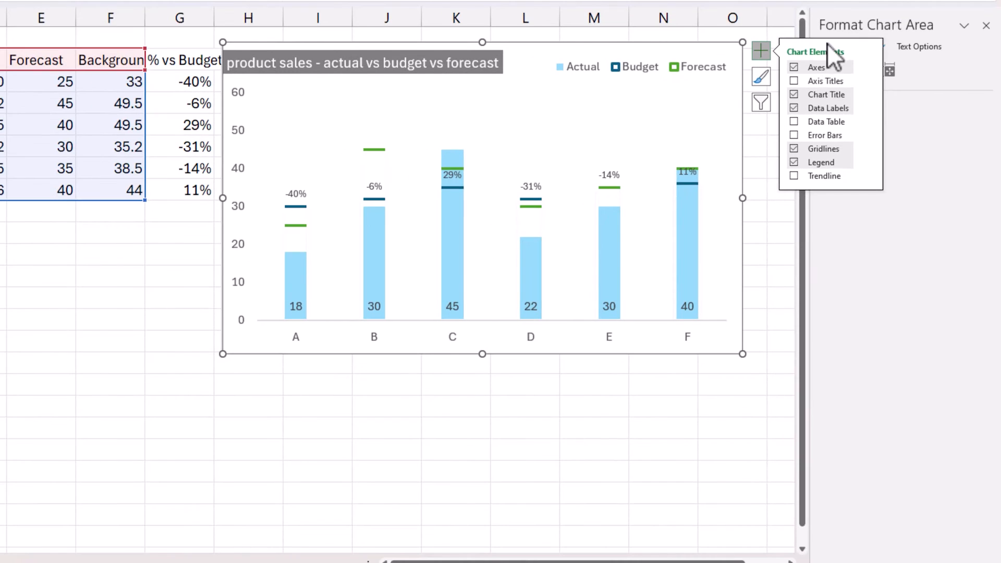
# Switch the Format Chart Area pane from Effects to Fill & Line to show Border options.
pyautogui.click(858, 71)
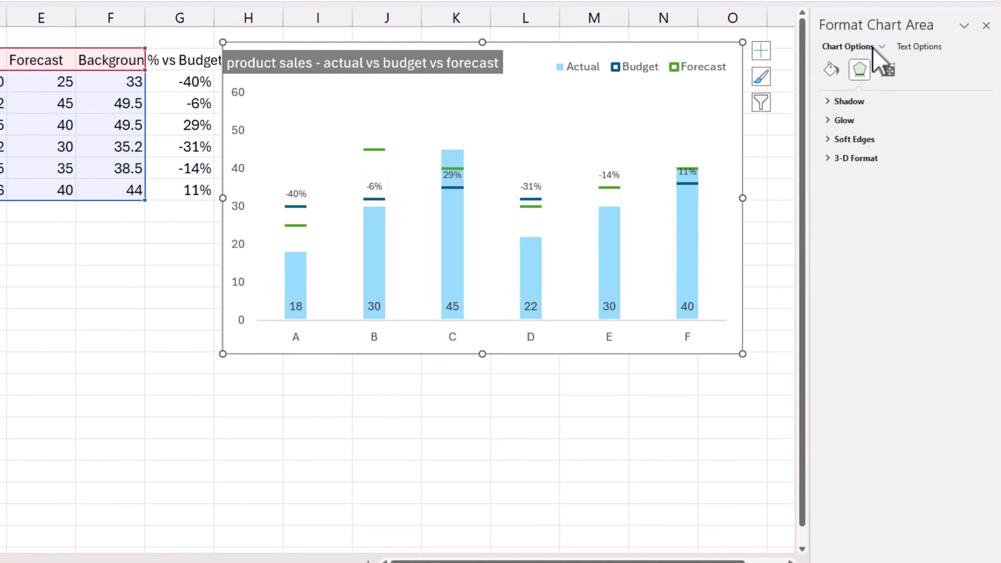
pyautogui.click(831, 70)
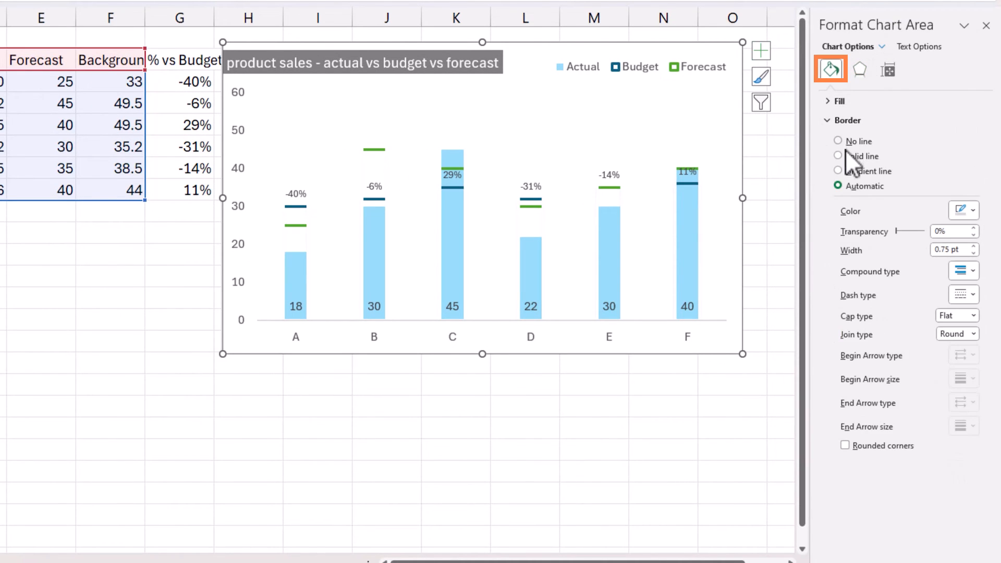